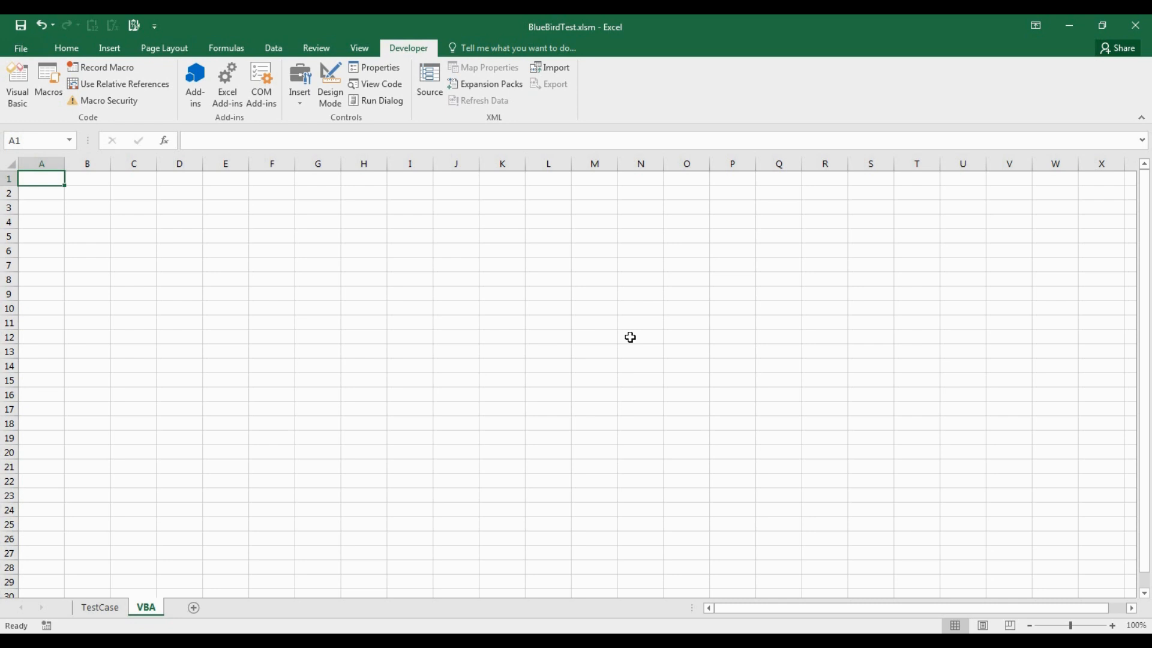
pyautogui.moveTo(18, 117)
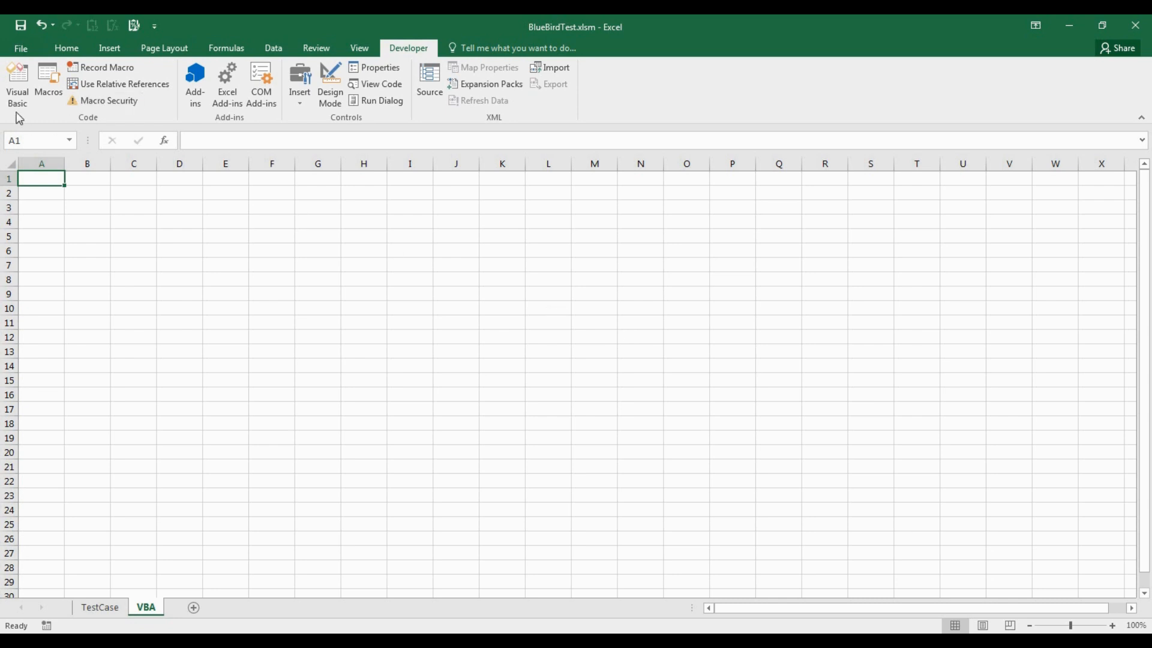
# Step: Create an empty Worksheet_Change procedure in the sheet's code module and remove the SelectionChange stub
pyautogui.click(16, 83)
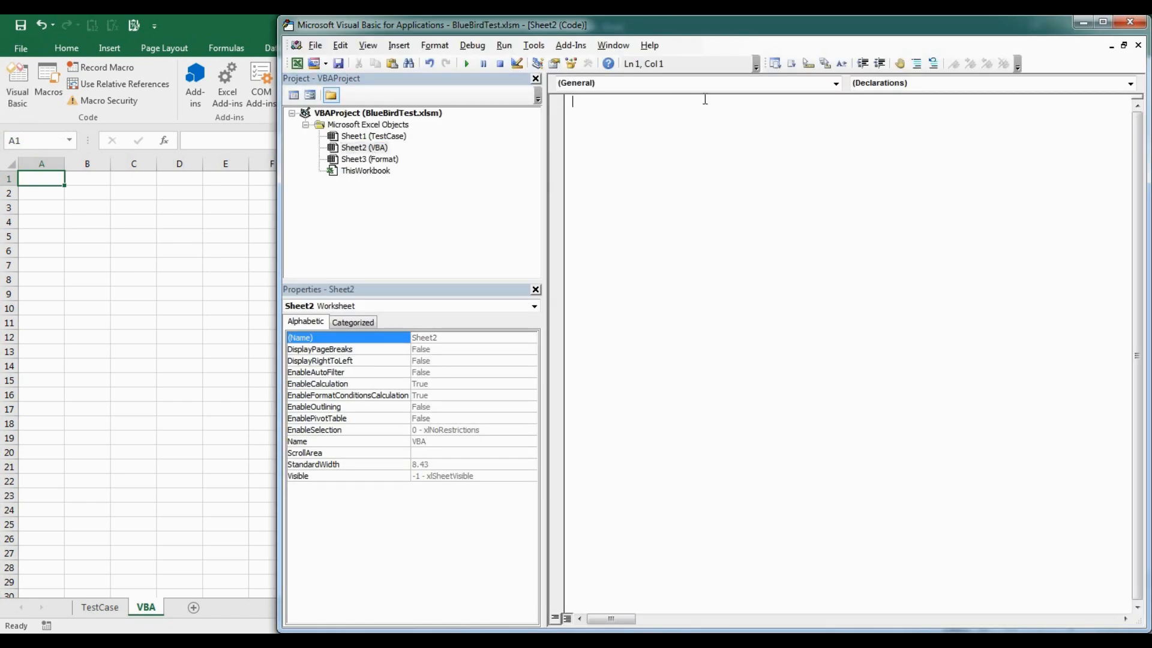
pyautogui.click(835, 82)
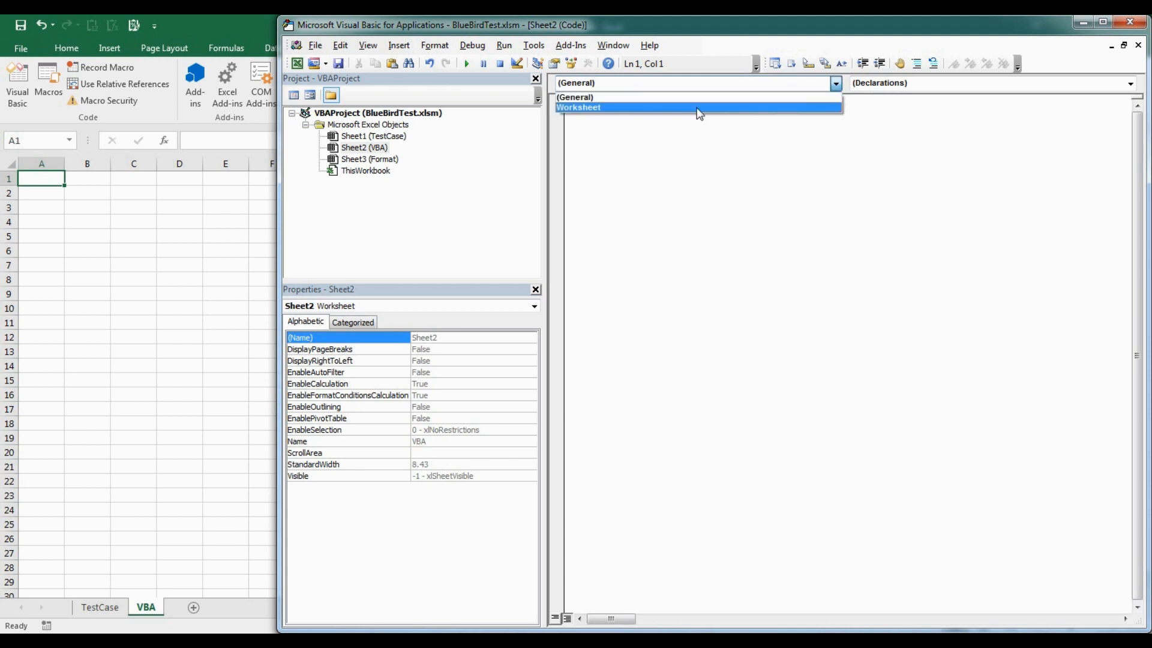
pyautogui.click(578, 107)
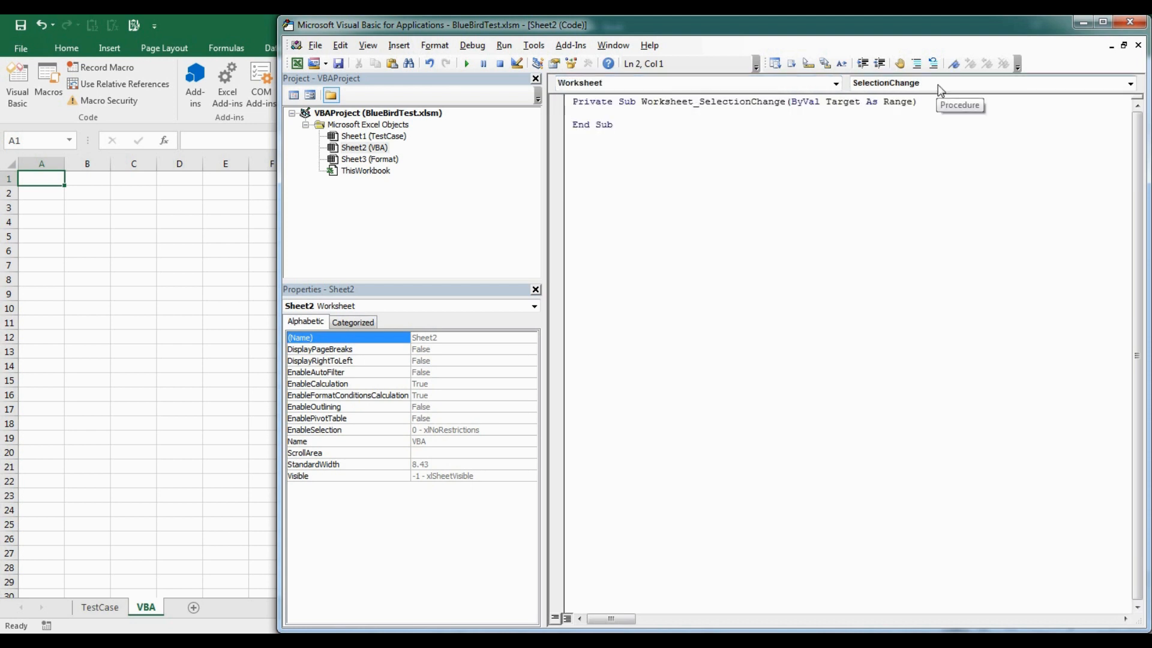
pyautogui.click(1127, 83)
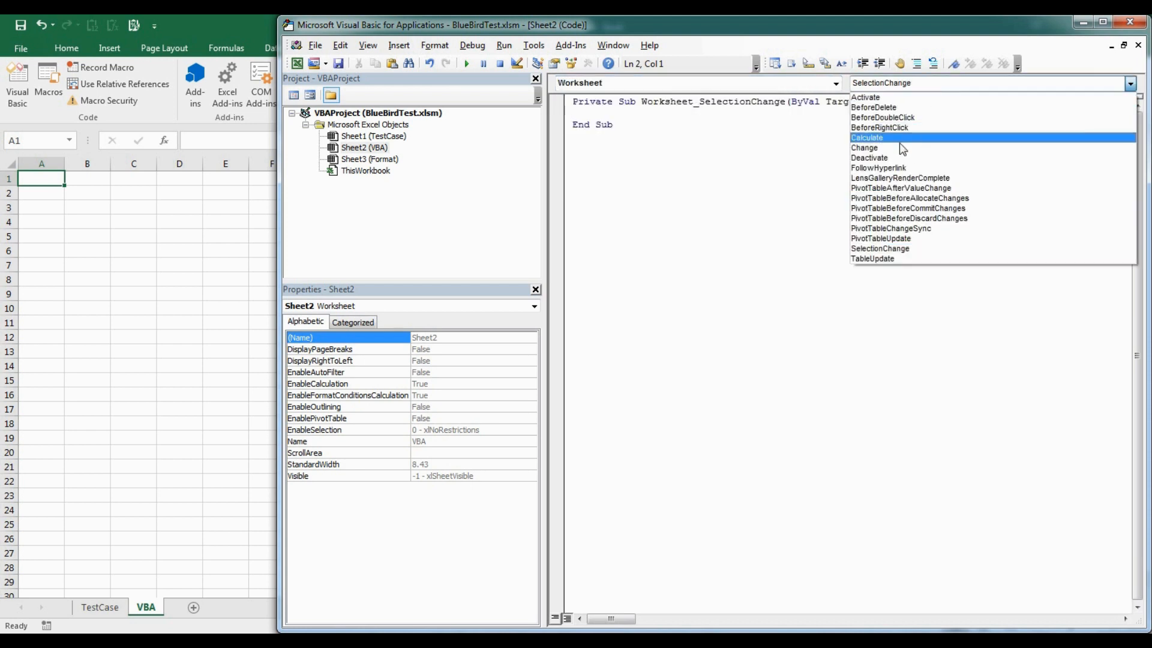
pyautogui.click(864, 147)
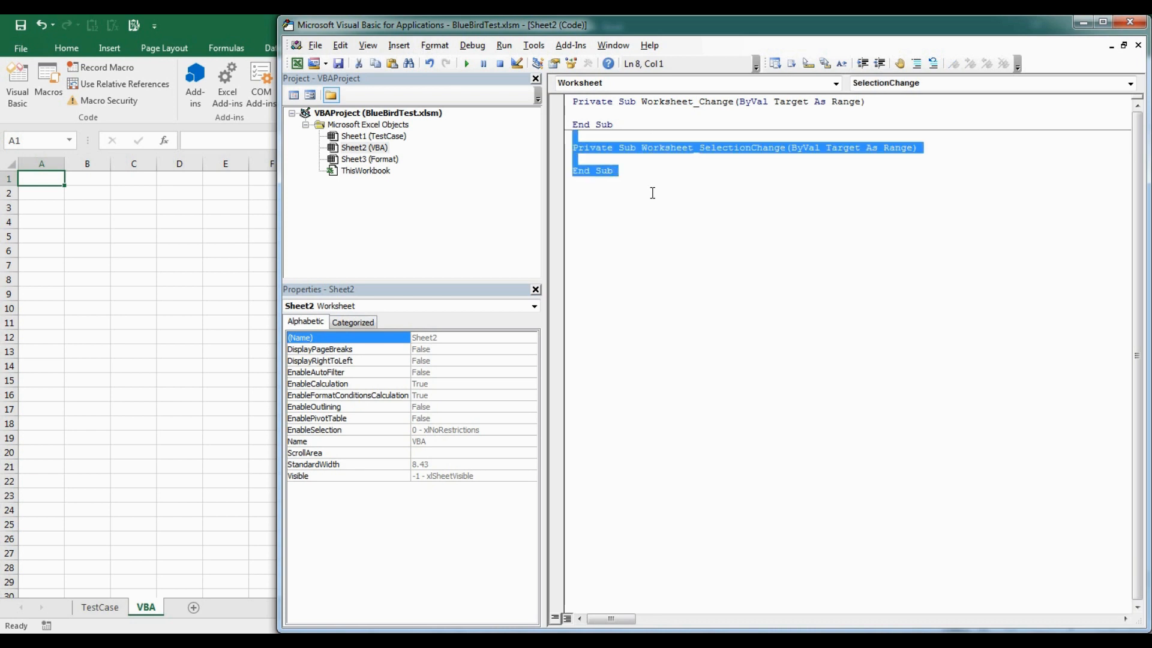
pyautogui.press('Delete')
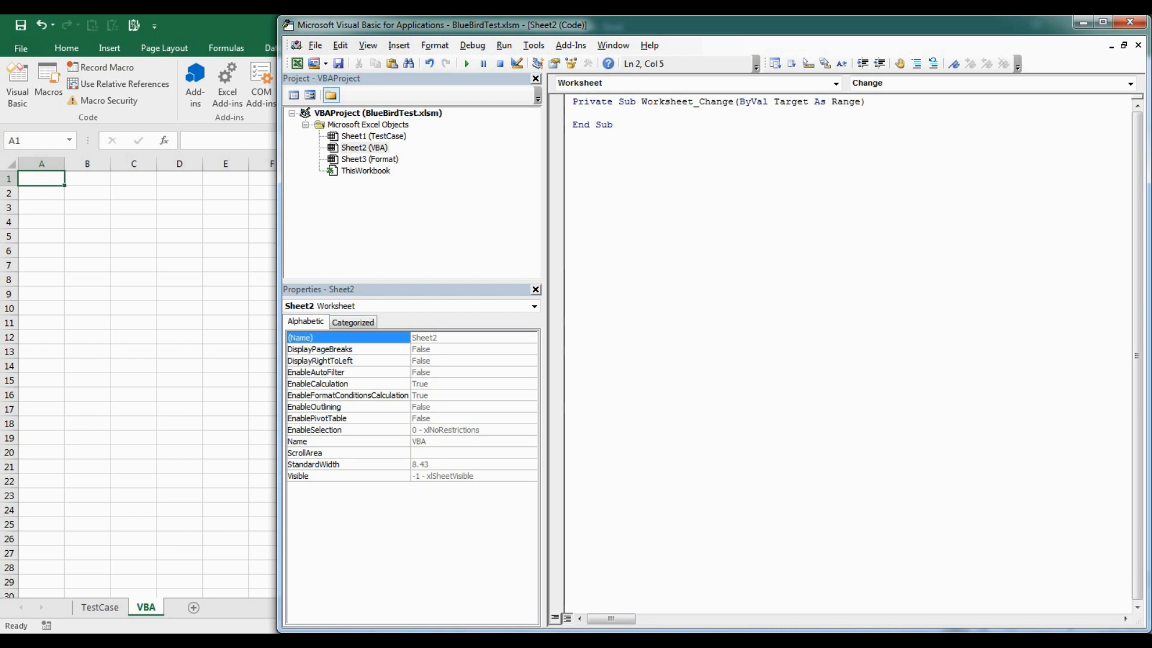
pyautogui.moveTo(651, 192)
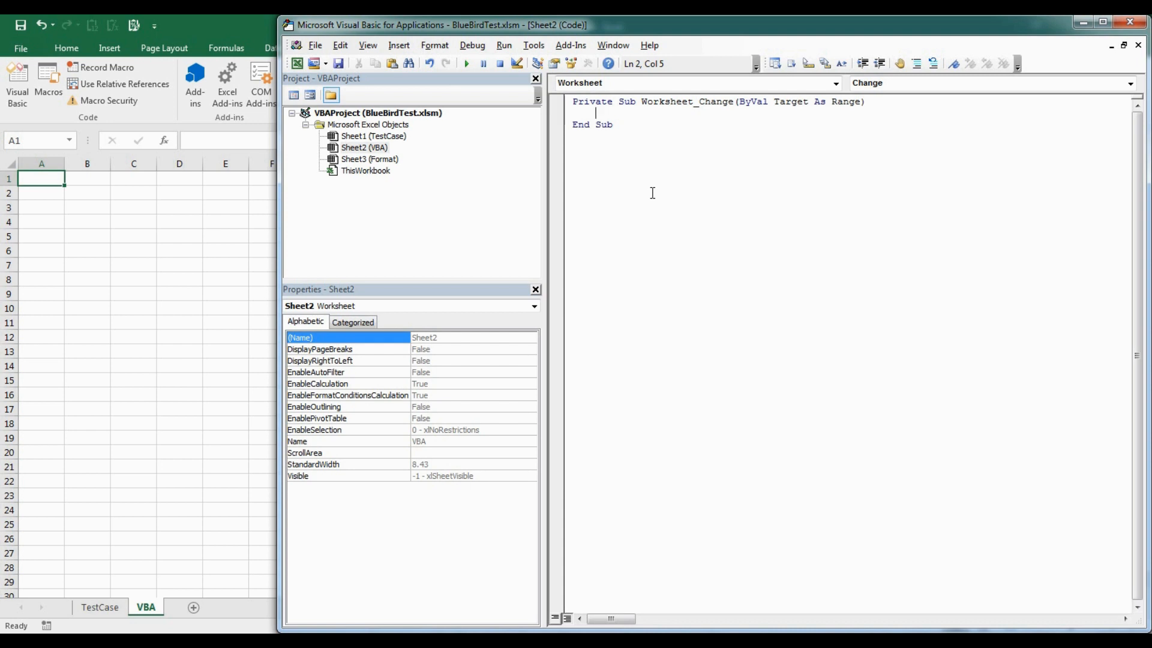
# Step: Write a For Each cell In Target ... Next cell loop in the Change procedure
pyautogui.write('for each')
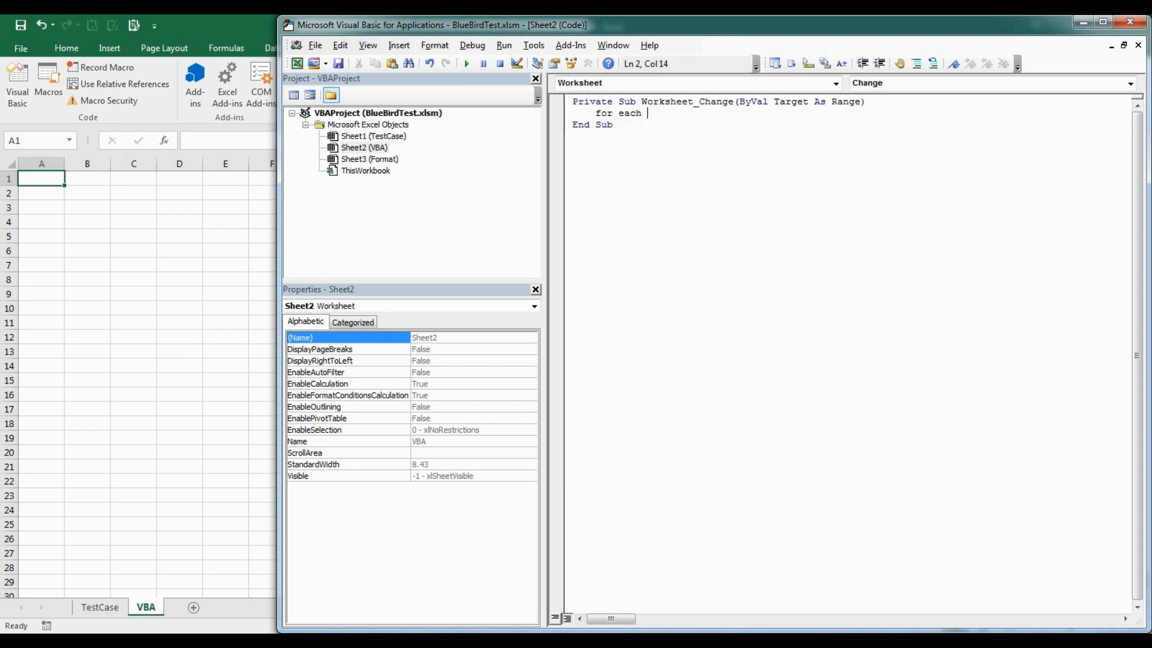
pyautogui.write('cell')
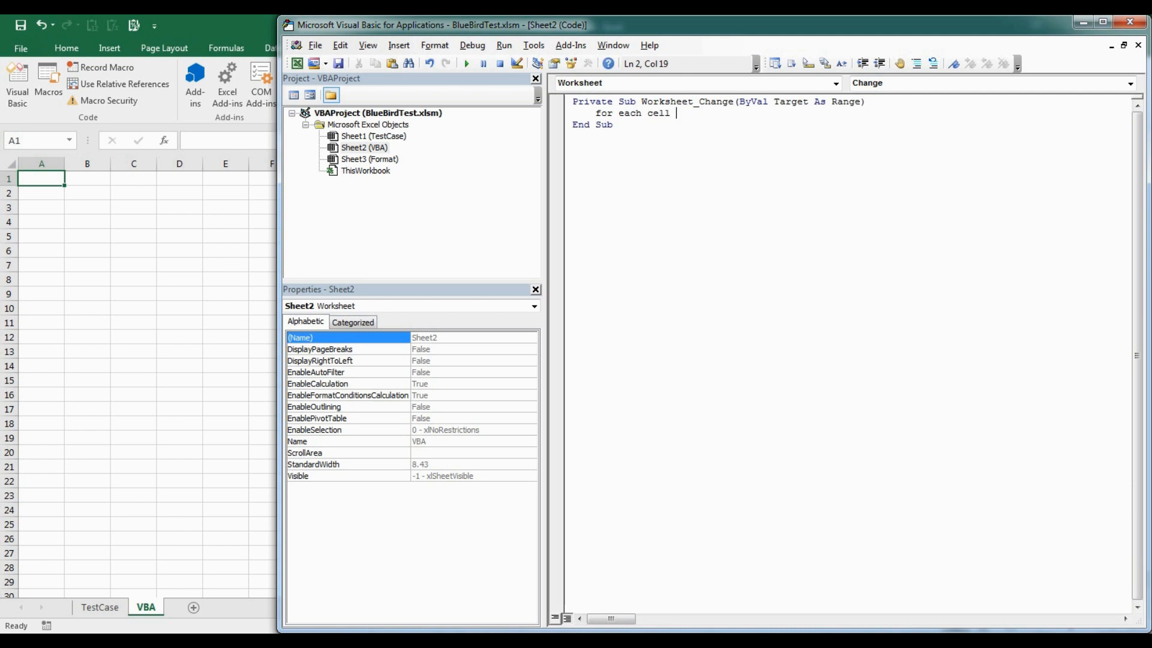
pyautogui.write('in Target')
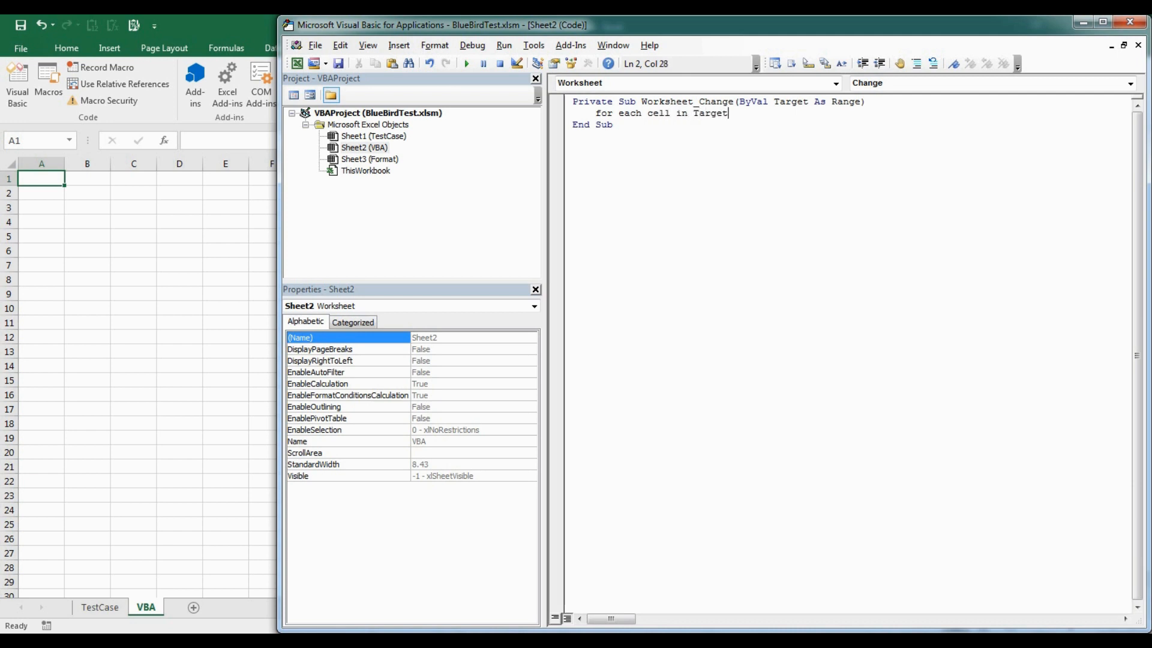
pyautogui.write('next cell')
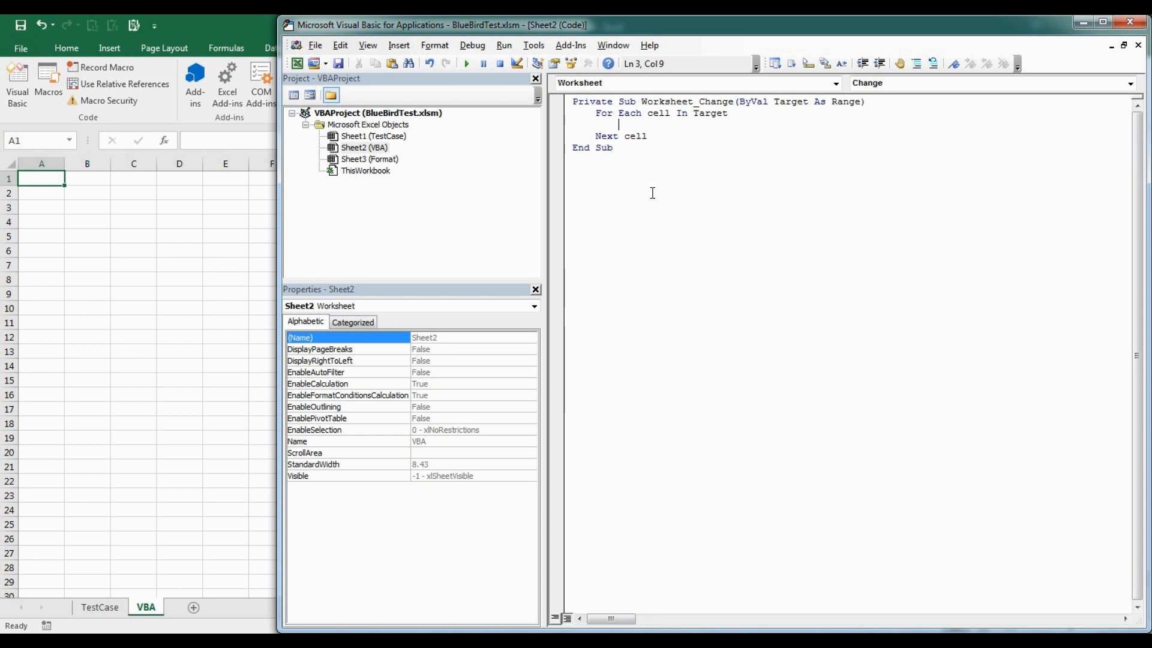
# Step: Add an If Not IsEmpty(cell) Then ... End If block inside the loop
pyautogui.write('if')
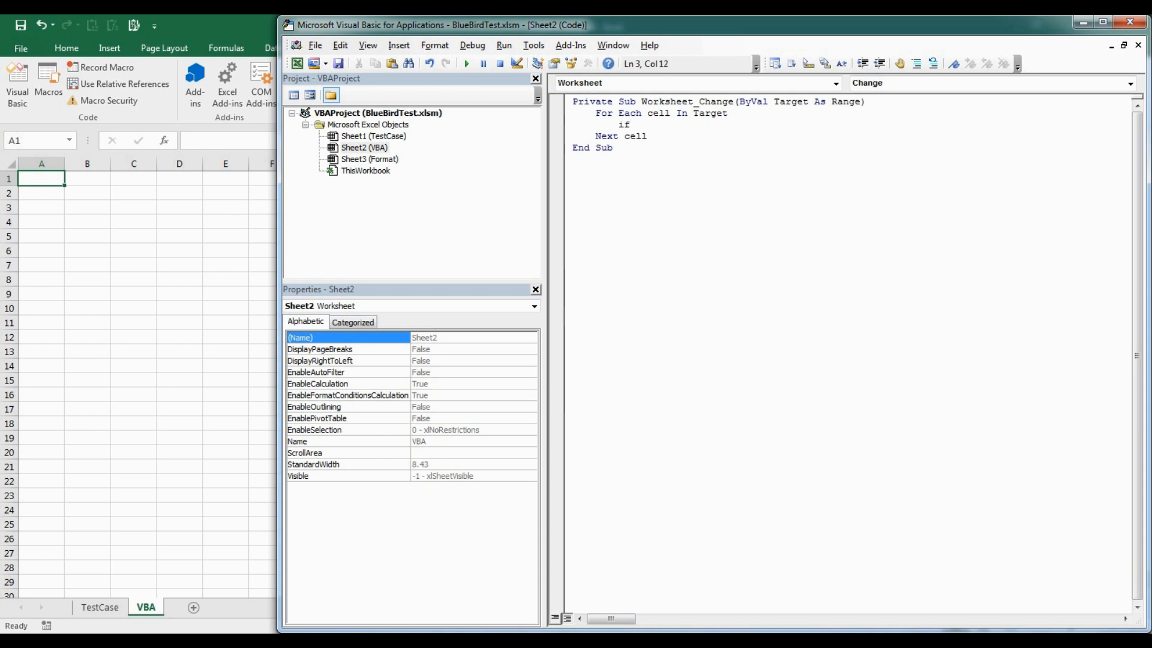
pyautogui.write('not')
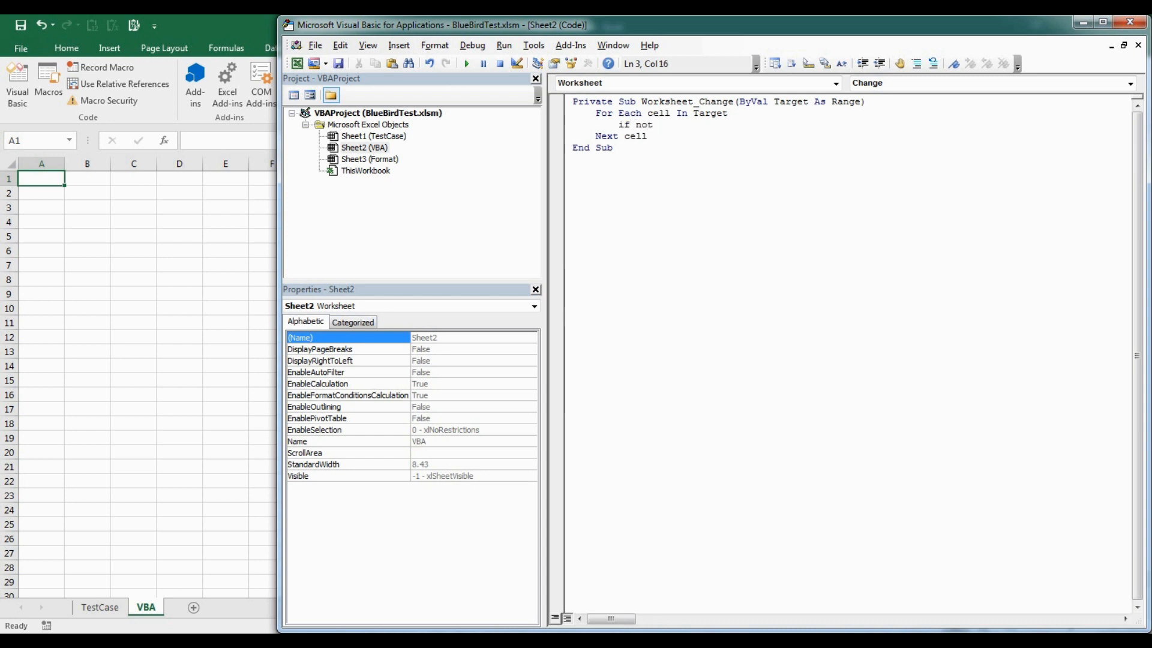
pyautogui.write('IsEmpty')
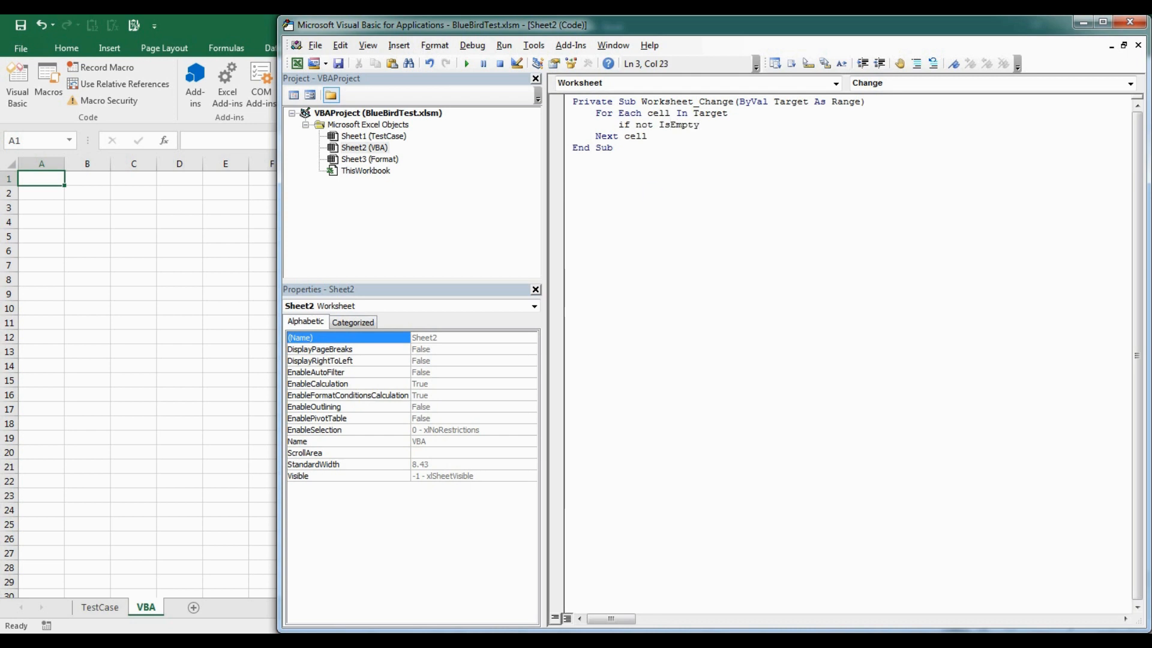
pyautogui.write('(cell) Th')
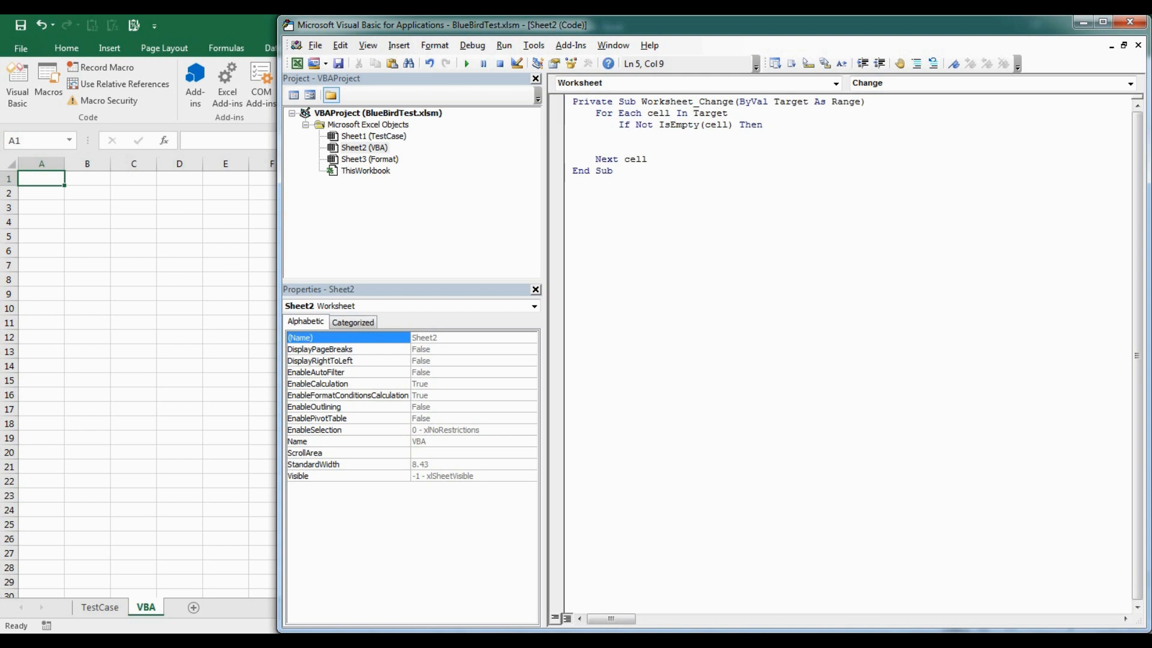
pyautogui.write('end if')
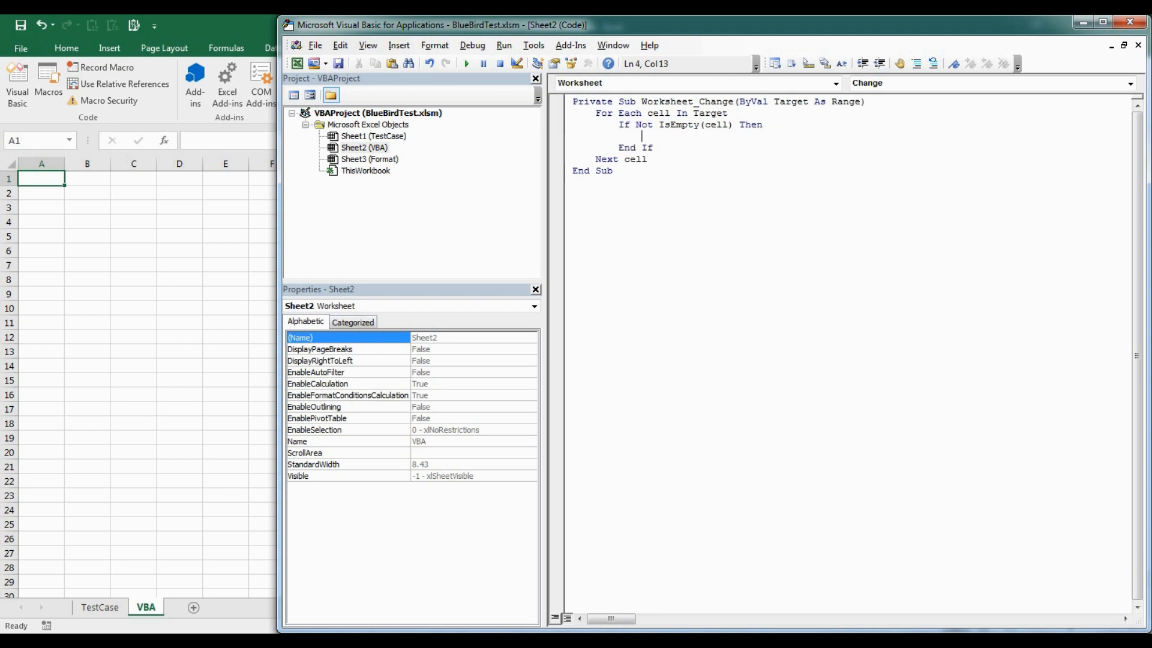
pyautogui.moveTo(651, 192)
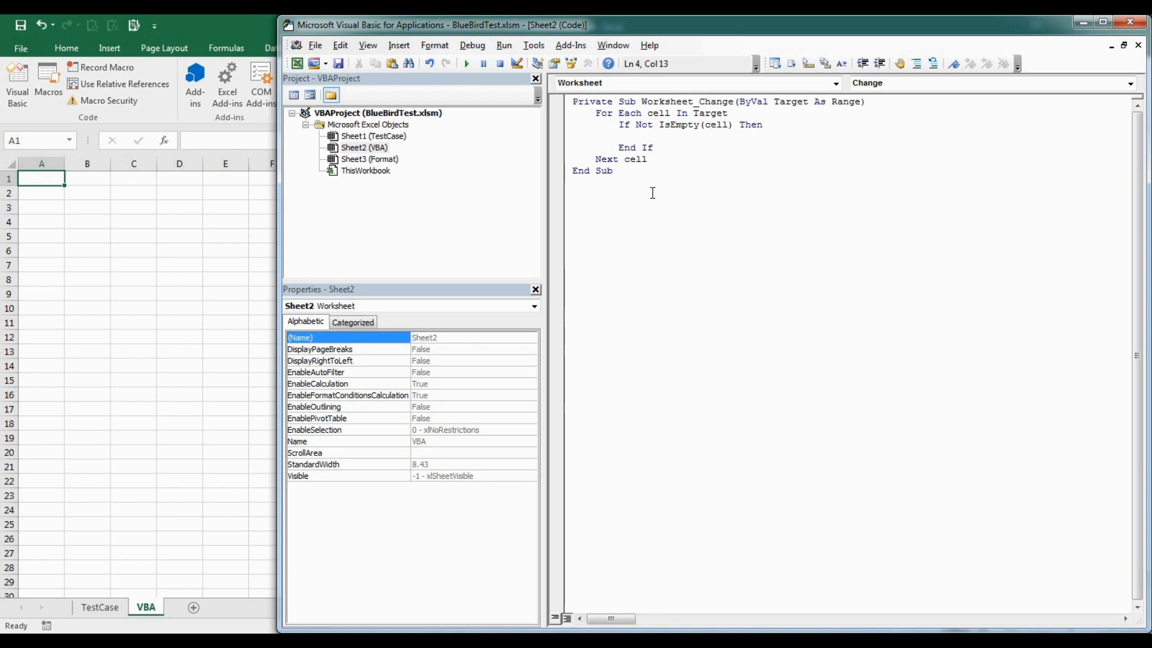
# Step: Nest an If IsNumeric(cell.Value) Then block that declares Dim picturename As String
pyautogui.write('if')
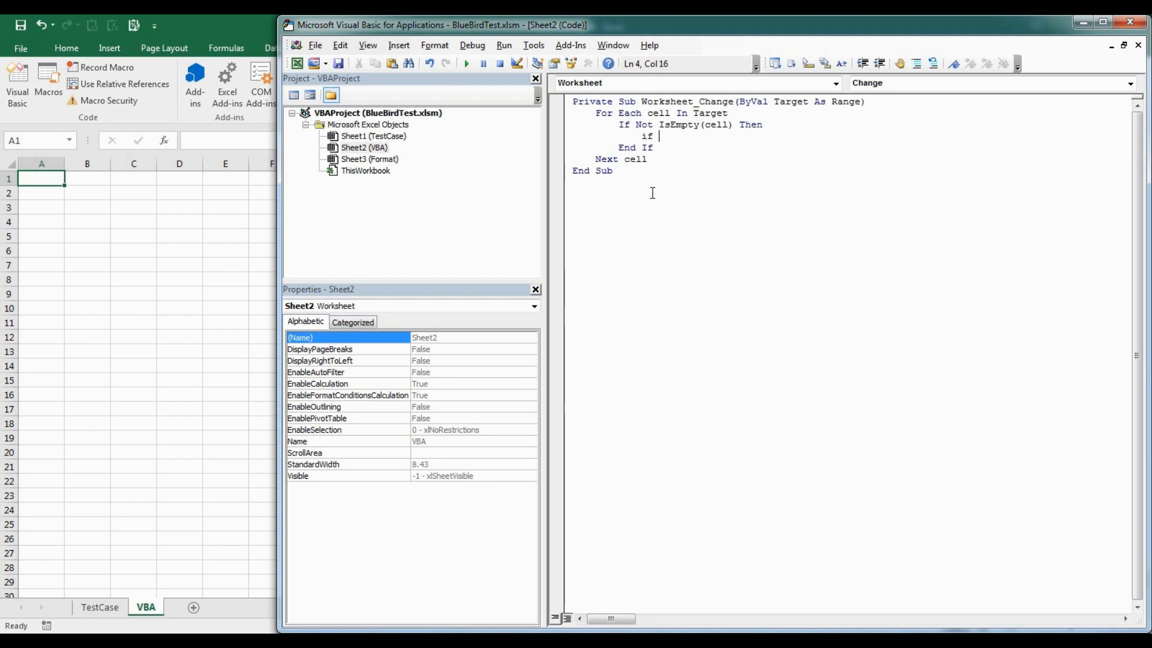
pyautogui.write('isn')
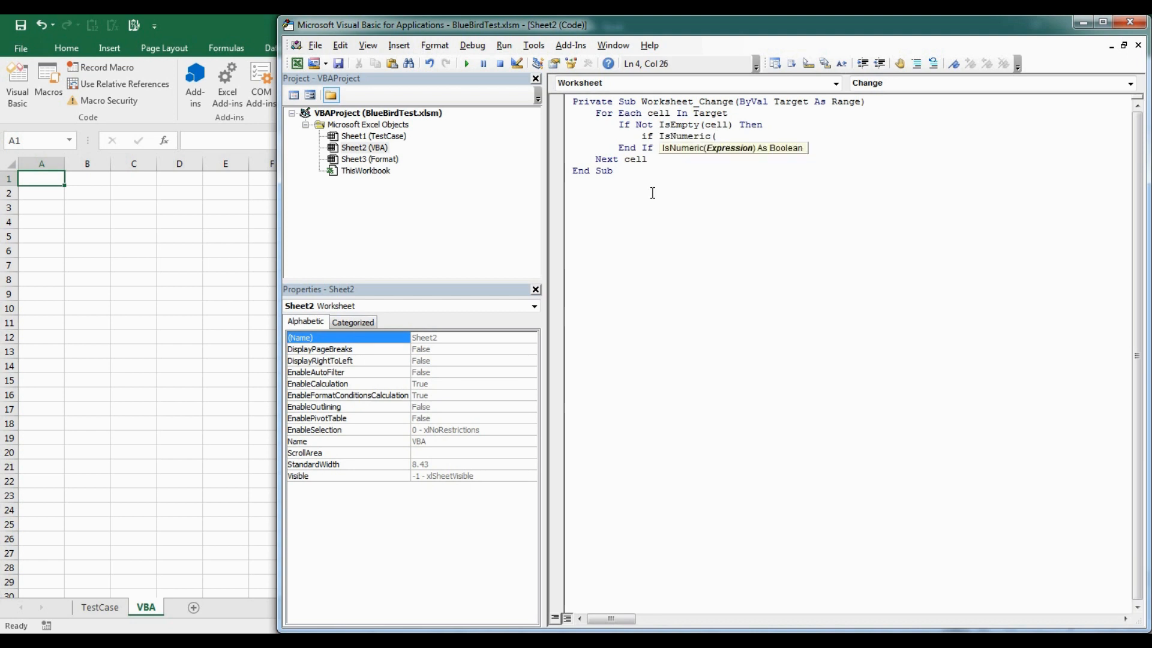
pyautogui.write('cell.value) Th')
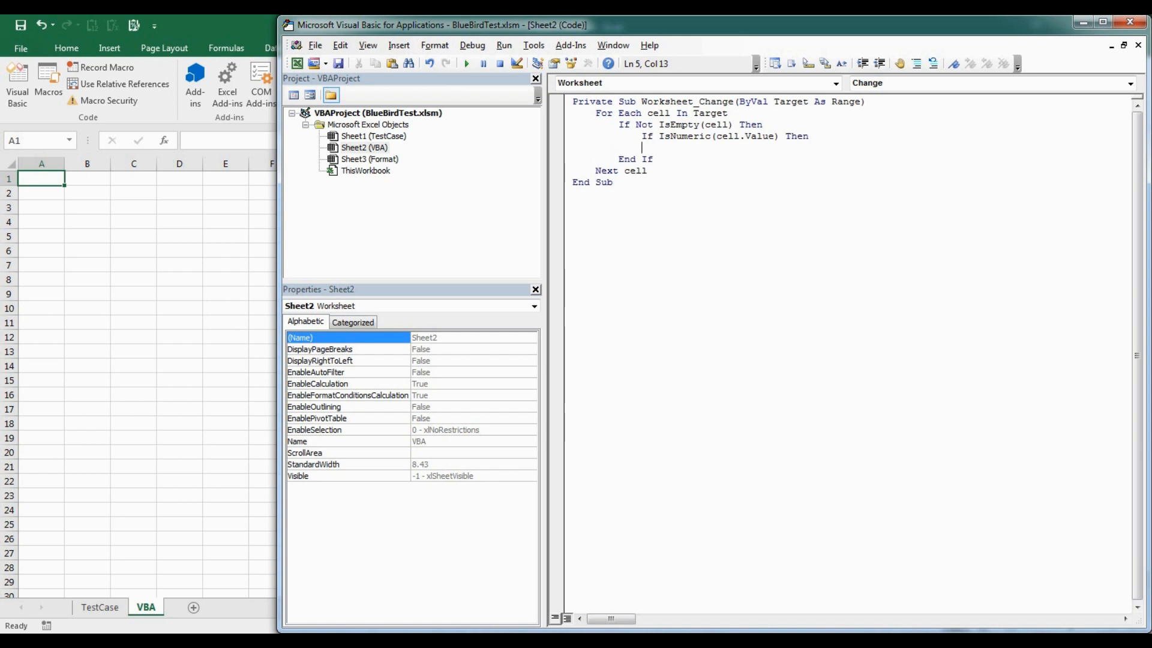
pyautogui.write('end i')
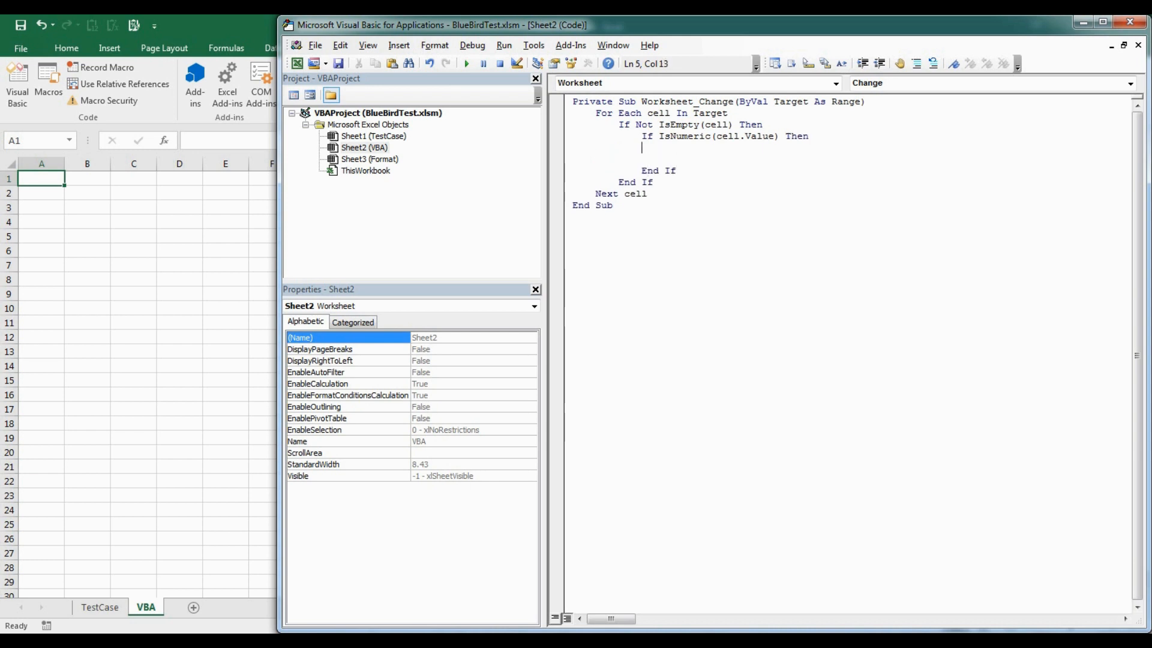
pyautogui.write('dim')
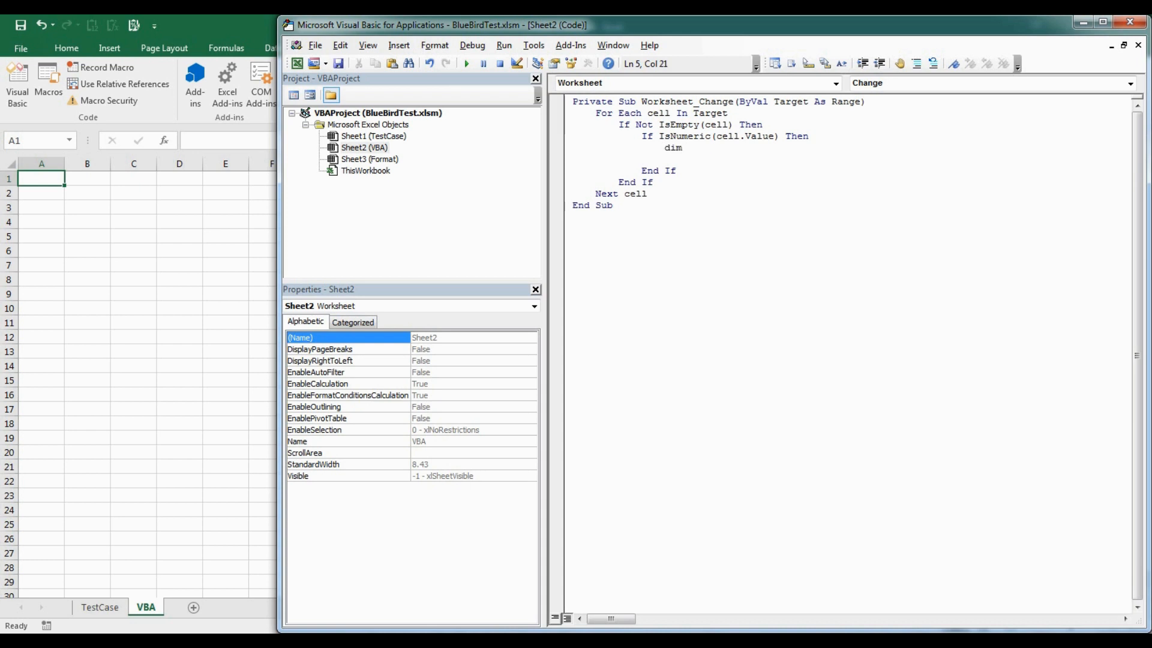
pyautogui.write('picturename as')
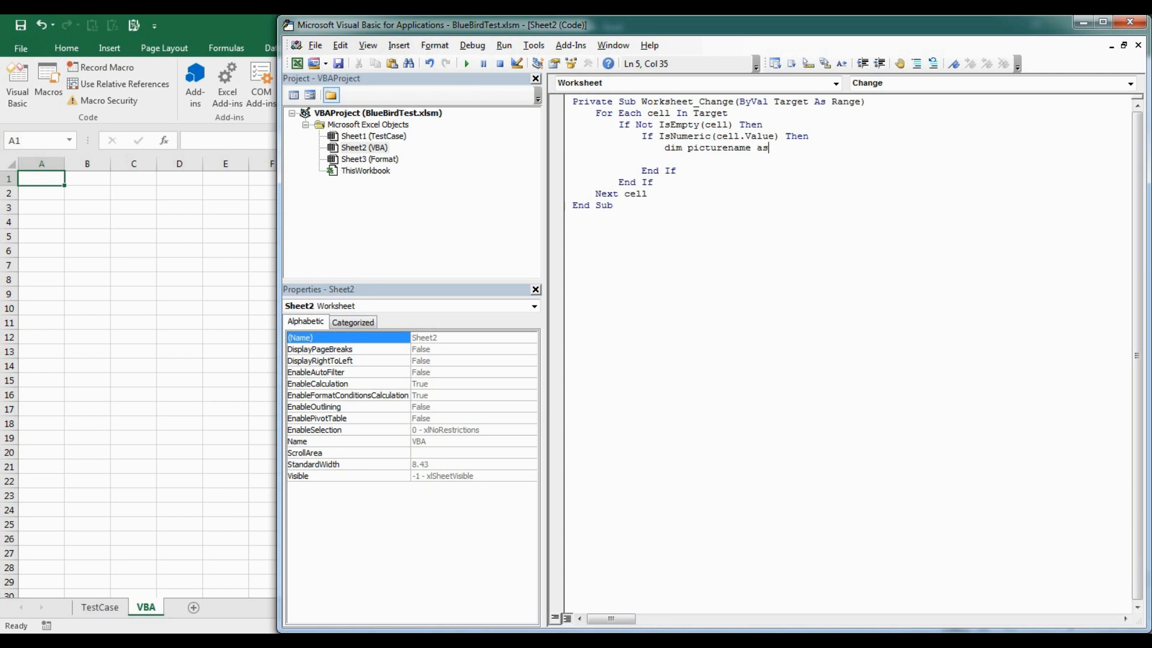
pyautogui.write('String')
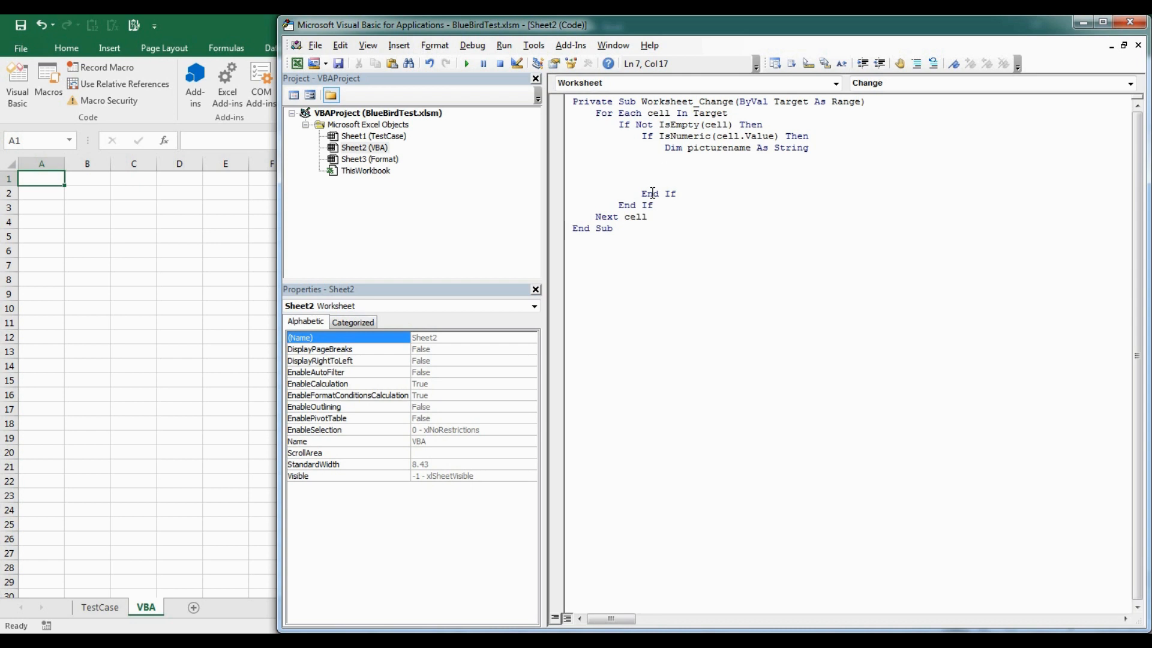
# Step: Start Select Case cell.Value with Case Is > 0 assigning picturename = "BlueBird.jpg"
pyautogui.write('select')
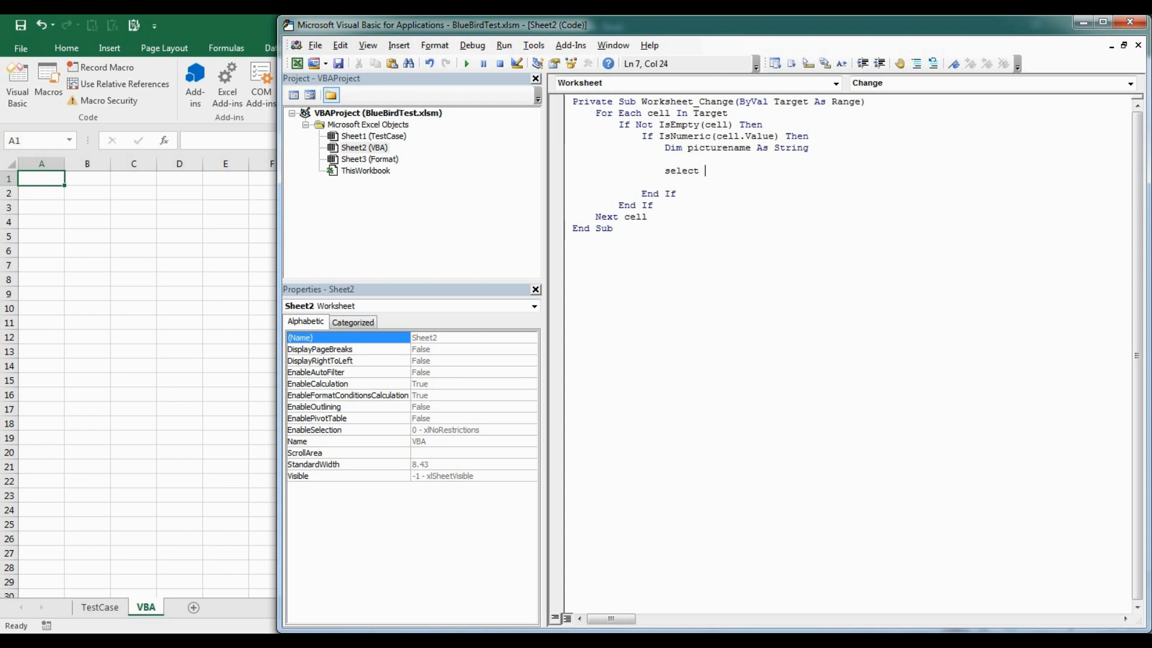
pyautogui.write('case')
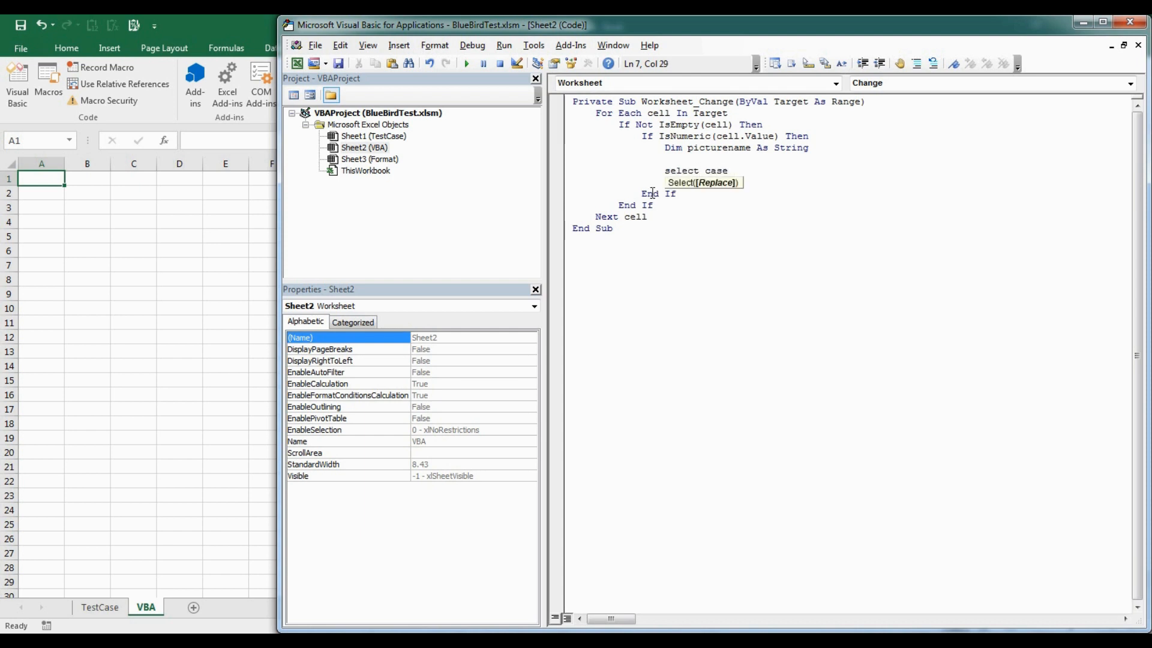
pyautogui.write('cell.value')
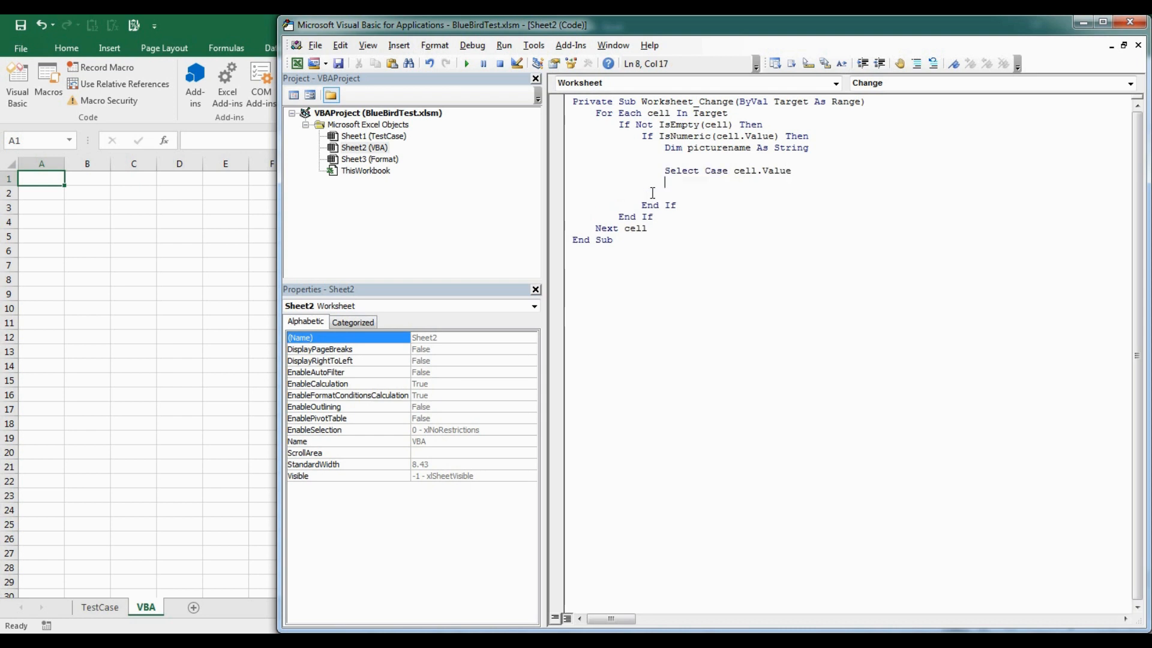
pyautogui.write('case is >')
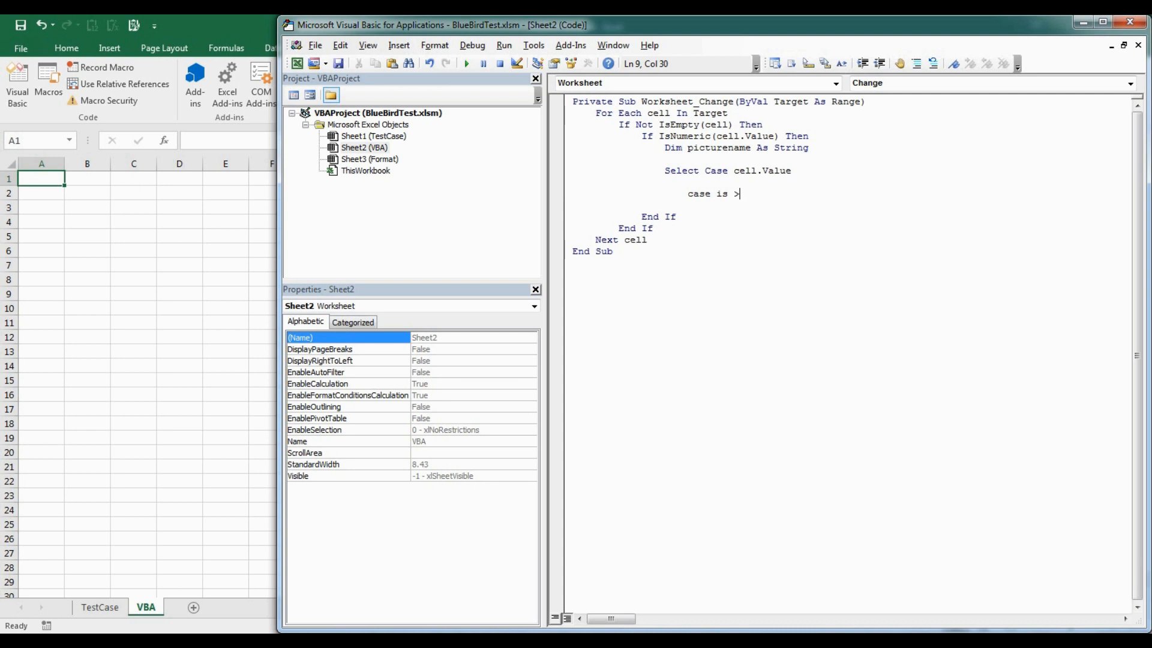
pyautogui.write('0')
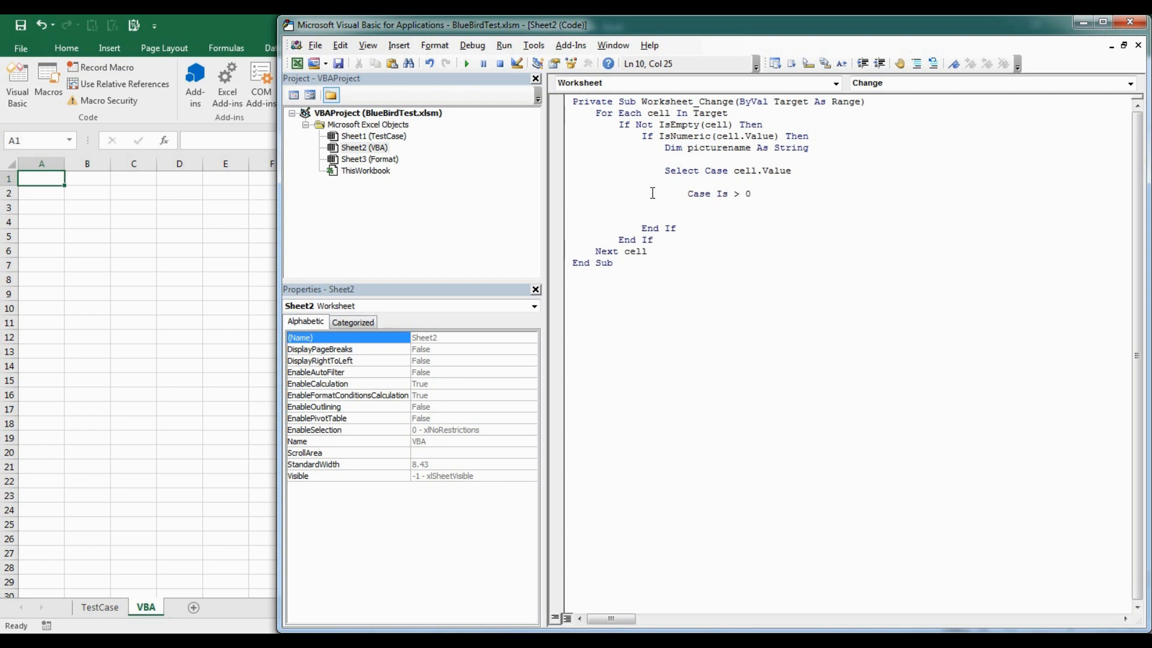
pyautogui.write('pictur')
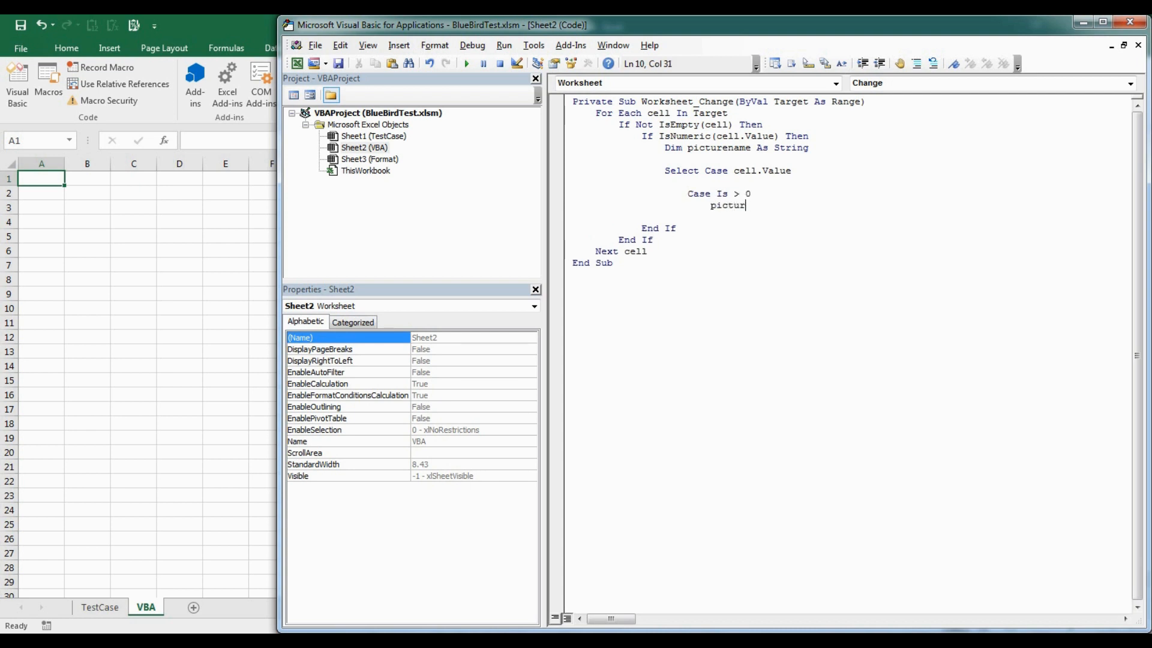
pyautogui.write('ename =')
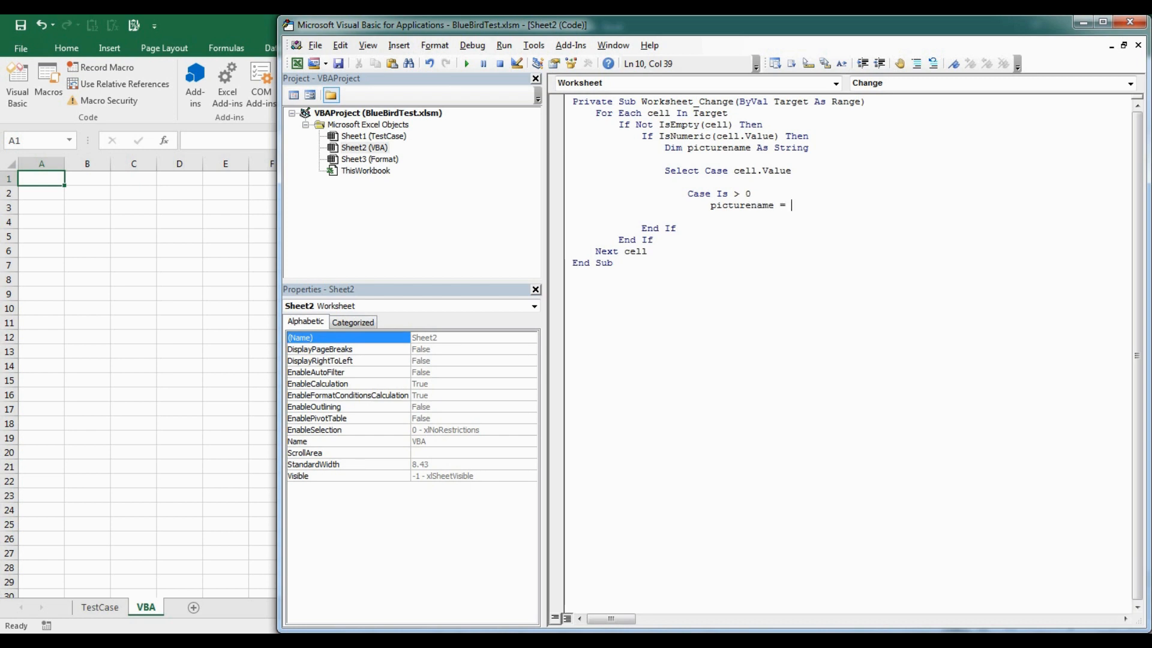
pyautogui.write('"Blue')
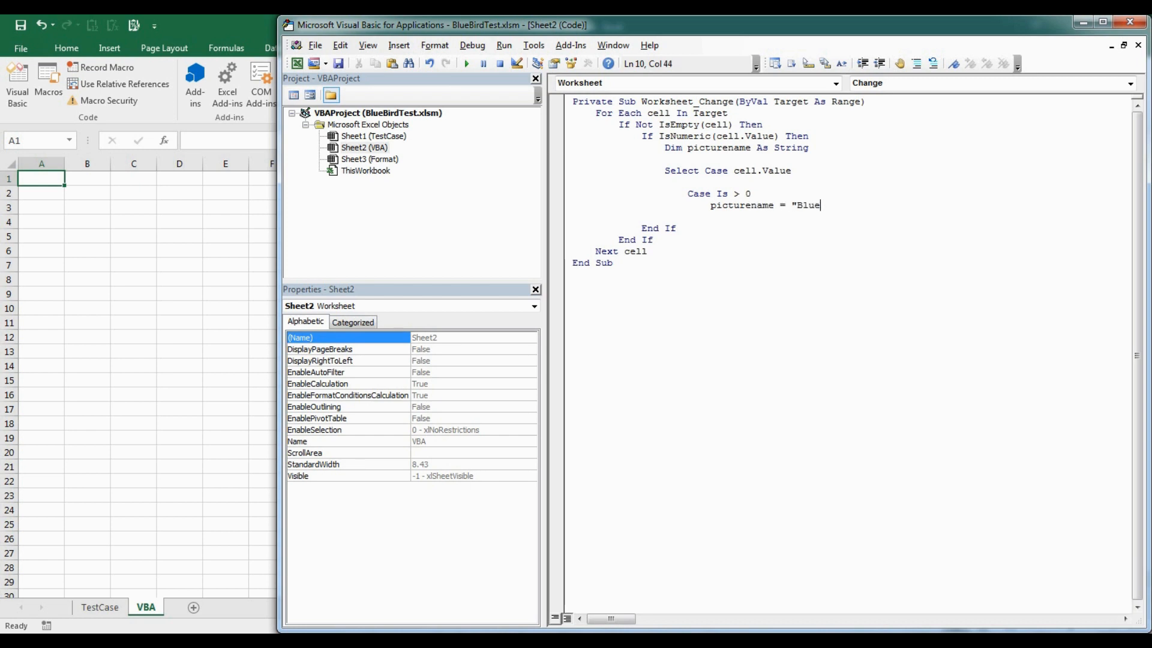
pyautogui.write('Bird')
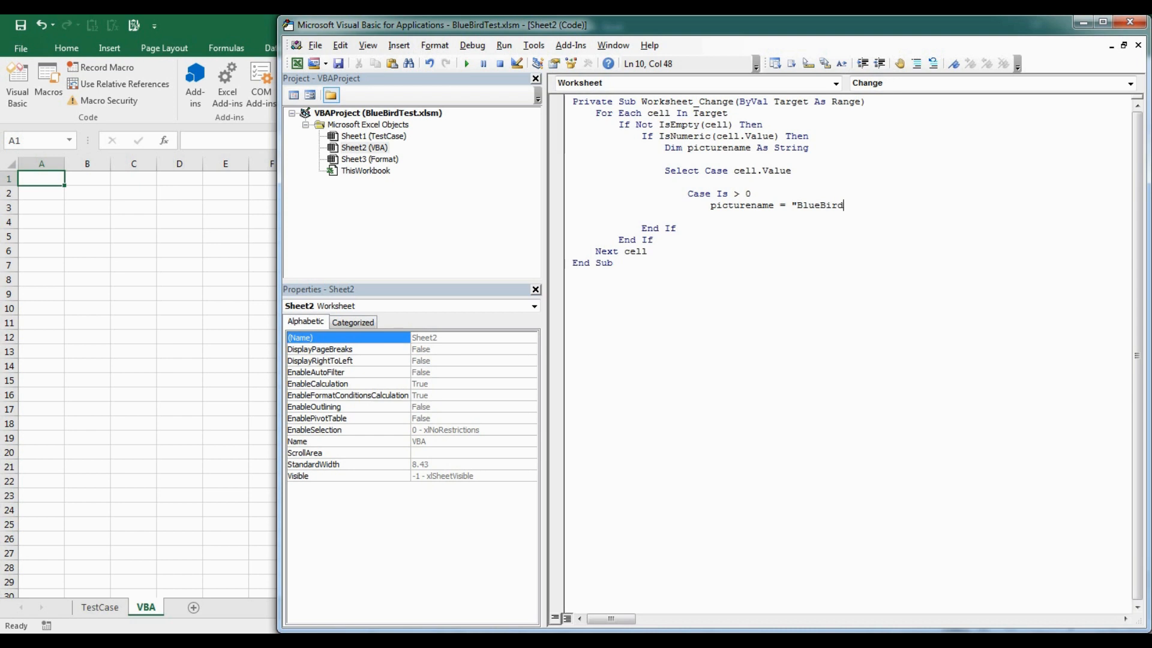
pyautogui.write('.jpg')
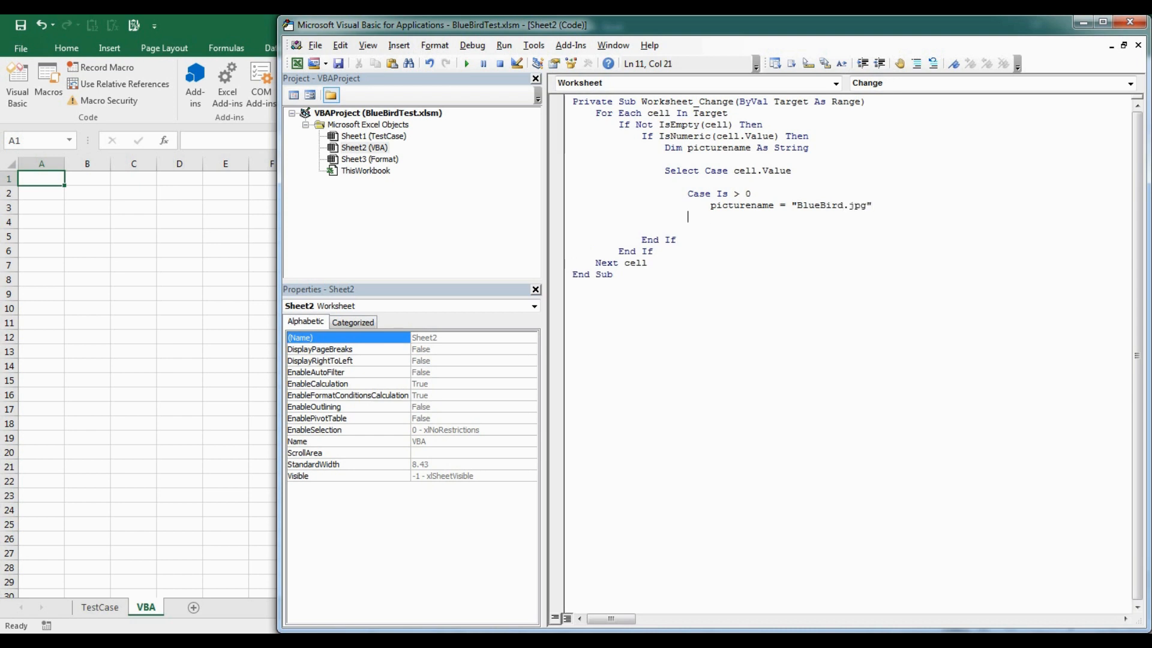
# Step: Add Case Is < 0 assigning picturename = "GreenFish.jpg"
pyautogui.write('case is')
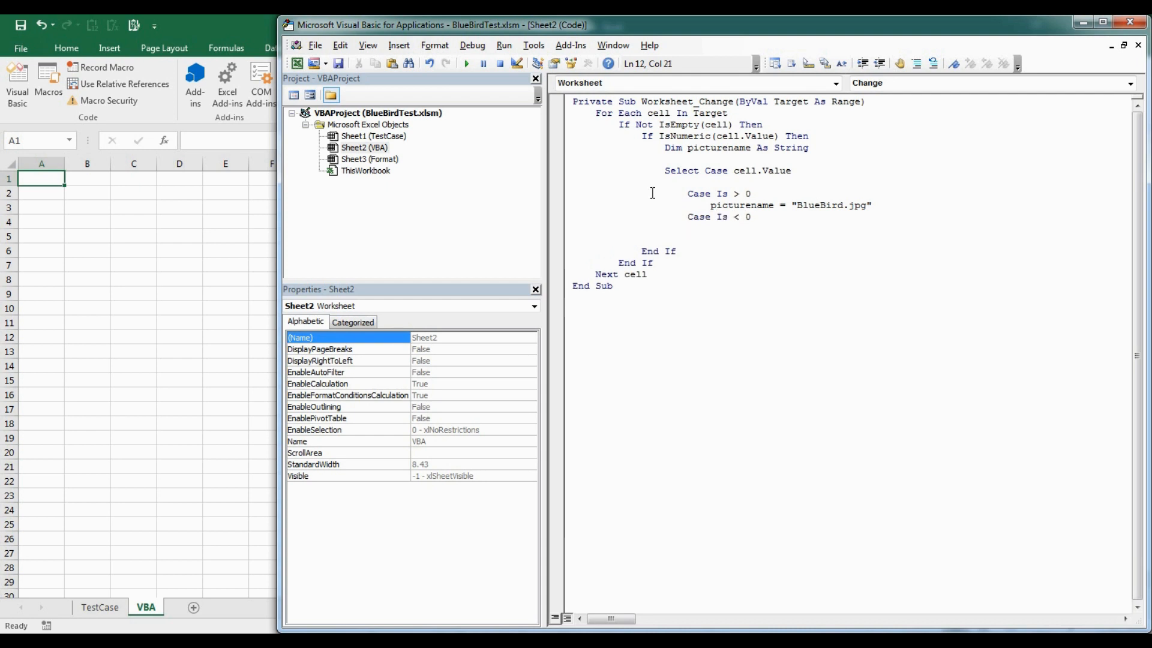
pyautogui.write('picture')
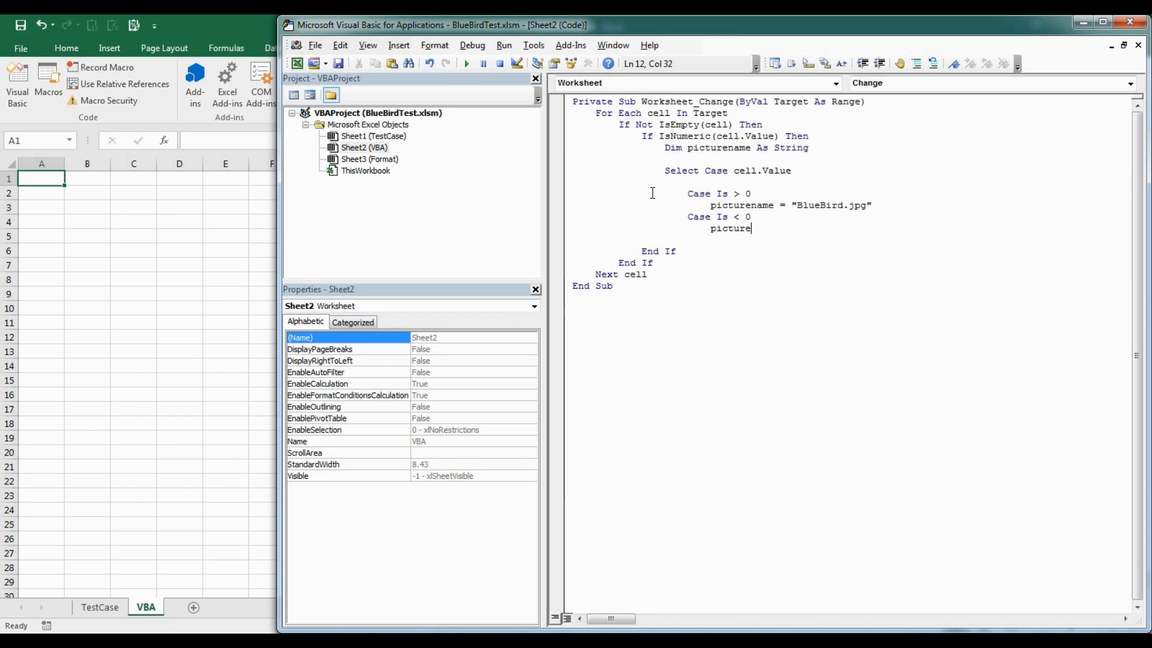
pyautogui.write('name =')
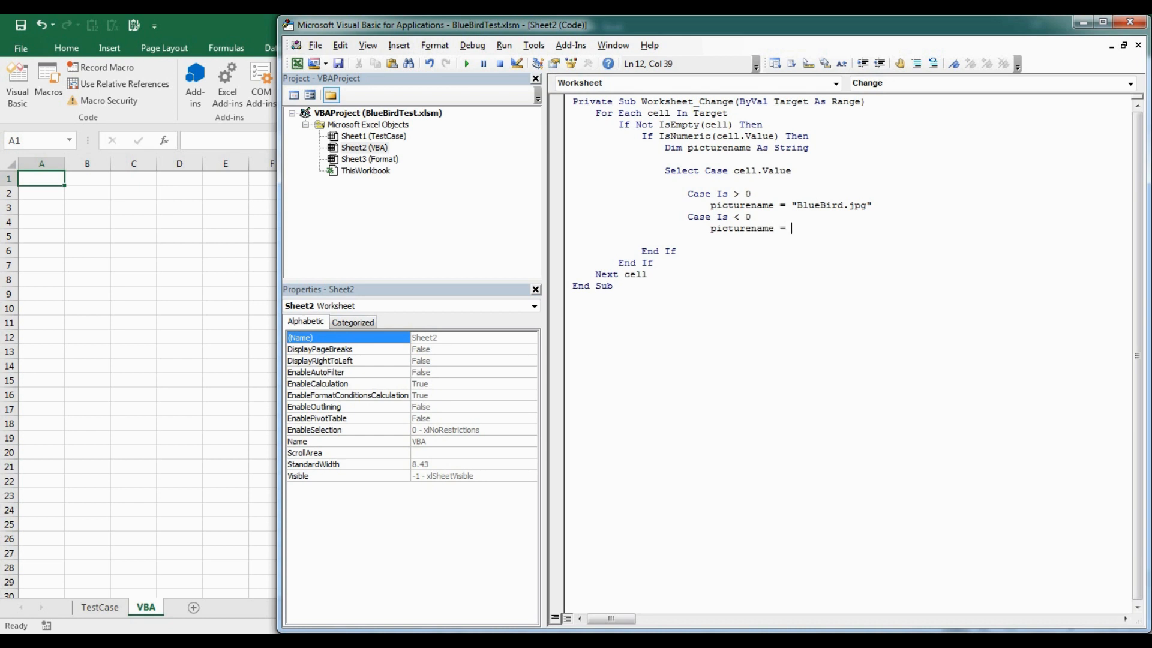
pyautogui.write('"g')
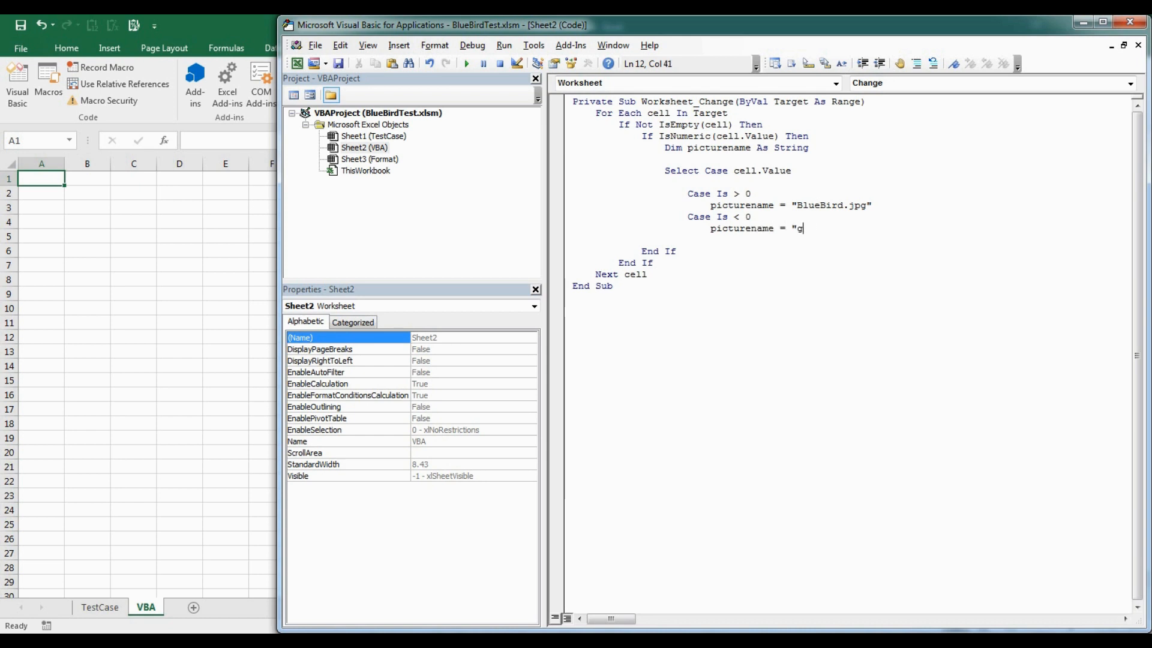
pyautogui.write('reen')
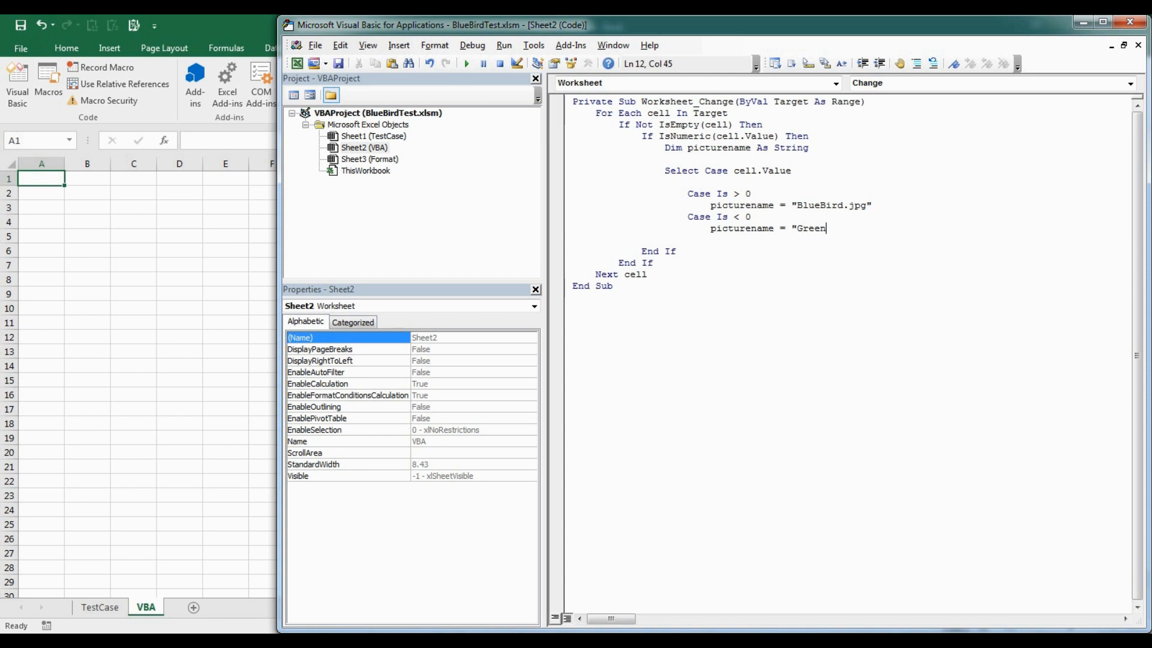
pyautogui.write('Fish.jpg"')
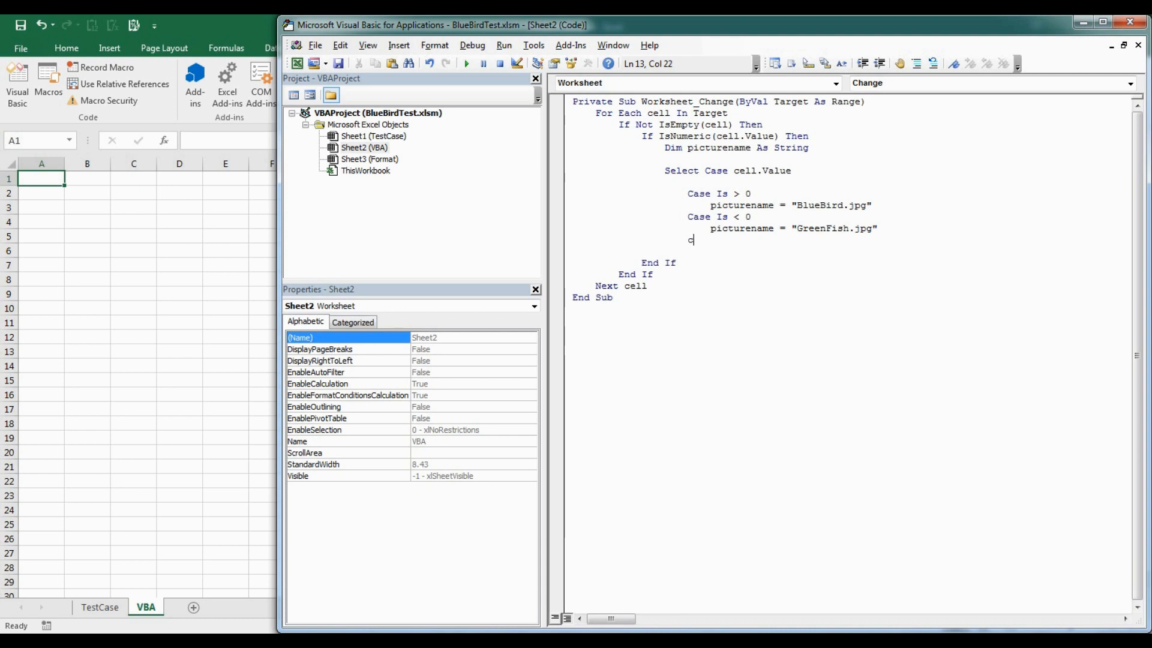
# Step: Add Case Is = 0 assigning picturename = "RedSquirrel.jpg" and close with End Select
pyautogui.write('case is 0')
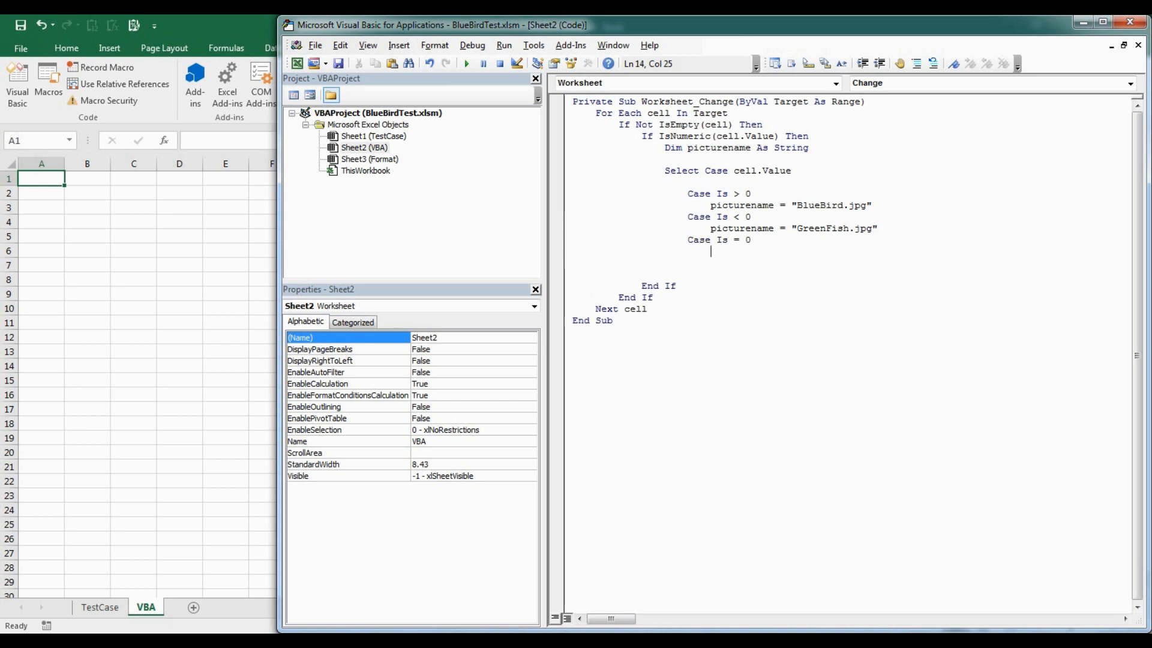
pyautogui.write('picturename')
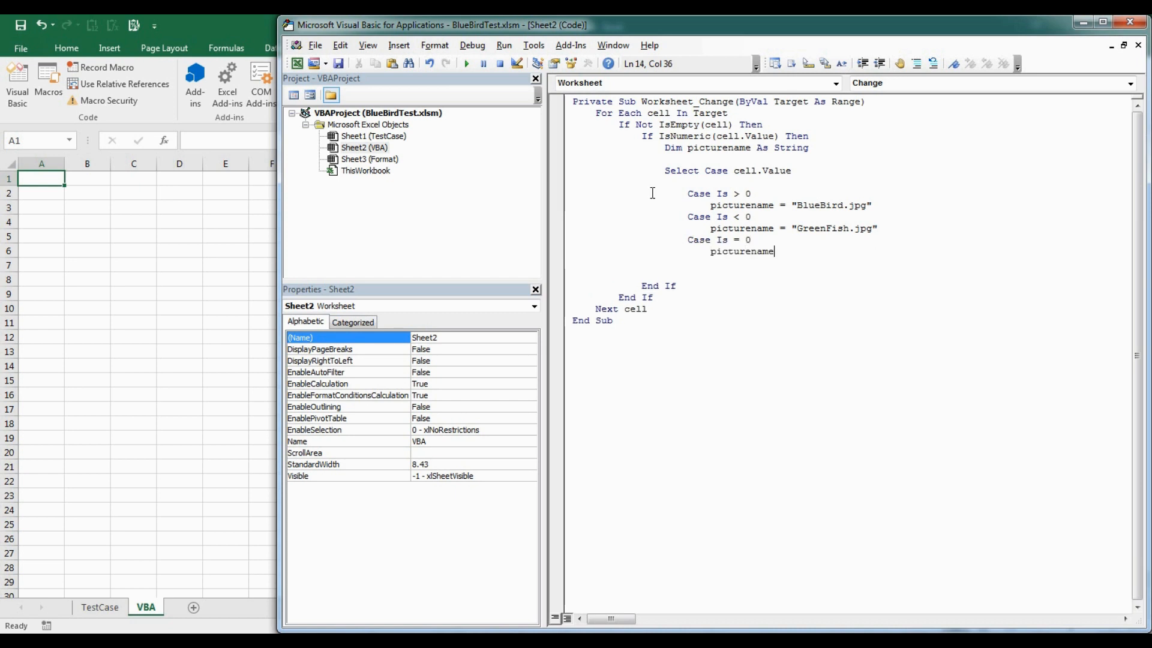
pyautogui.write('= "Re')
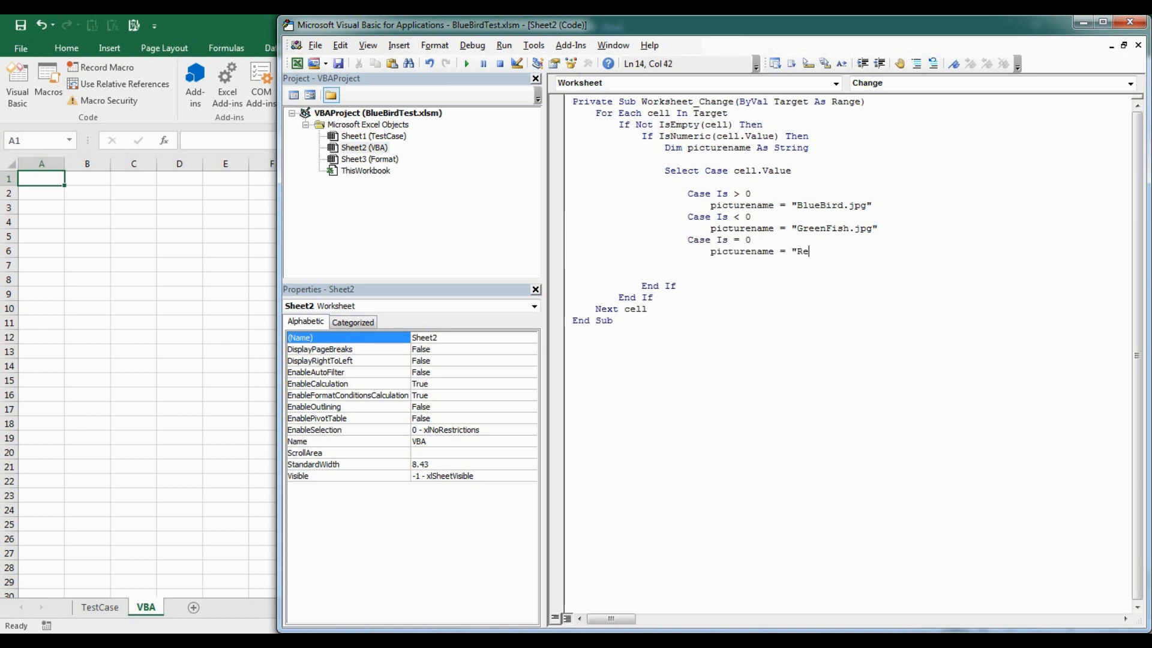
pyautogui.write('dSqui')
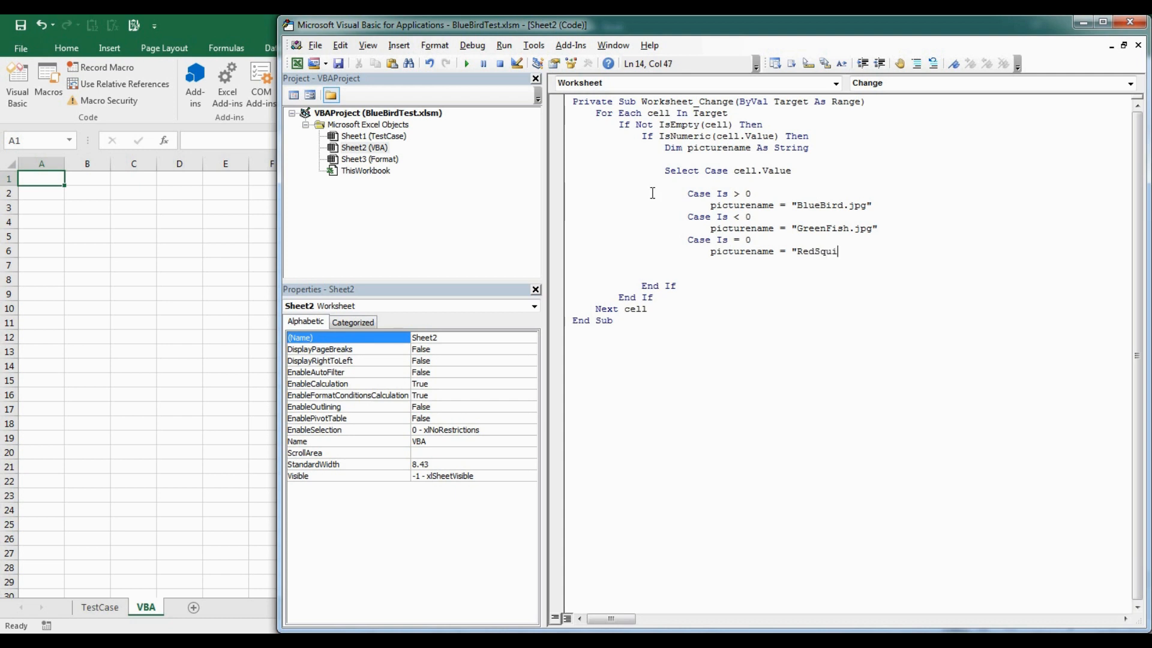
pyautogui.write('rrel')
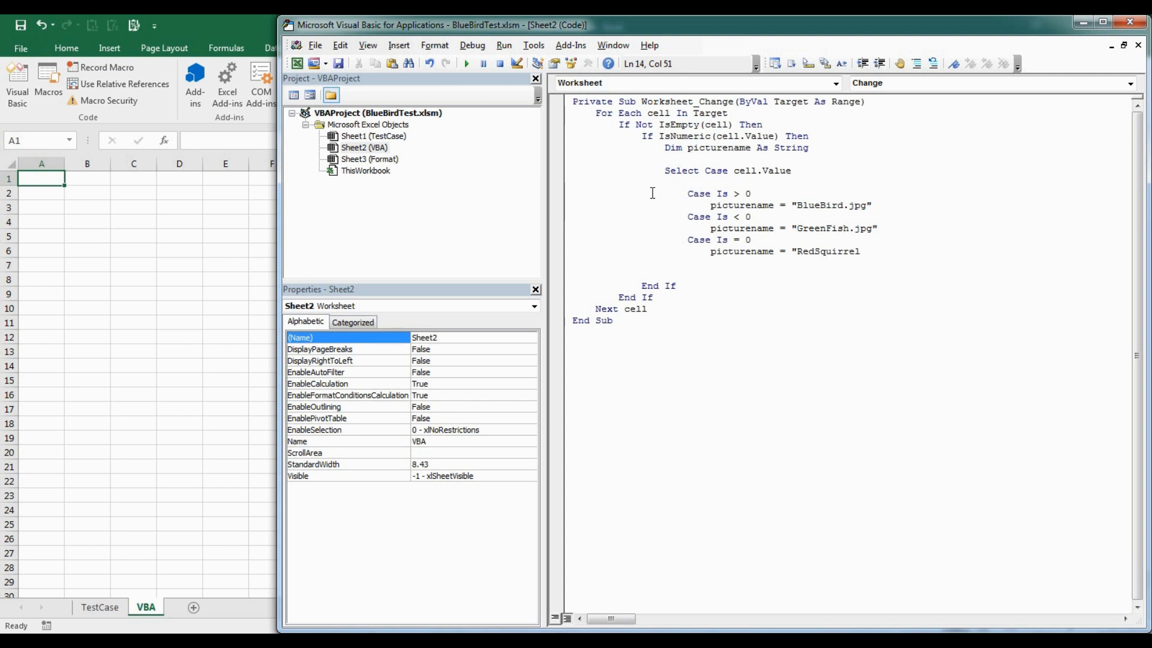
pyautogui.write('.jpg"')
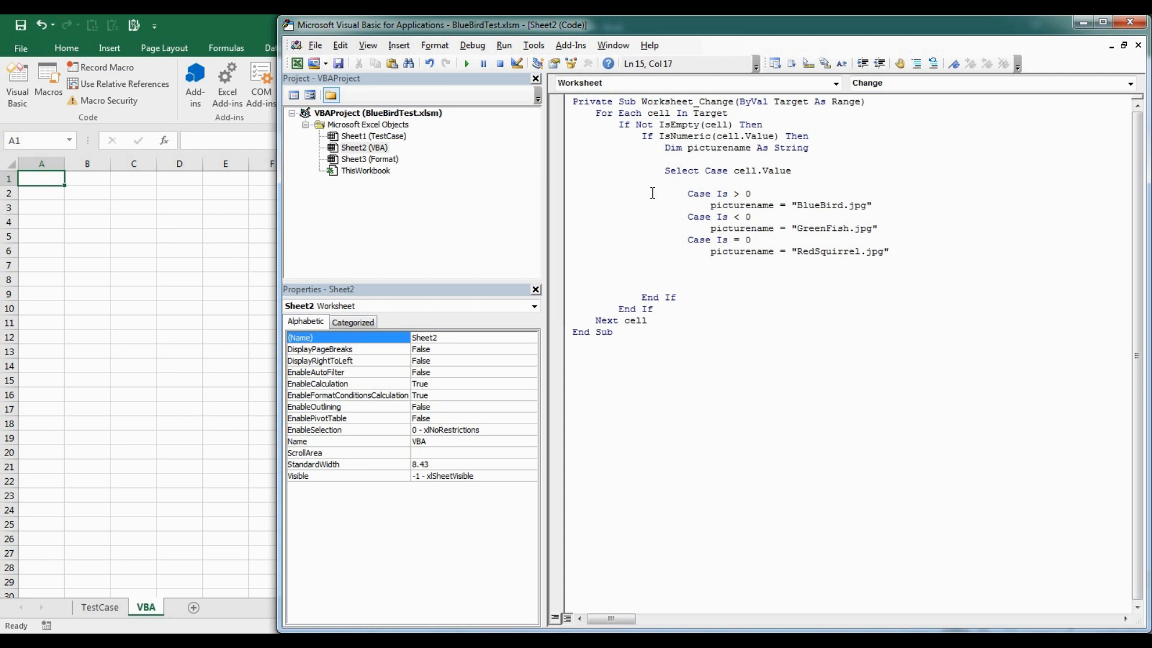
pyautogui.write('en')
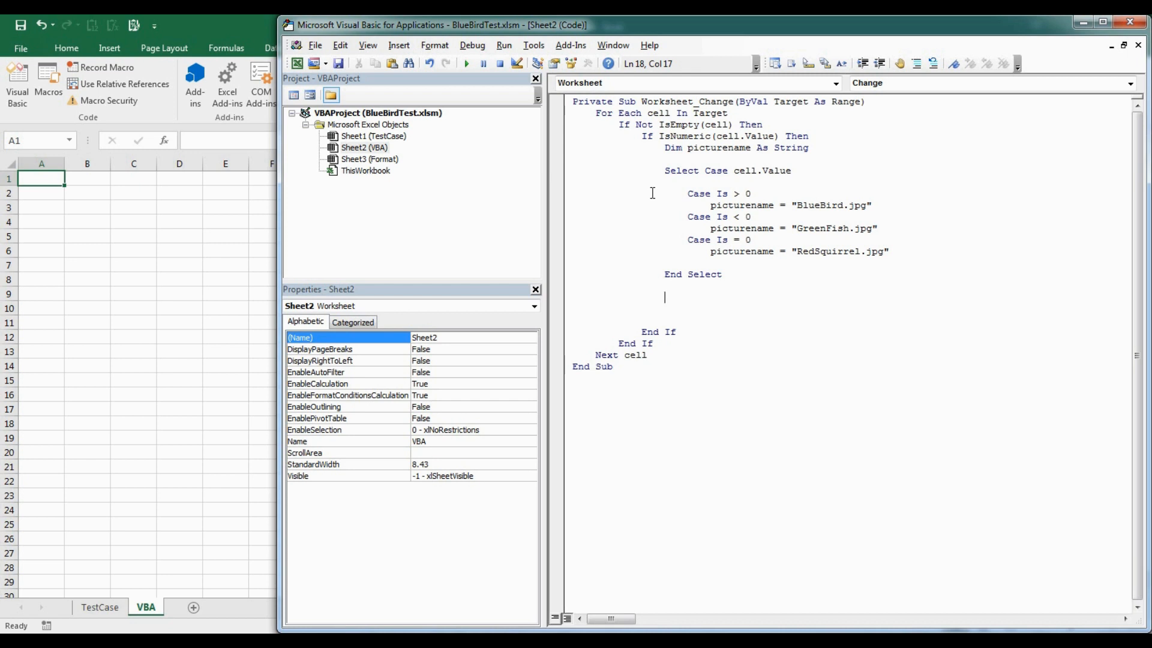
# Step: Add a cell.Activate line below End Select
pyautogui.write('cell.')
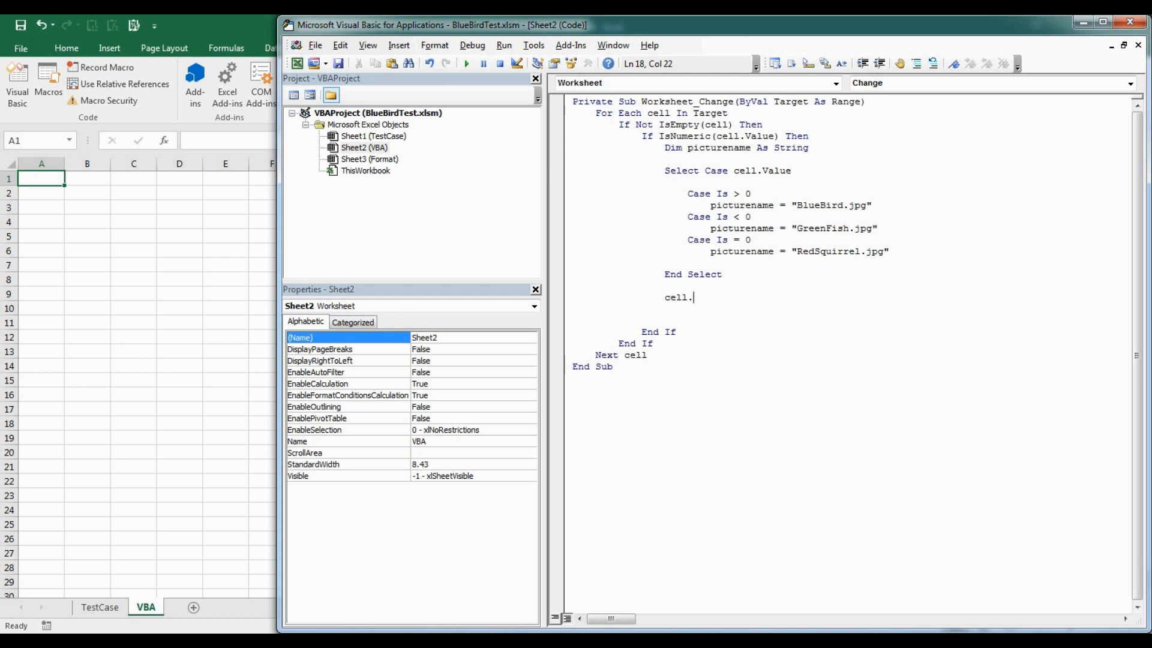
pyautogui.moveTo(652, 192)
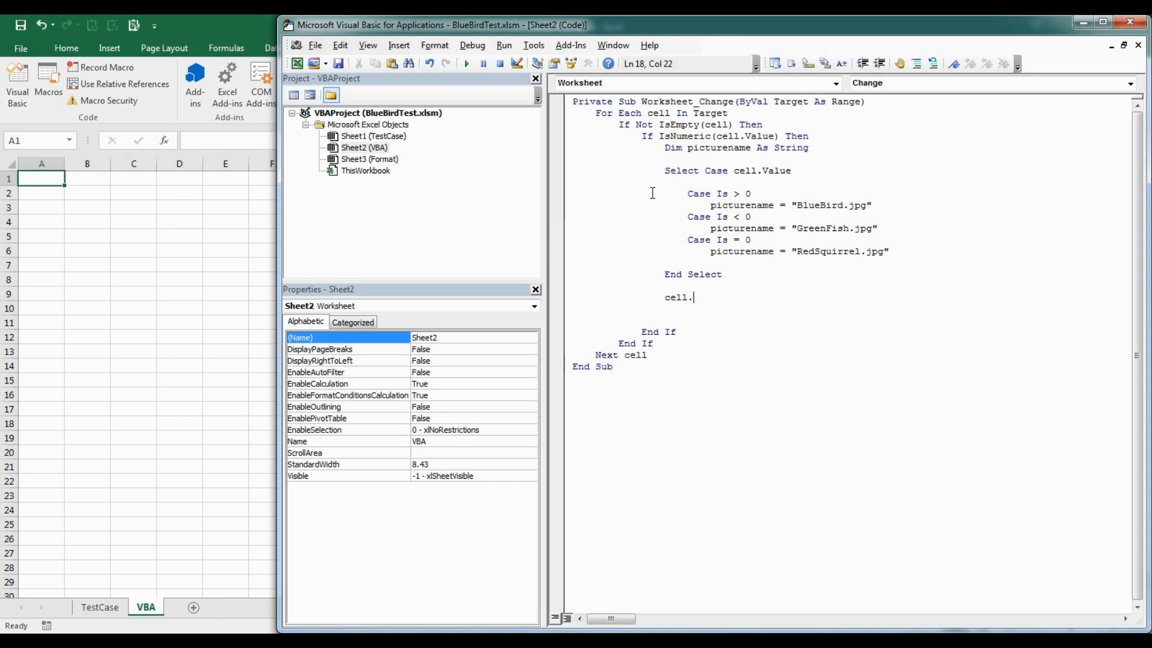
pyautogui.write('activate')
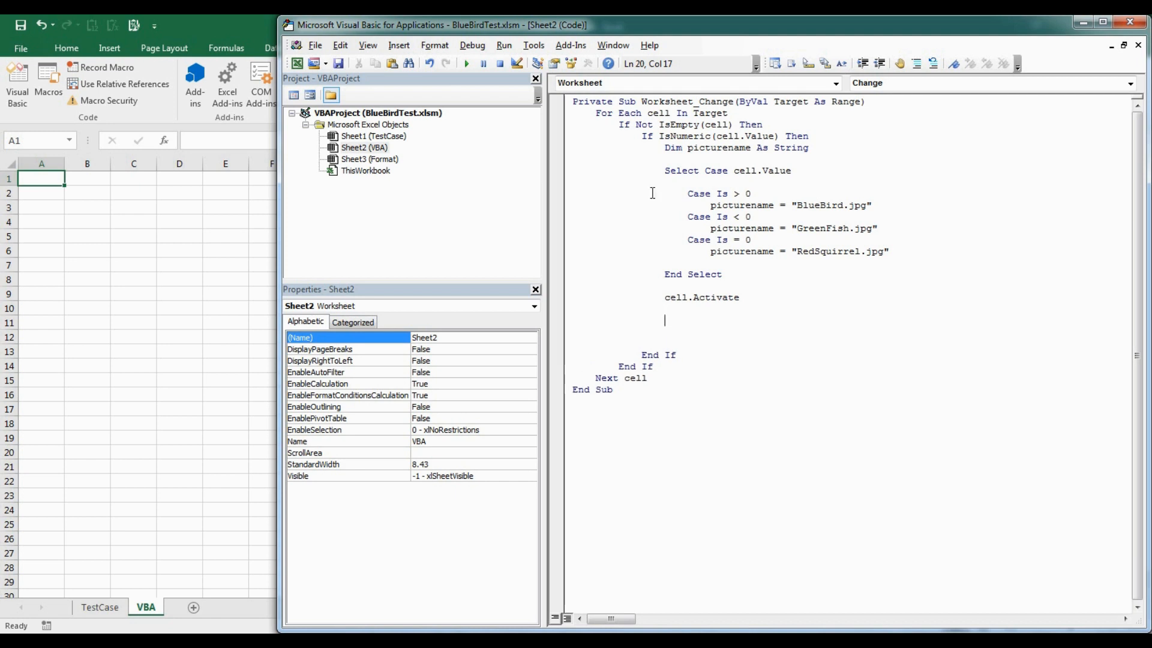
# Step: Begin ActiveSheet.Pictures.Insert with ActiveWorkbook.Path as the picture folder
pyautogui.write('activ')
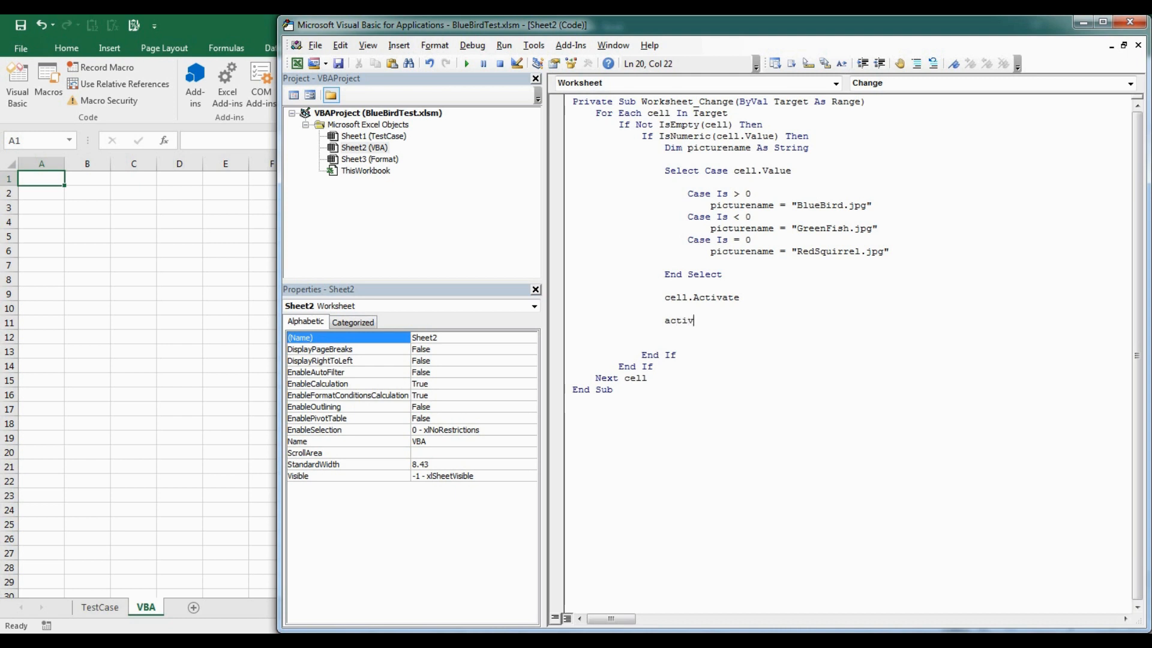
pyautogui.write('esheet.')
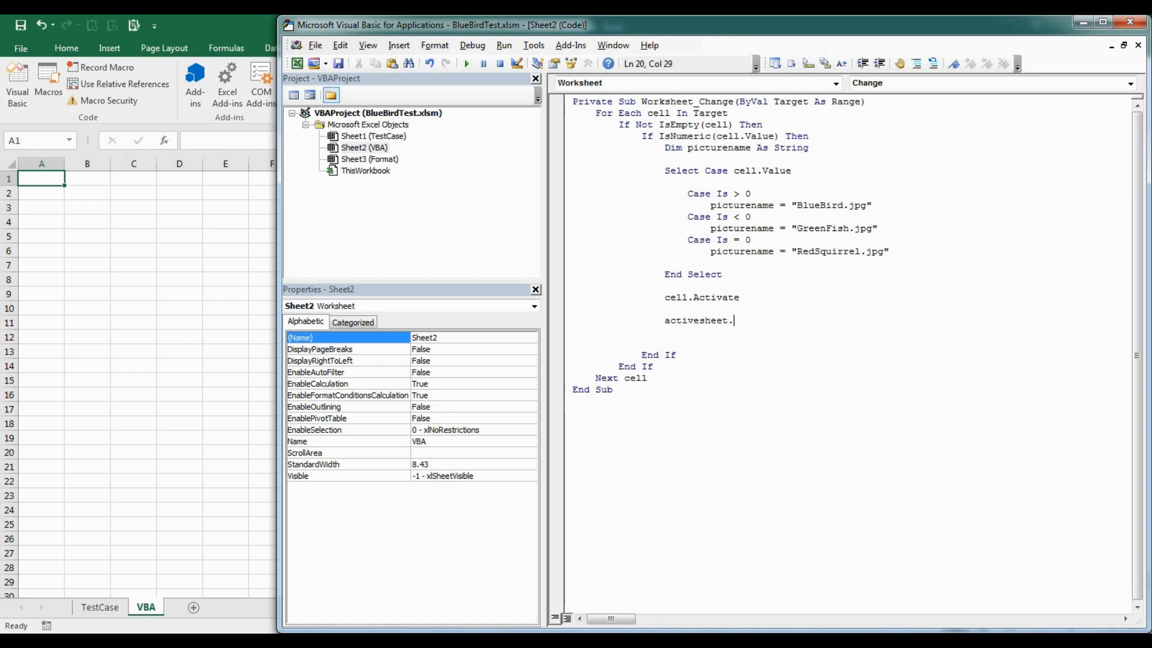
pyautogui.write('pictures')
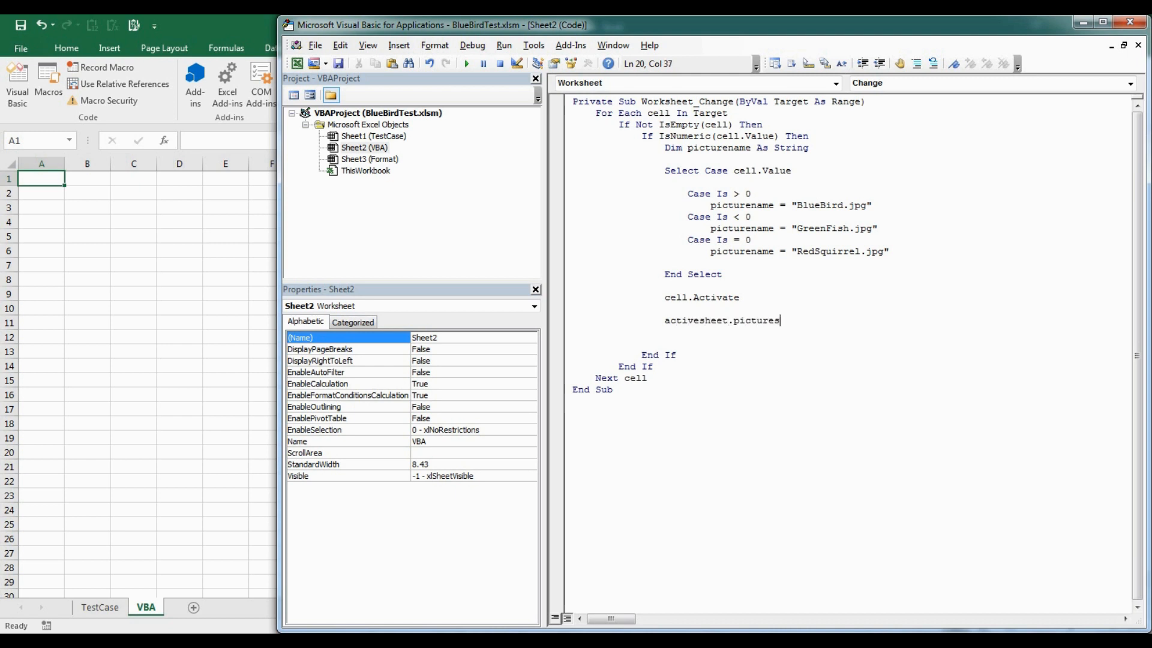
pyautogui.write('.insert(')
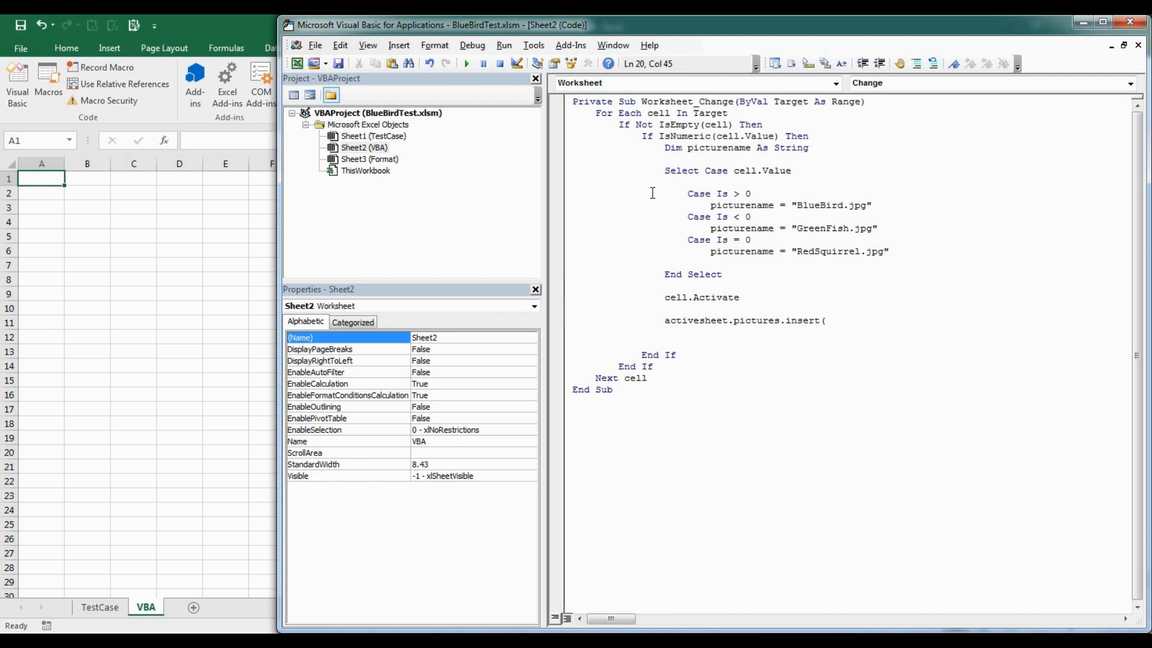
pyautogui.write('active')
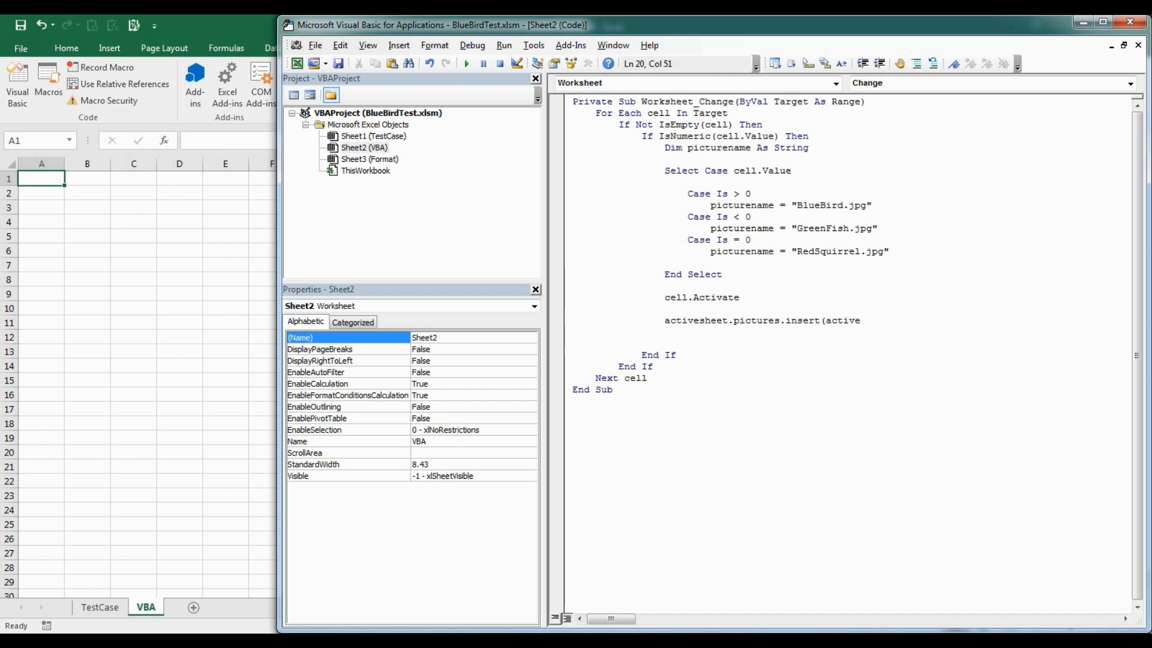
pyautogui.write('workbook')
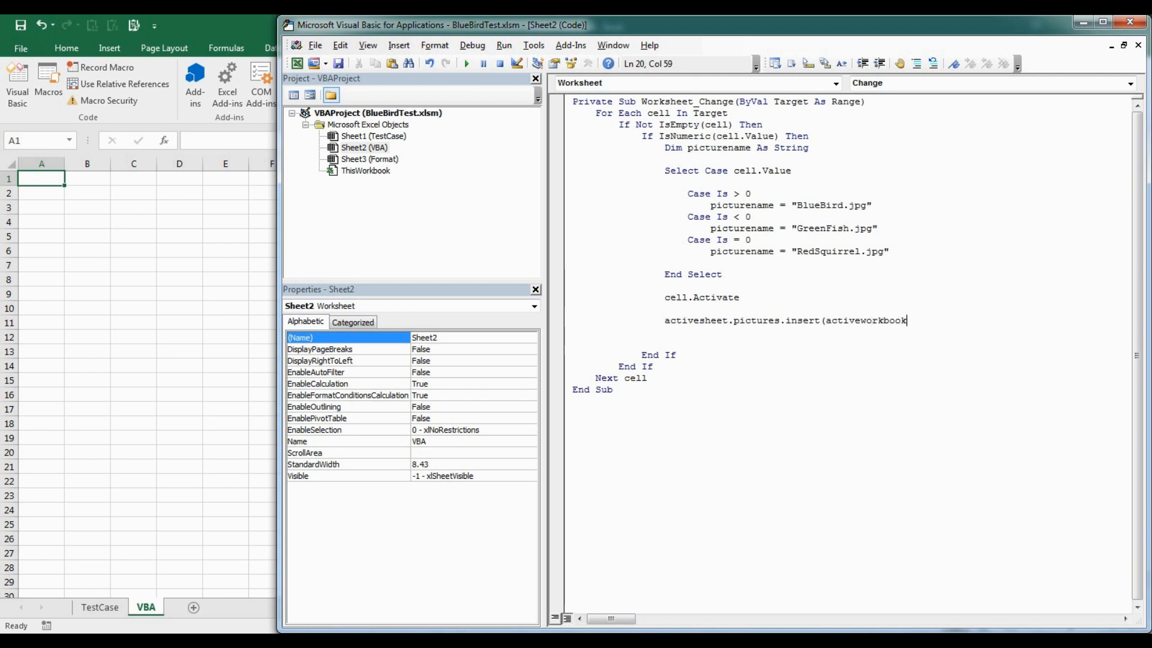
pyautogui.write('.pa')
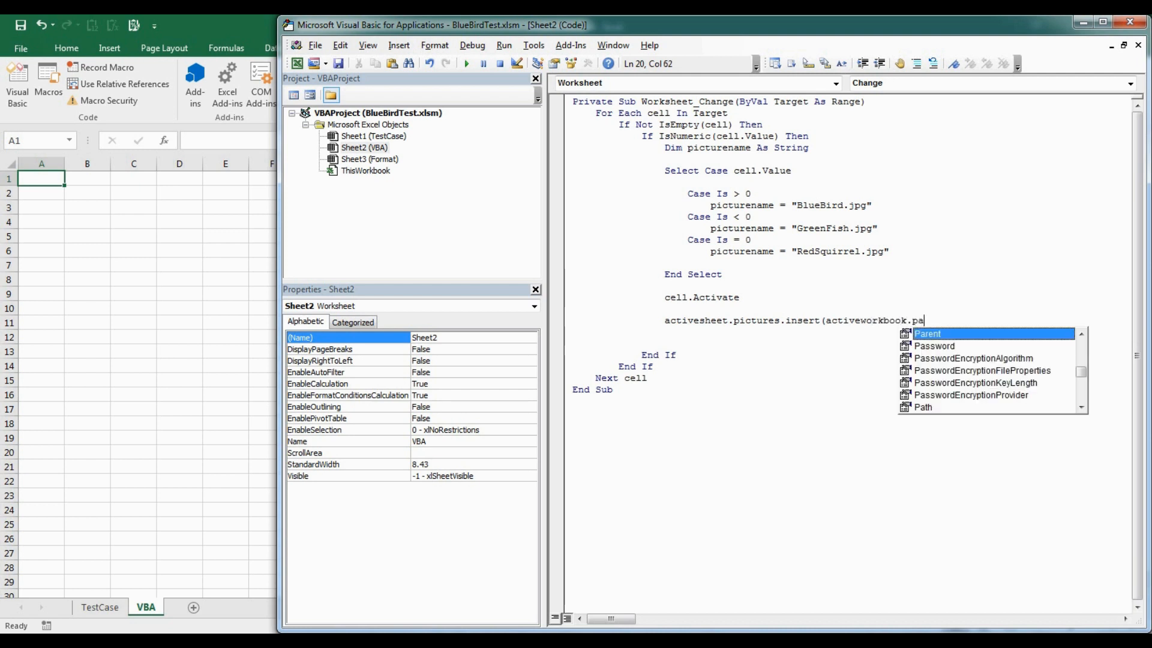
pyautogui.write('Path')
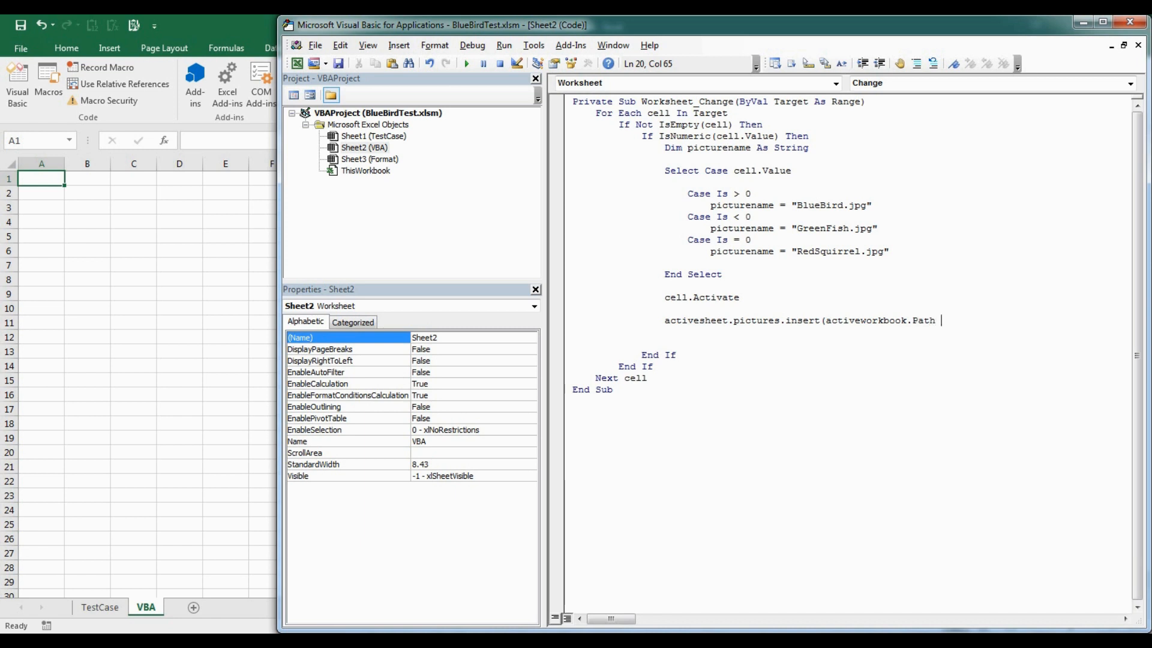
# Step: Complete the path as & "\" & picturename to load the chosen picture file
pyautogui.write('&')
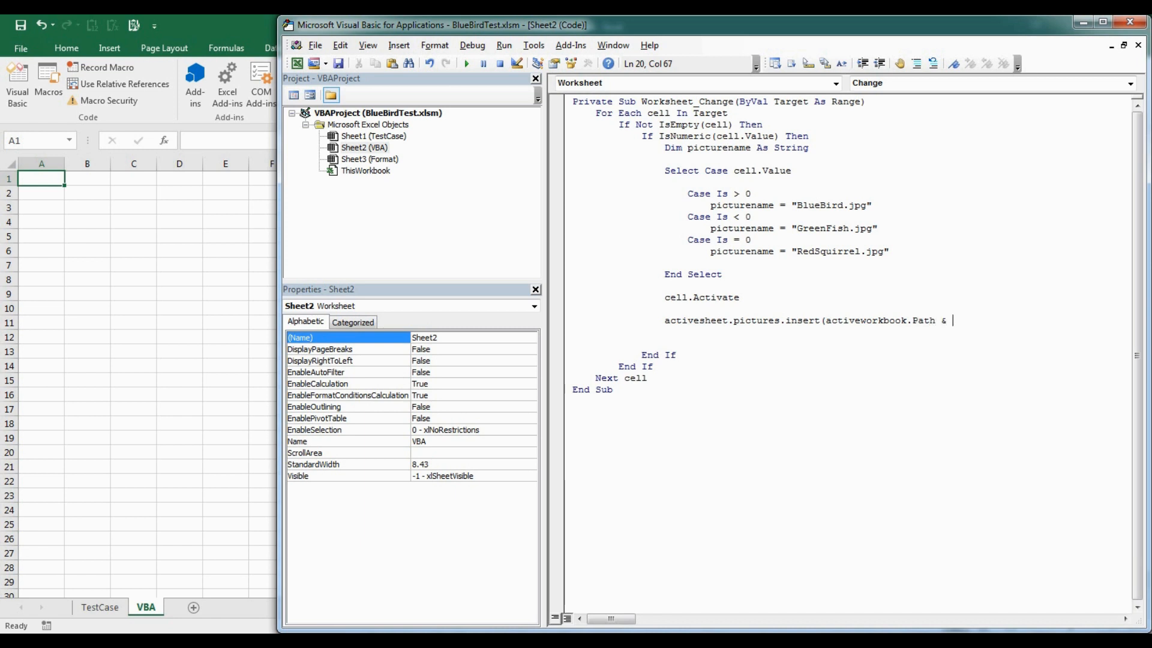
pyautogui.write('"')
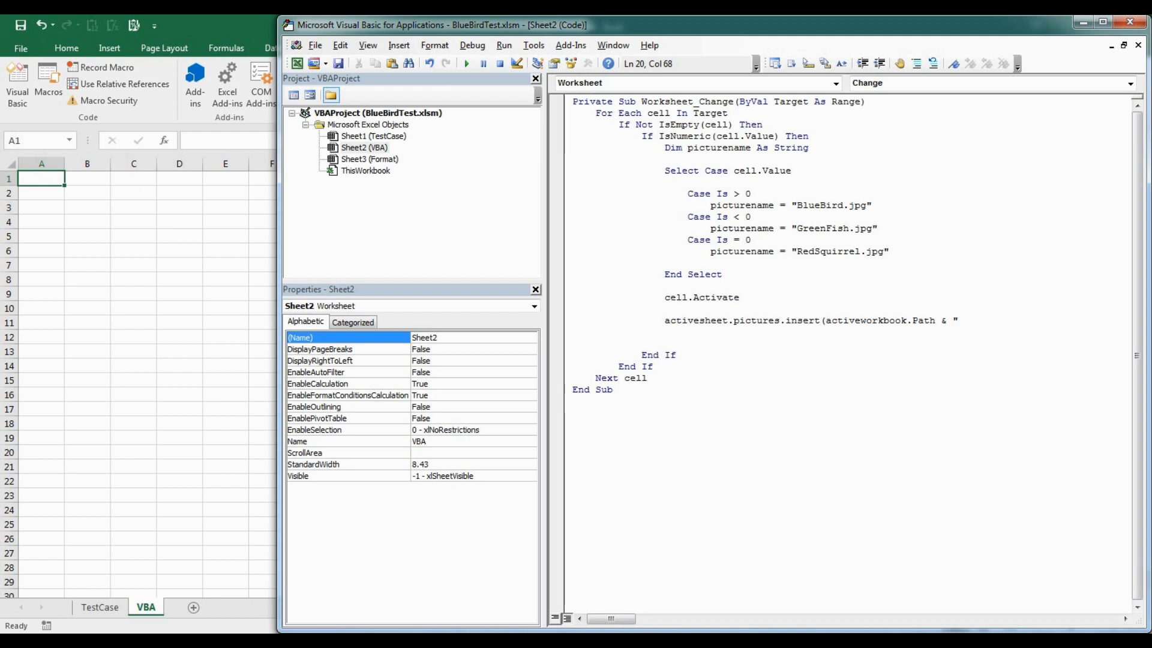
pyautogui.write('\\')
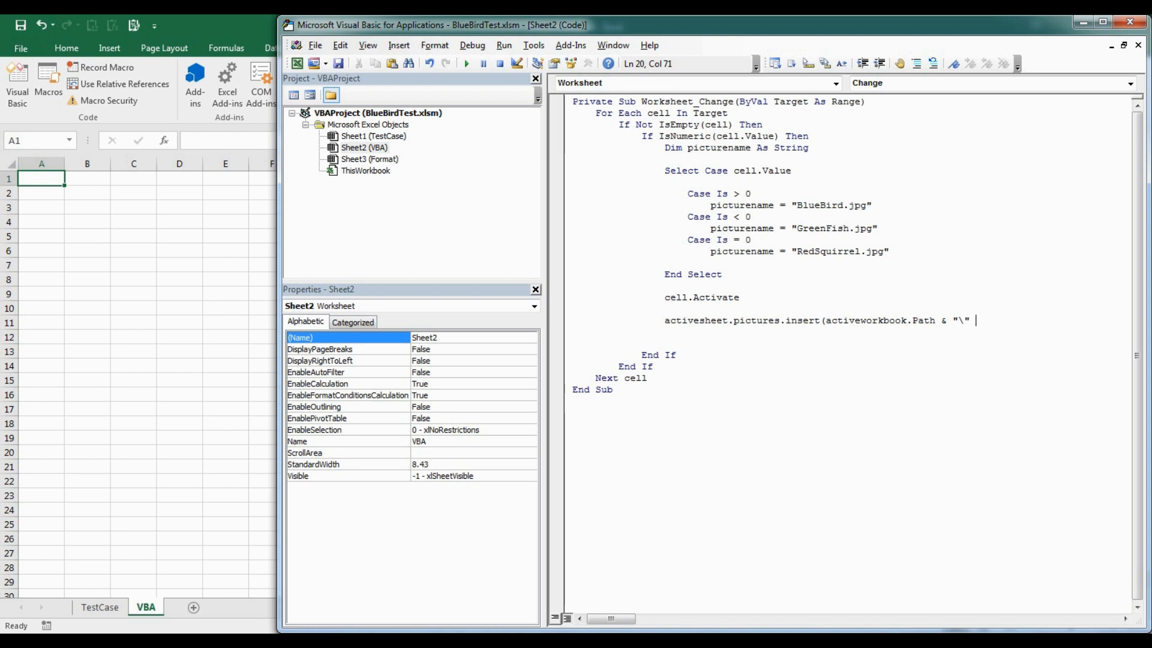
pyautogui.write('&')
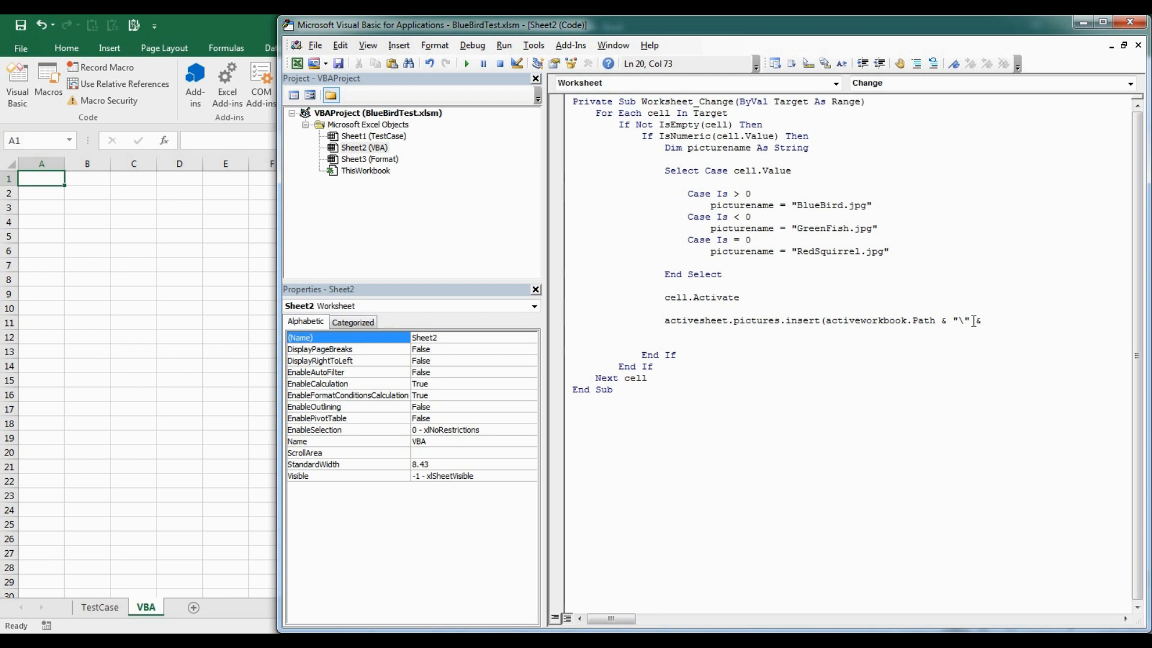
pyautogui.write('picturename')
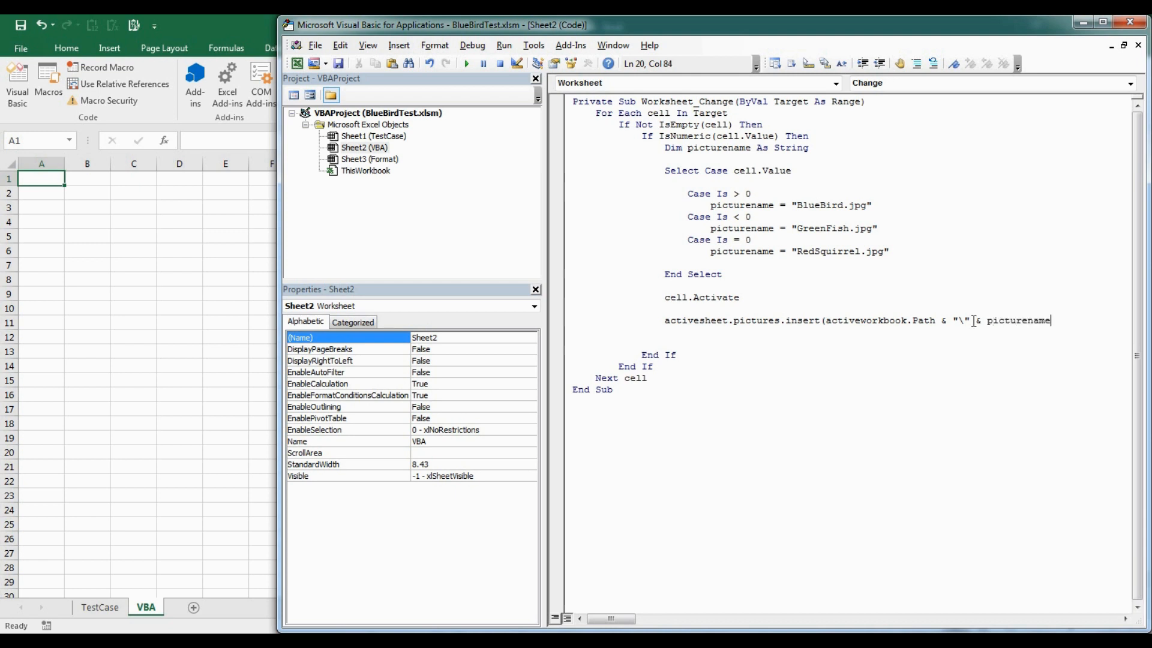
pyautogui.press('enter')
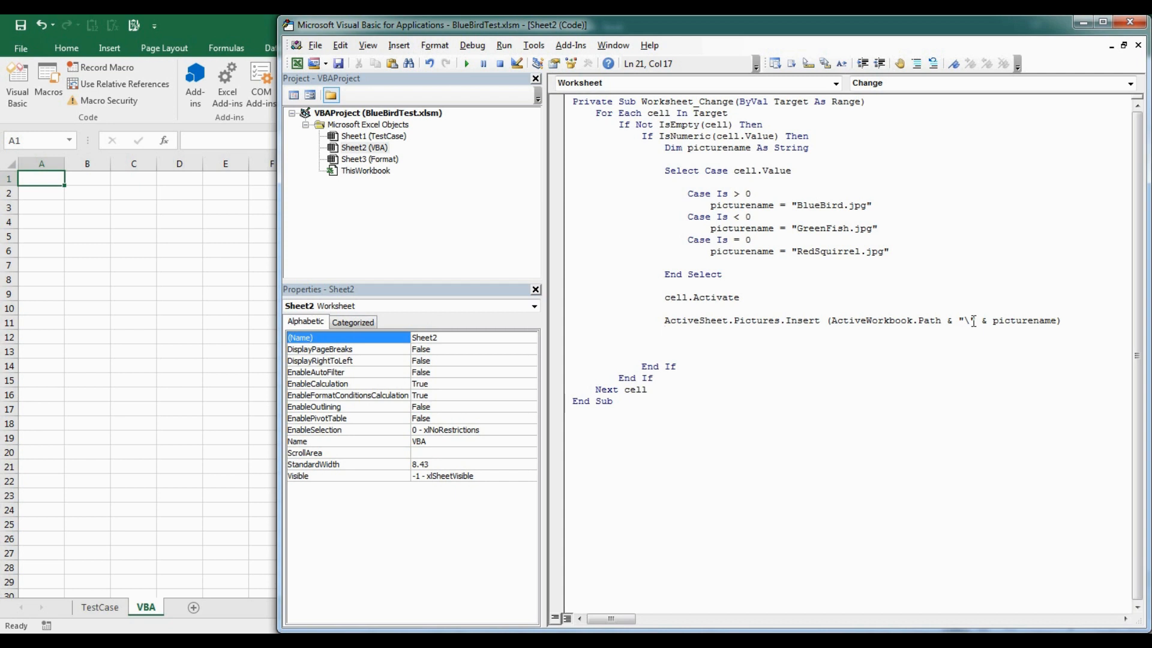
# Step: Set ActiveSheet.Pictures(ActiveSheet.Pictures.Count).Height = 15 for the newest picture
pyautogui.press('enter')
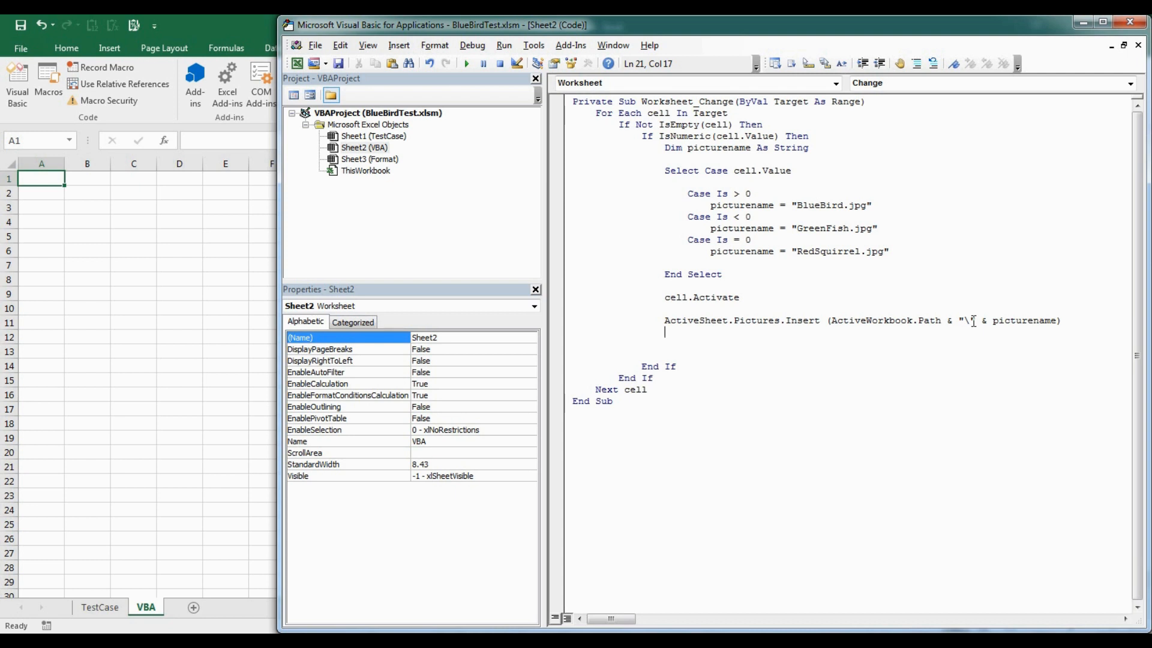
pyautogui.write('ac')
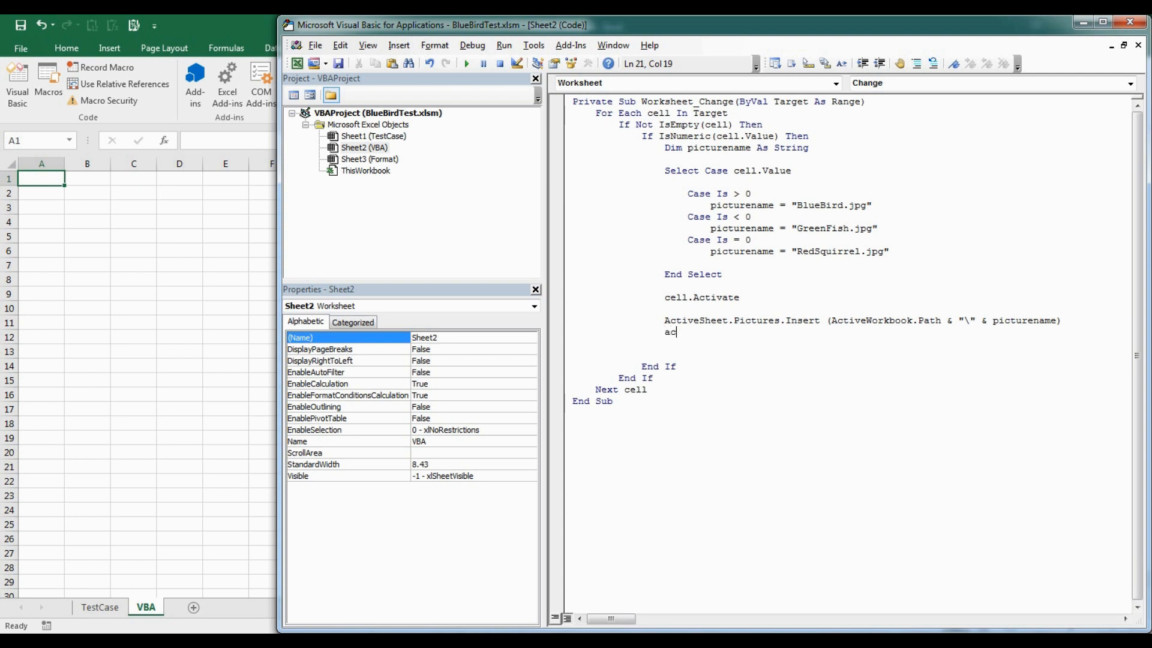
pyautogui.write('tives')
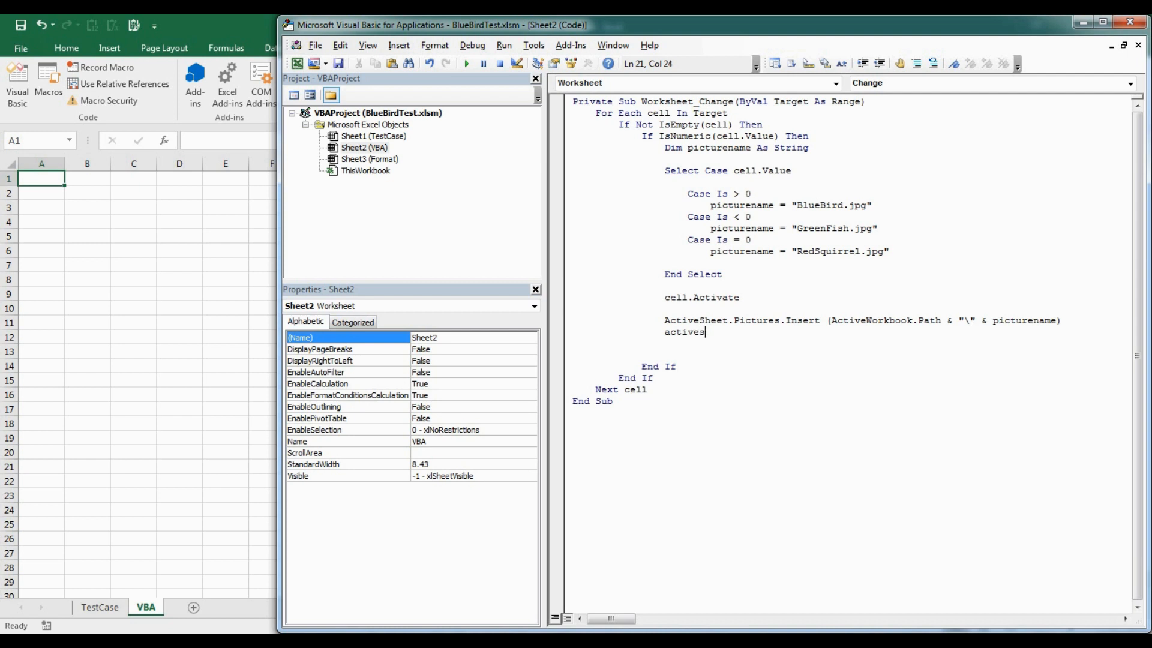
pyautogui.write('heet.pic')
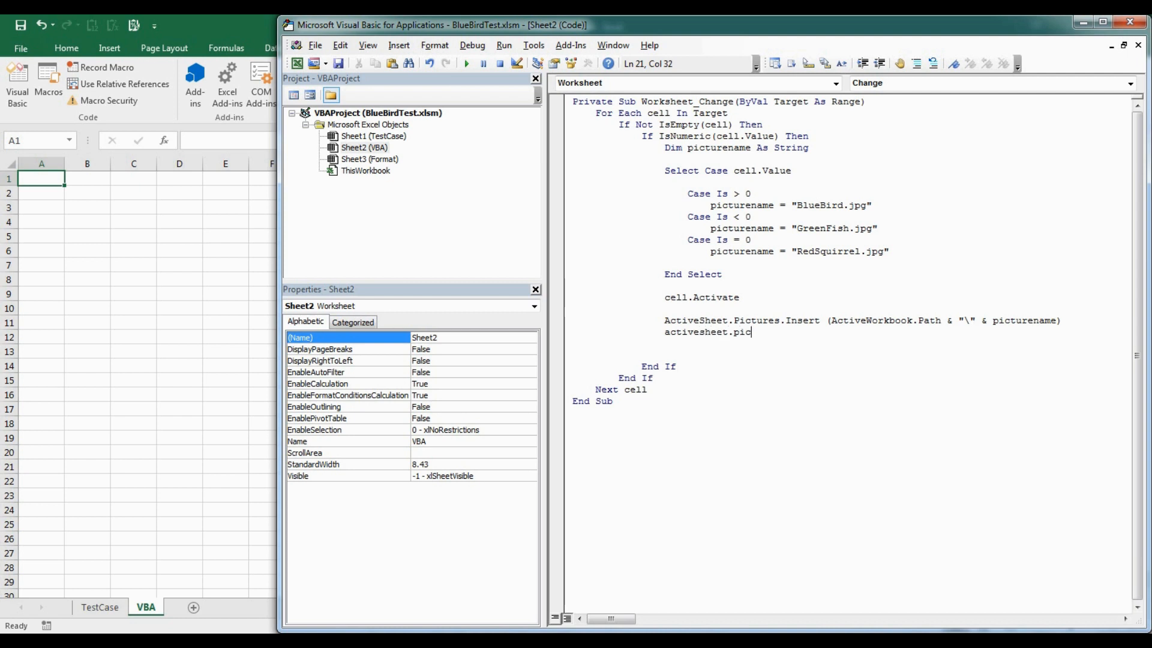
pyautogui.write('tures')
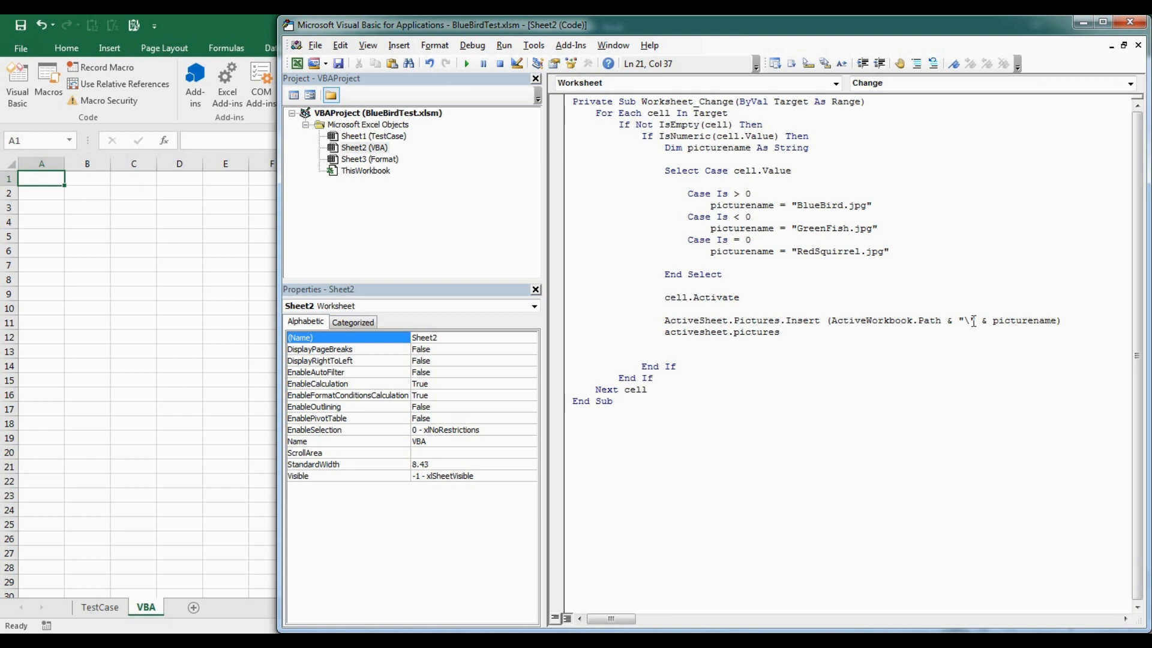
pyautogui.write('(')
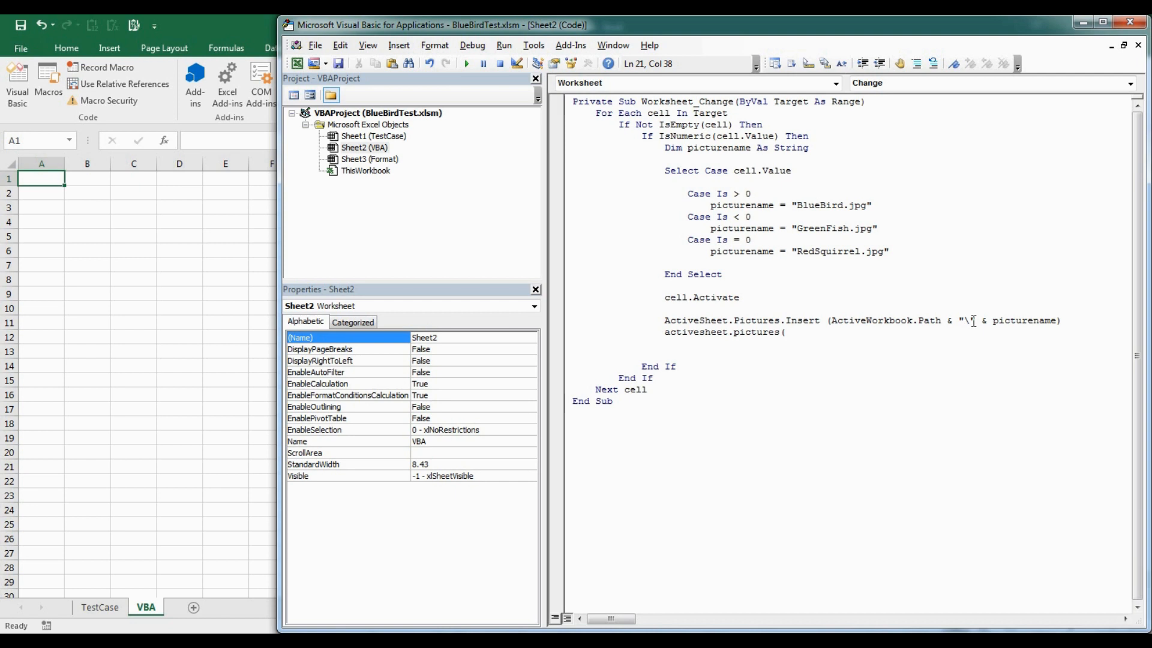
pyautogui.write('activeSheet')
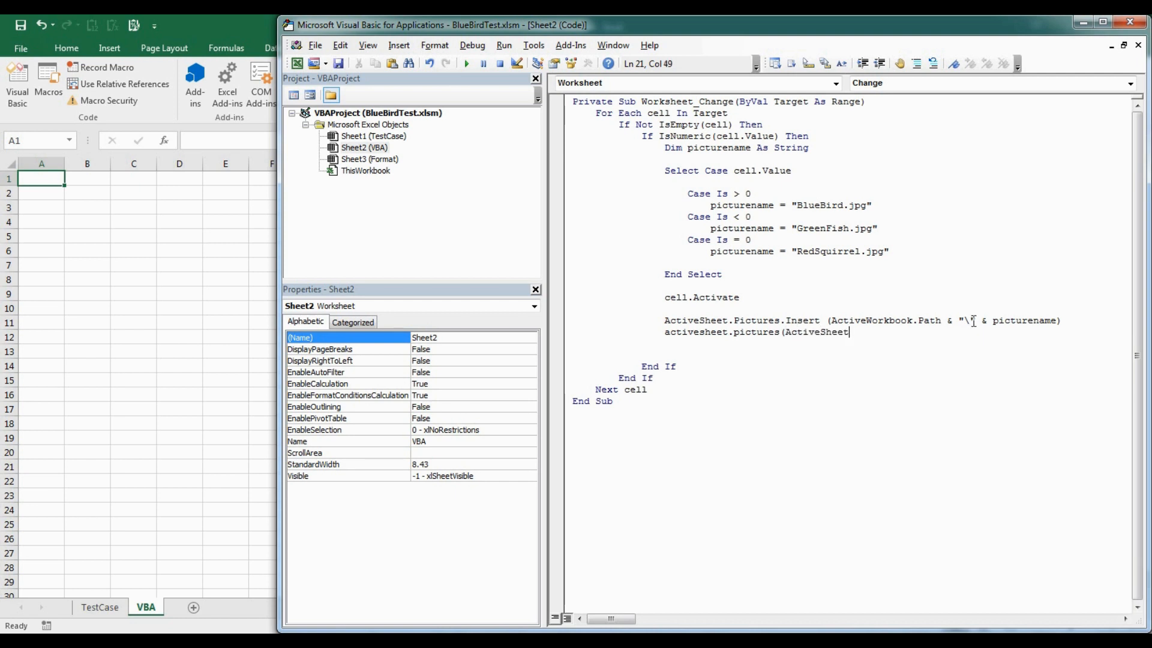
pyautogui.write('.pictures.count')
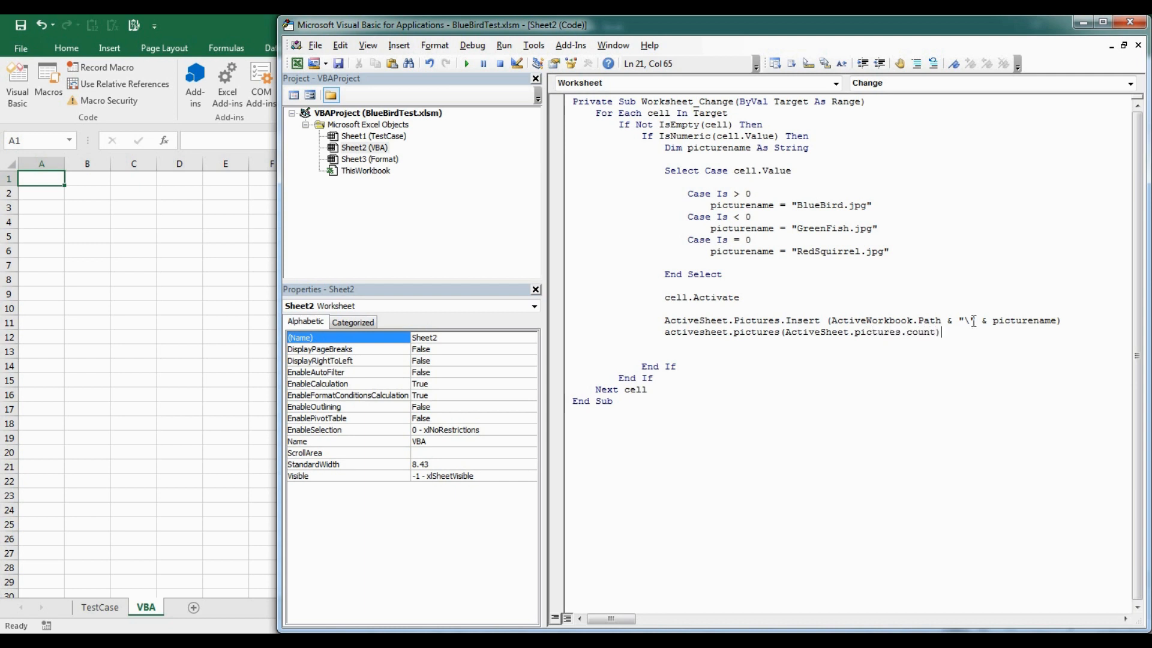
pyautogui.write('.')
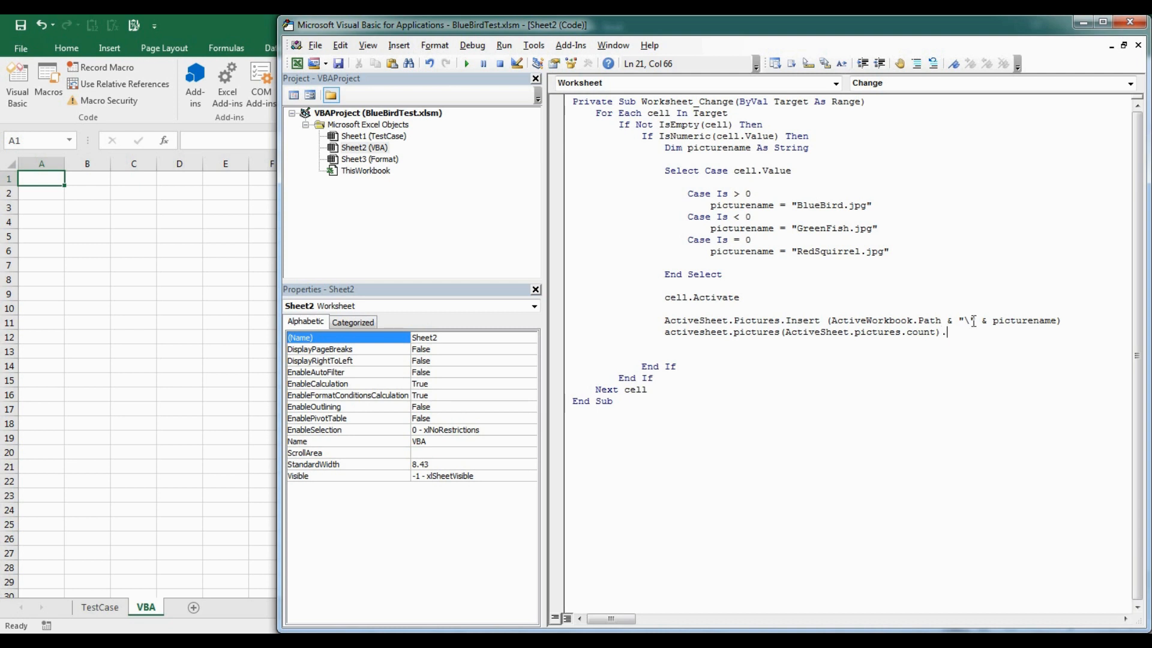
pyautogui.write('hei')
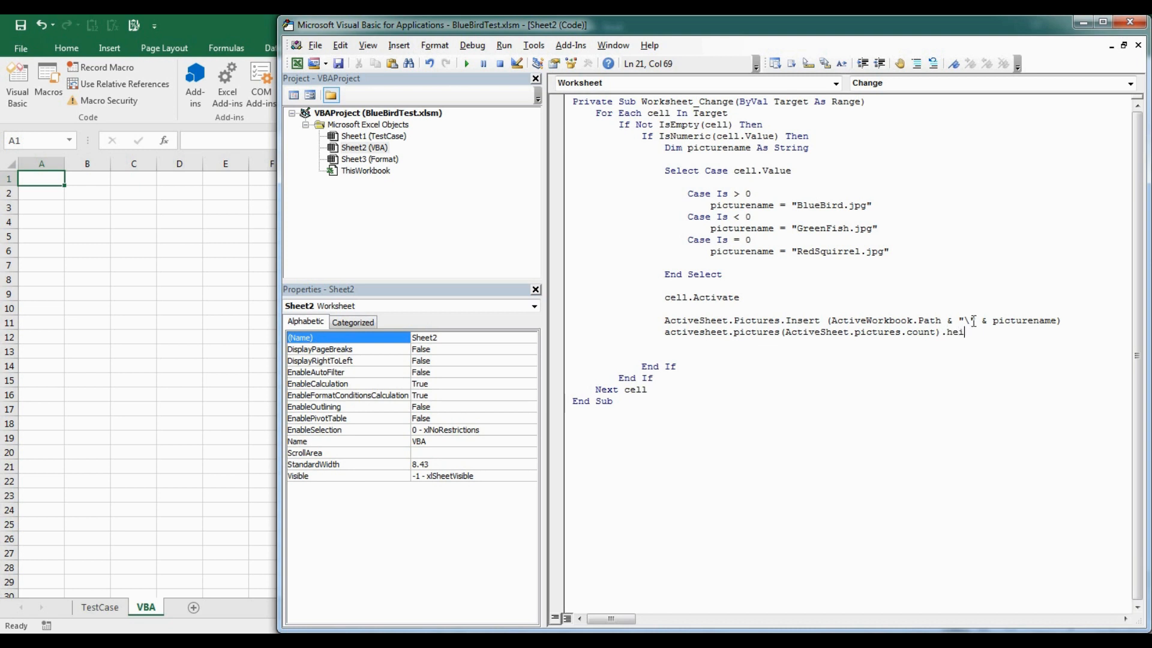
pyautogui.write('ght =')
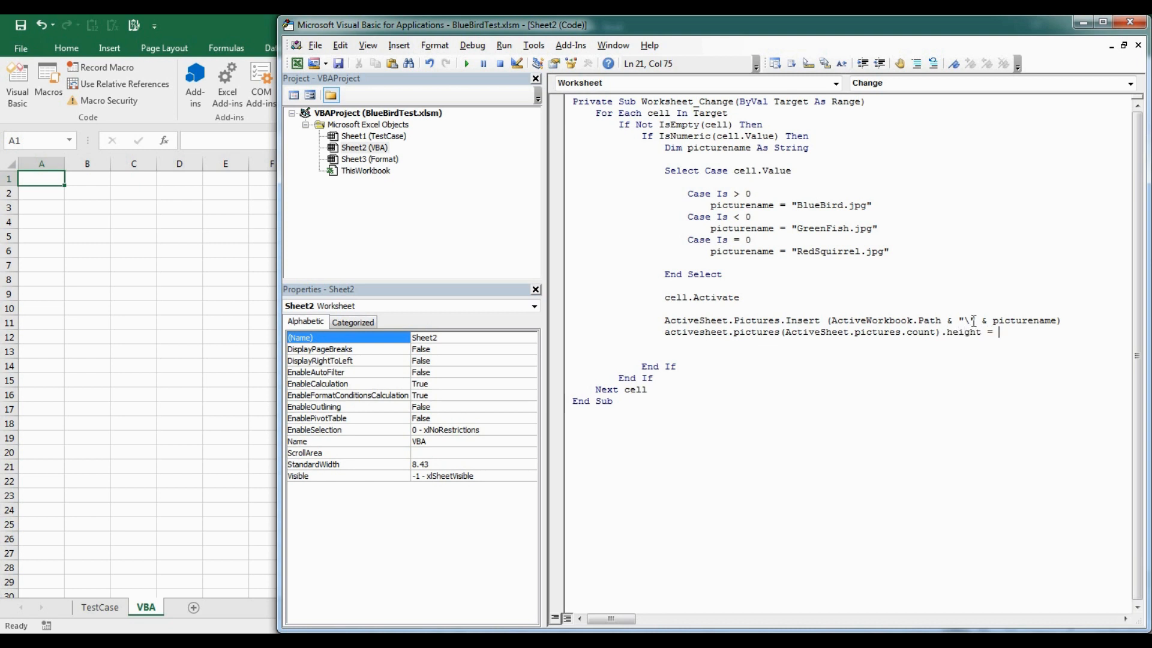
pyautogui.write('15')
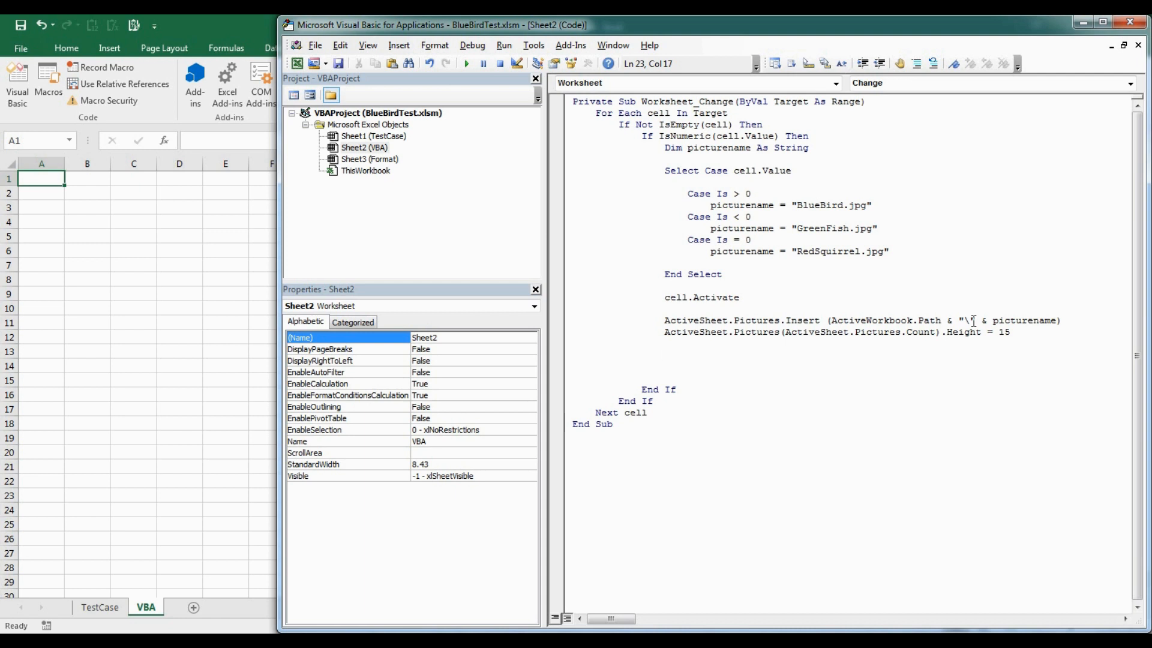
pyautogui.write('cell.')
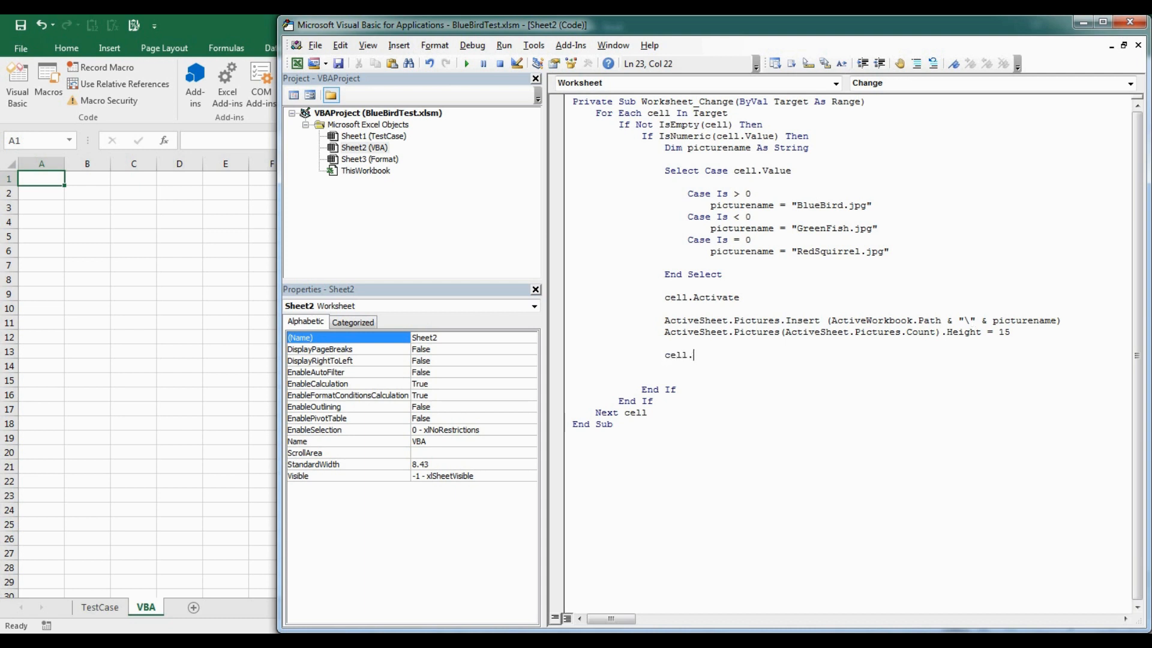
# Step: Add cell.Offset(1, 0).Select to move one cell down after each picture
pyautogui.write('offset(1,')
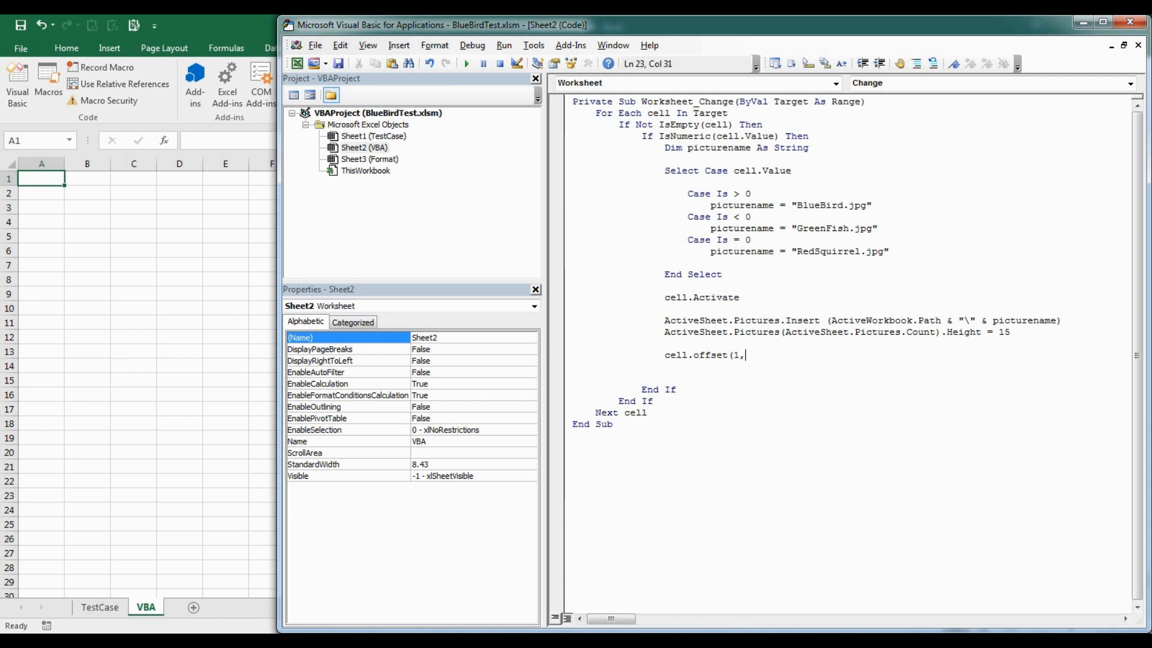
pyautogui.write('0)')
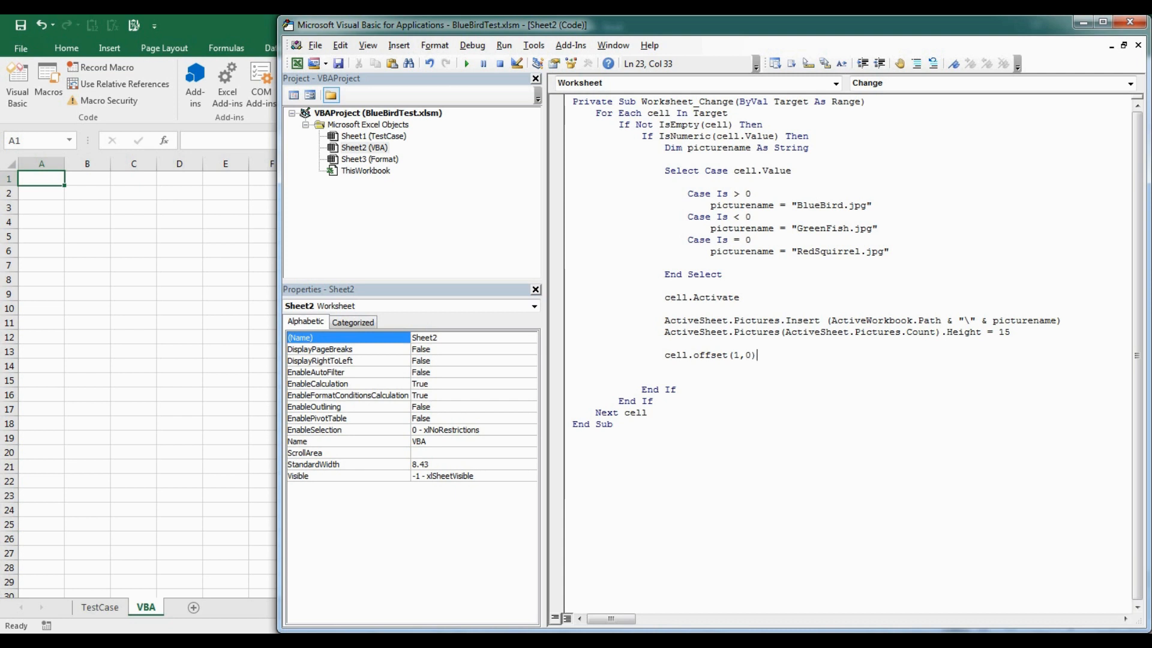
pyautogui.write('.select')
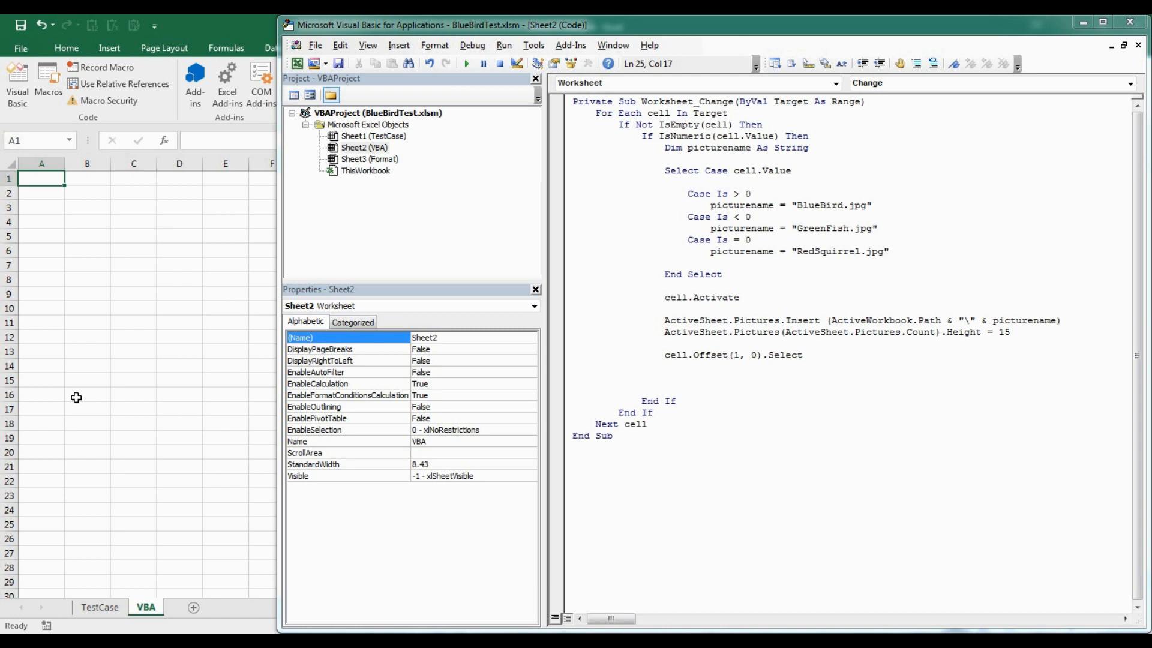
# Step: Start a line setting cell.Value = "" to clear the cell
pyautogui.write('cell')
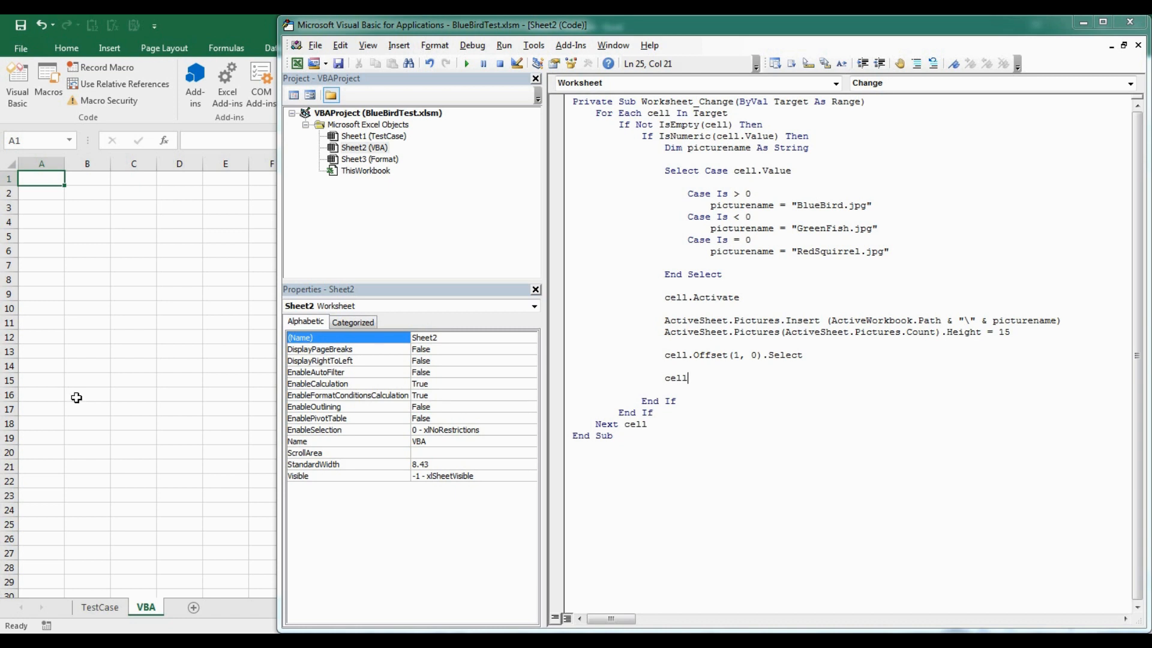
pyautogui.write('.value =')
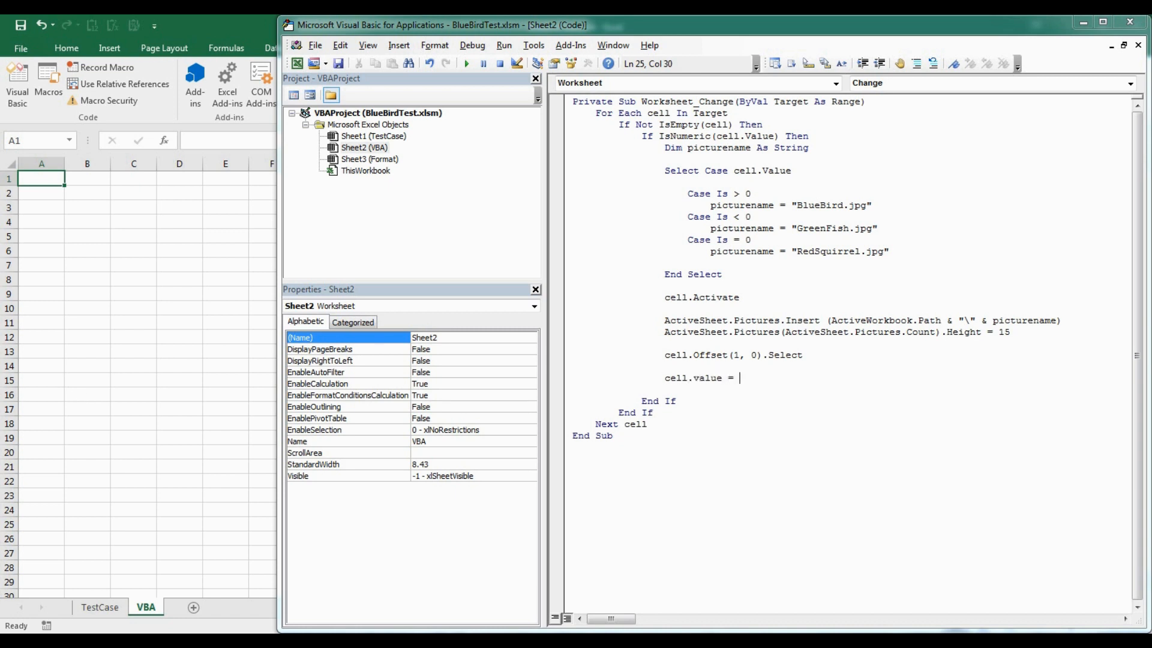
pyautogui.write('""')
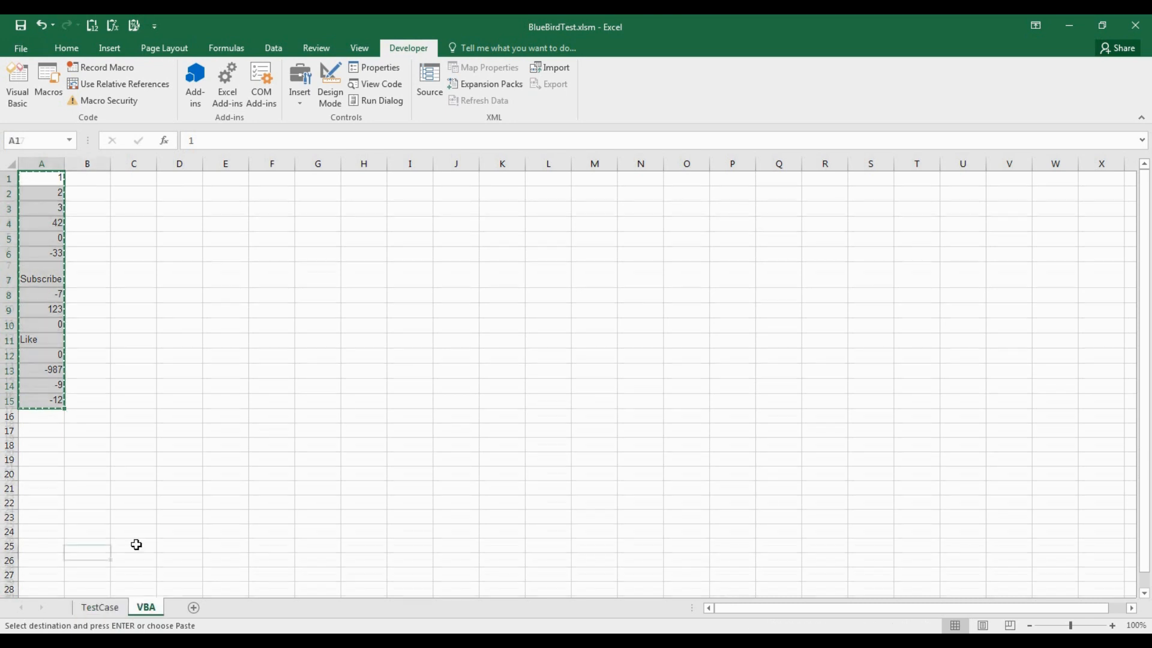
# Step: Copy the test values in A1:A15 on the VBA sheet via the context menu
pyautogui.rightClick(86, 192)
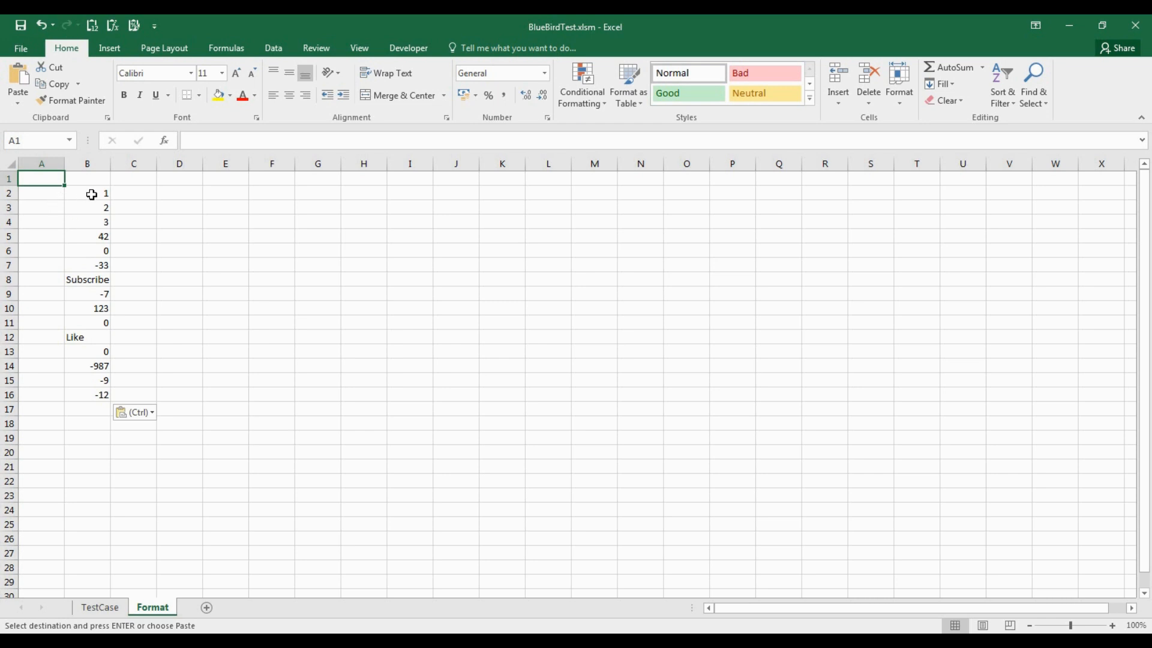
pyautogui.moveTo(129, 193)
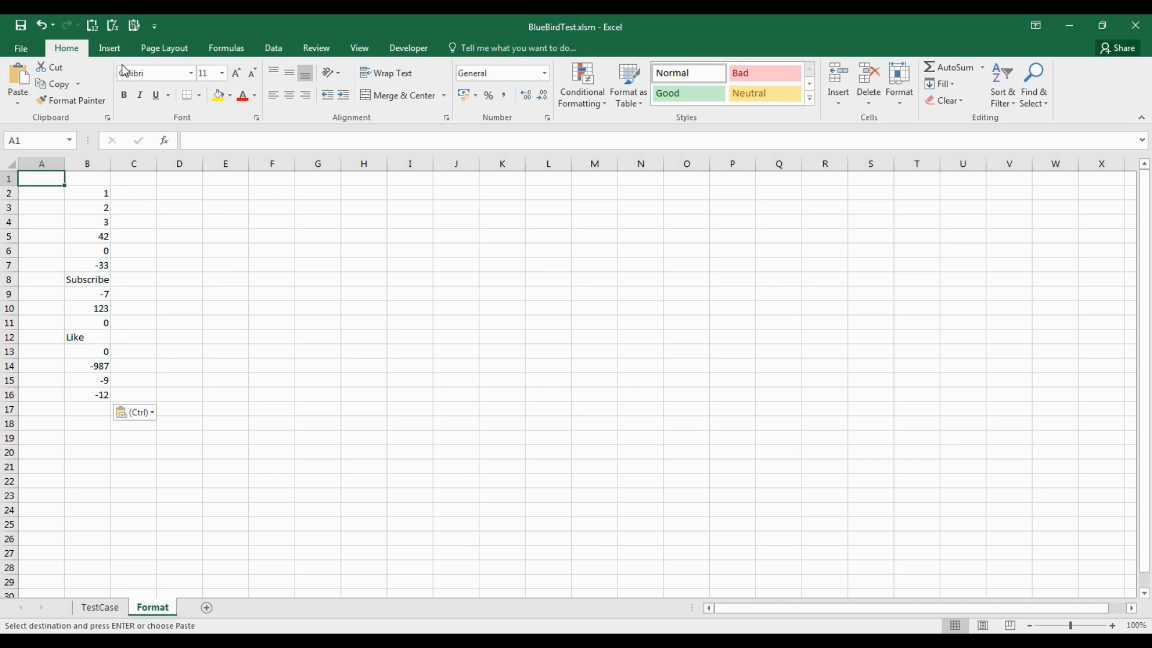
# Step: Open the Symbol dialog from the Insert ribbon with cell A1 selected
pyautogui.click(109, 48)
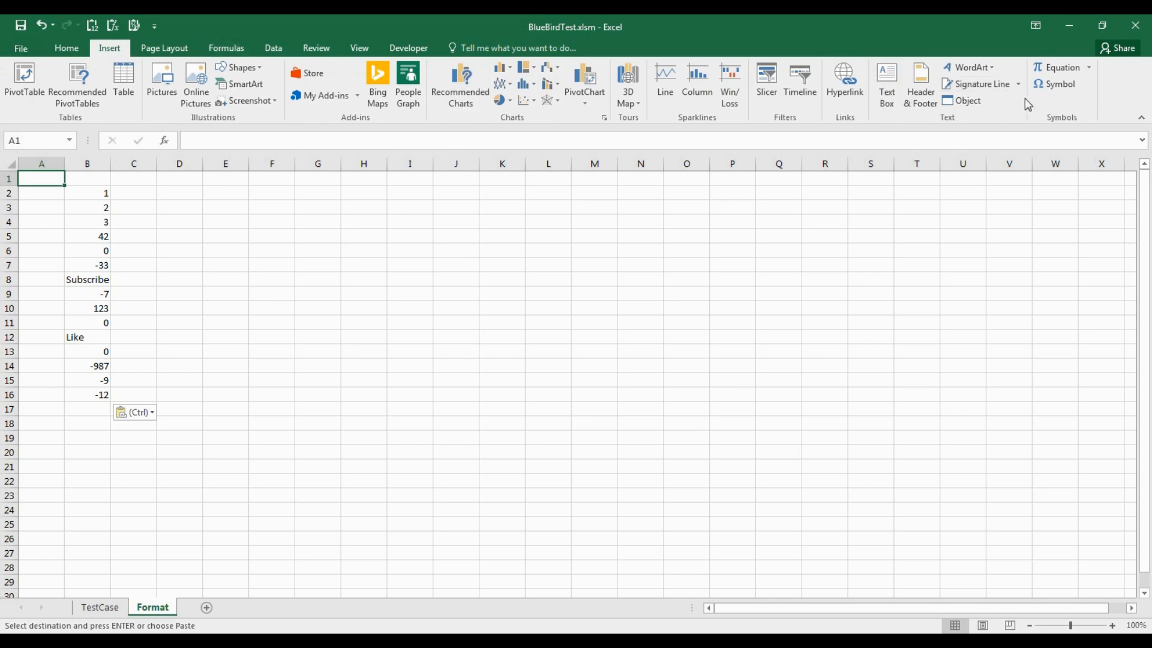
pyautogui.moveTo(1059, 84)
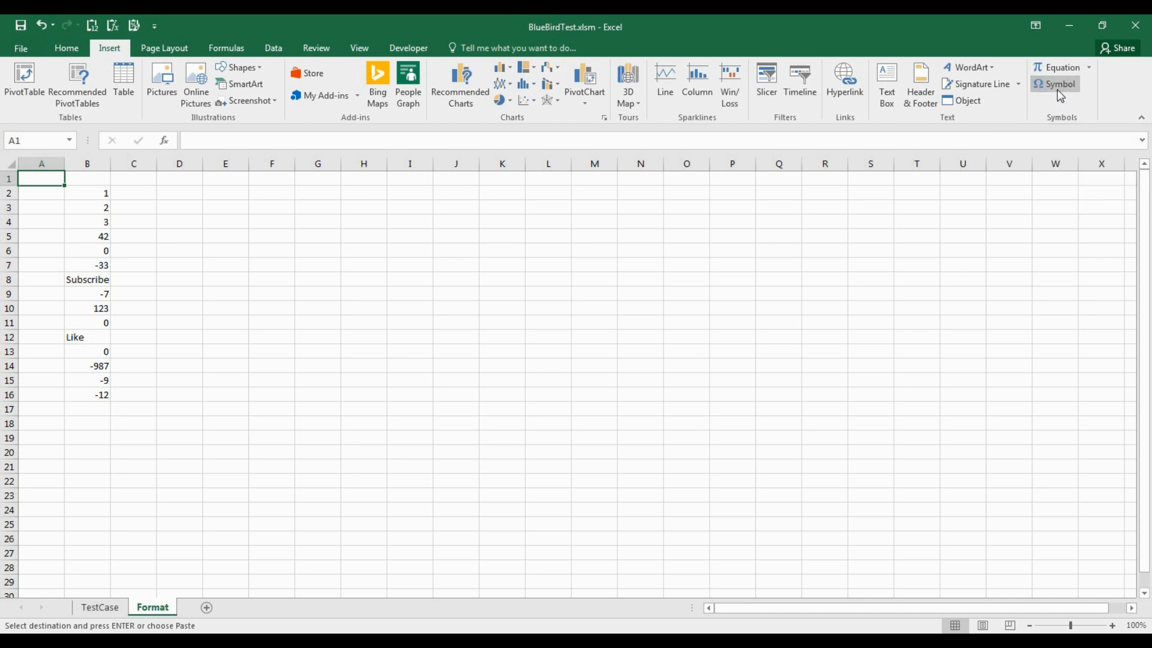
pyautogui.click(1058, 84)
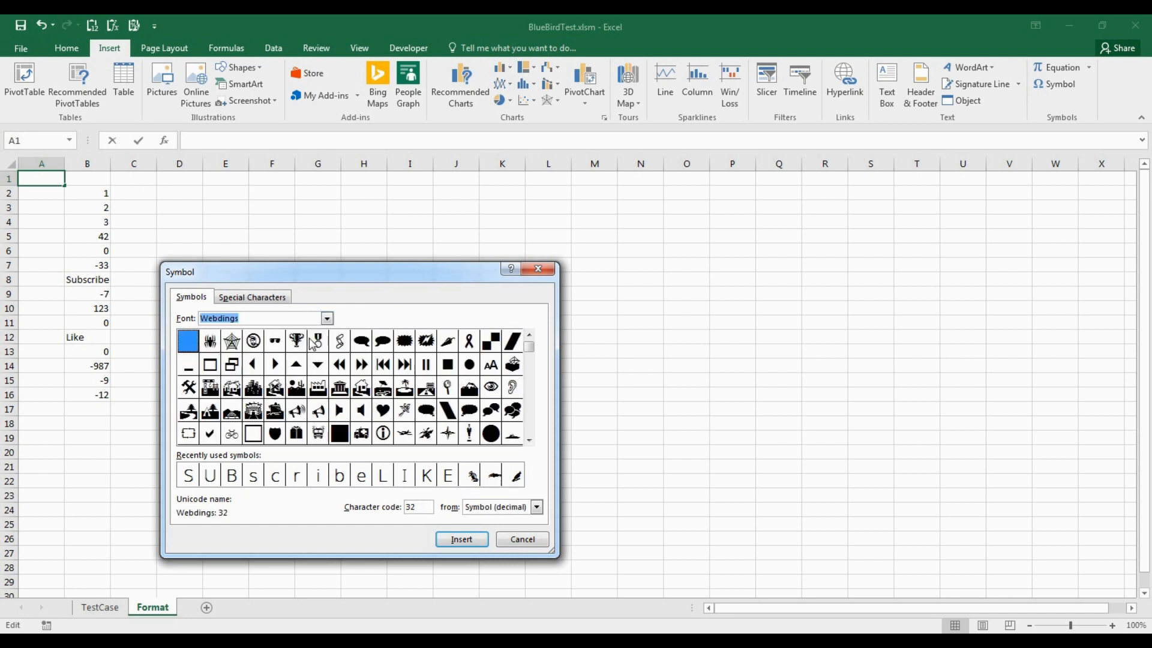
pyautogui.moveTo(528, 387)
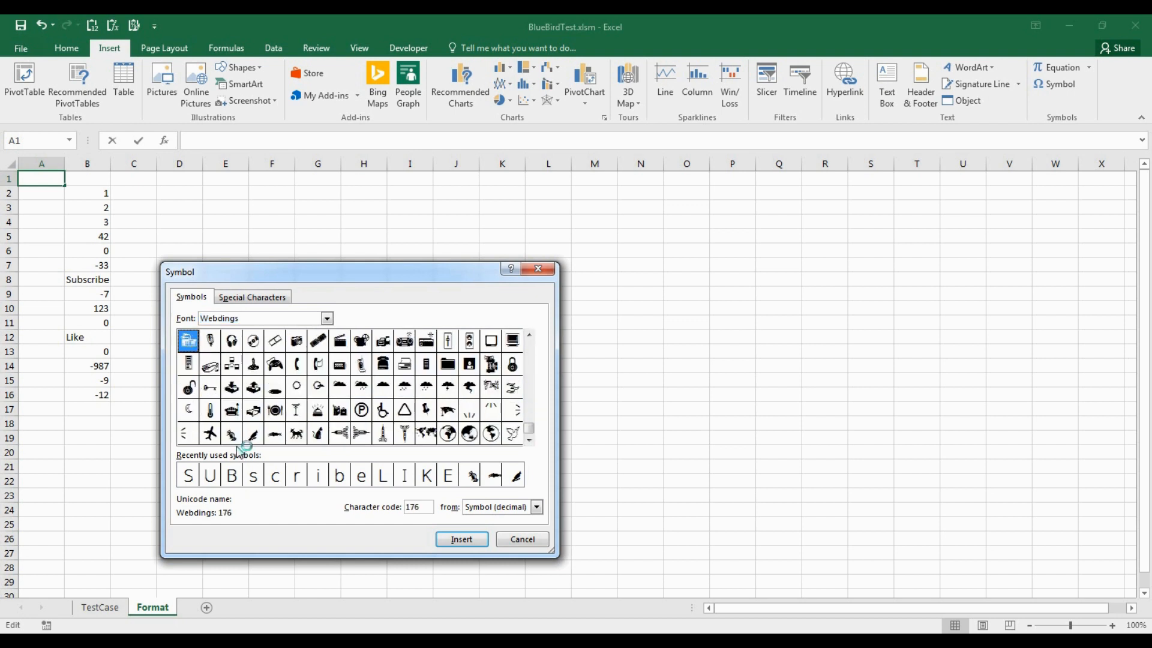
pyautogui.moveTo(245, 447)
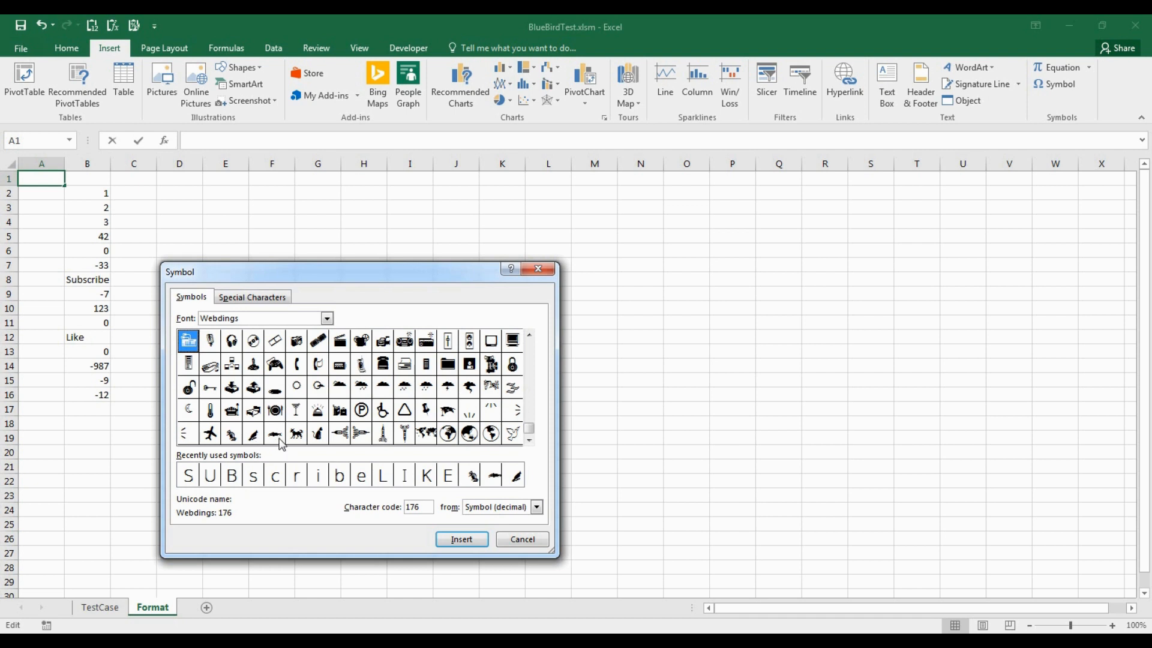
pyautogui.moveTo(262, 444)
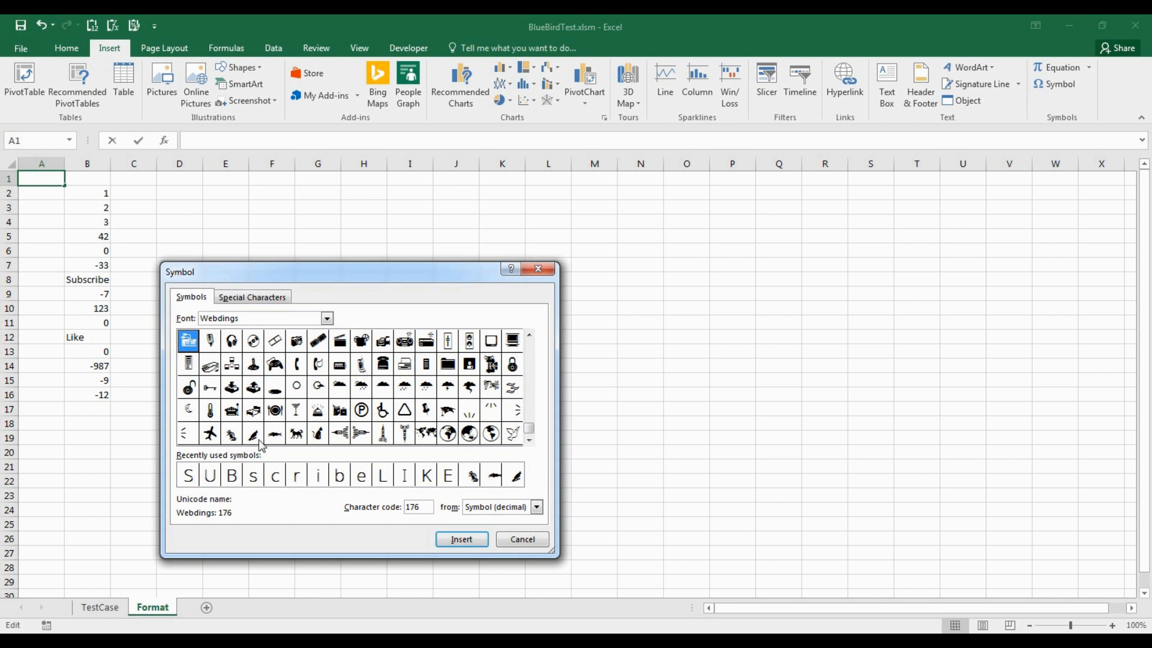
# Step: Insert Webdings characters 243, 244 and 242 (bird, fish, squirrel) into A1
pyautogui.click(253, 433)
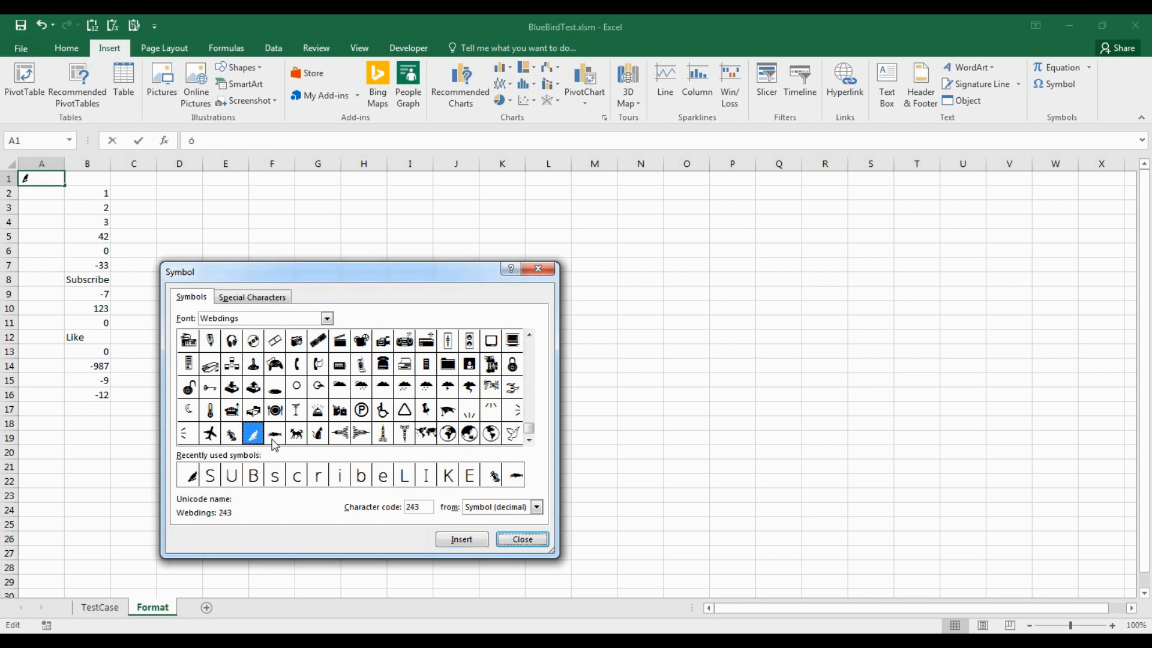
pyautogui.click(272, 433)
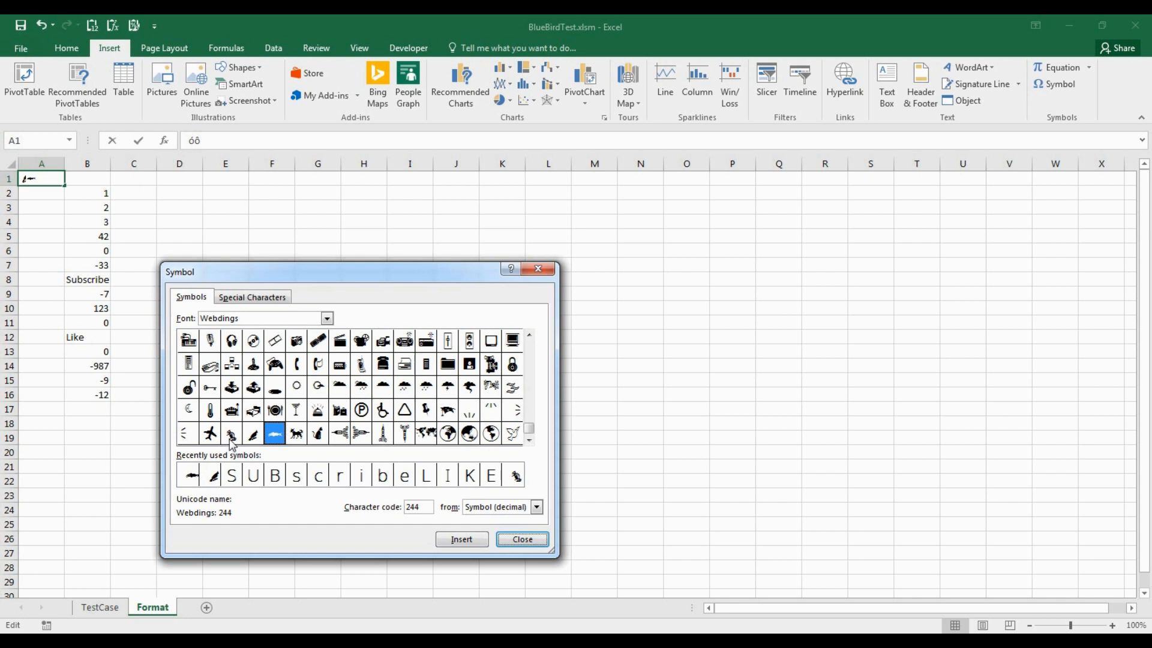
pyautogui.click(231, 433)
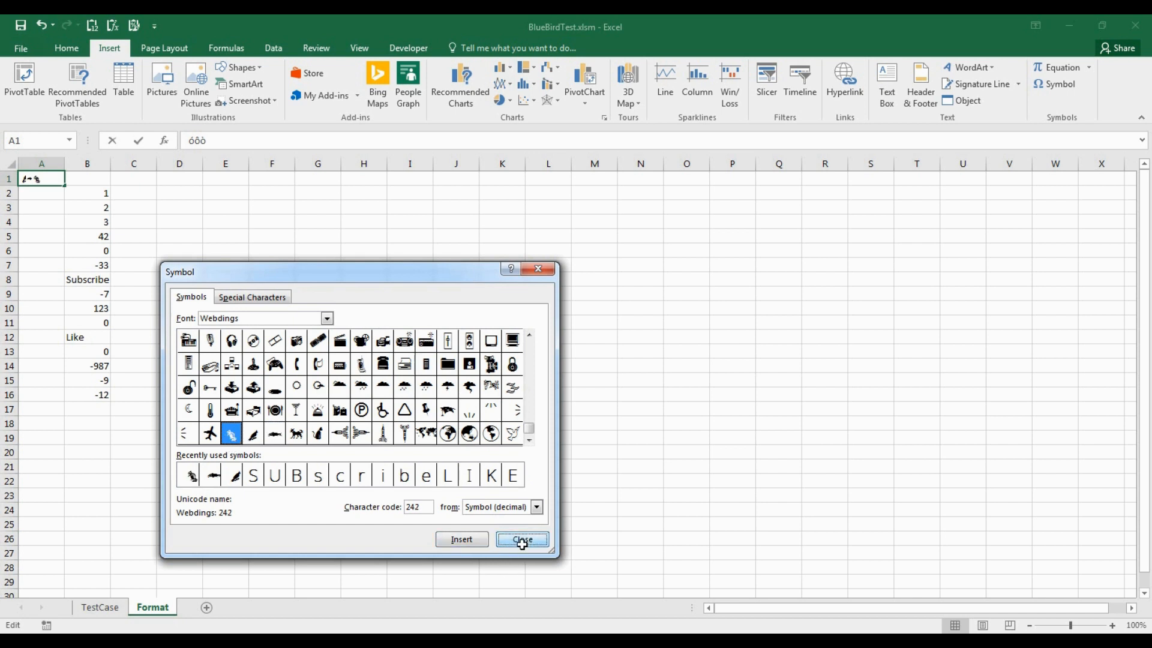
pyautogui.click(522, 538)
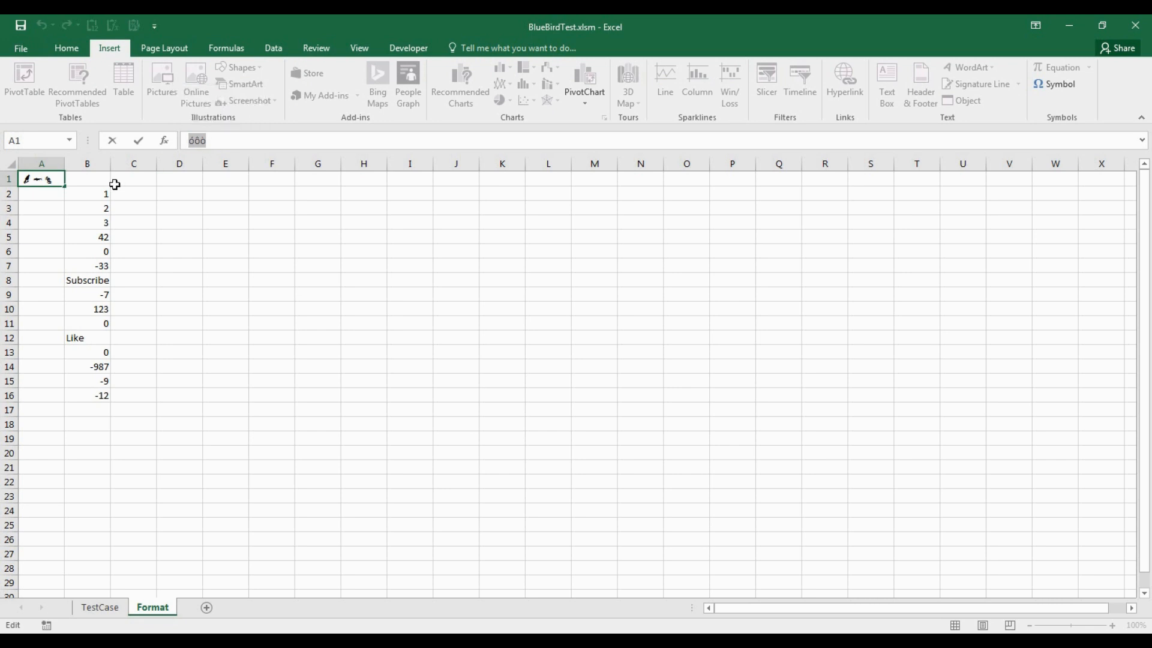
# Step: Apply a custom number format to B2:B16 using the three symbol characters as sections
pyautogui.moveTo(87, 194); pyautogui.dragTo(86, 395)
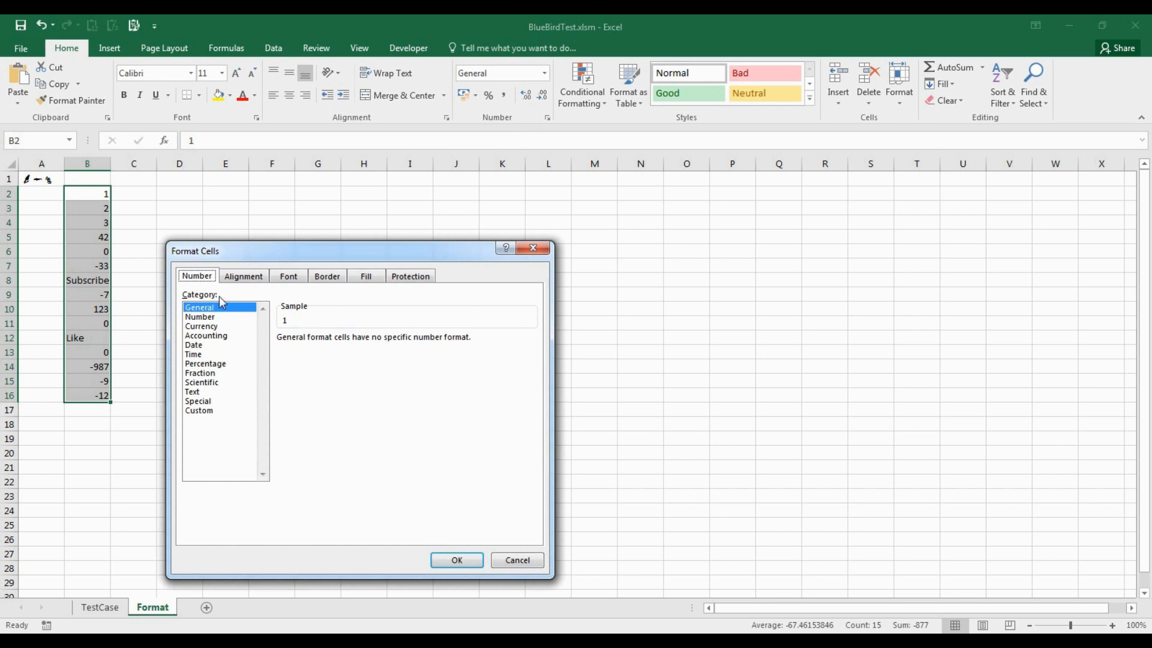
pyautogui.click(198, 410)
pyautogui.write('ôôô')
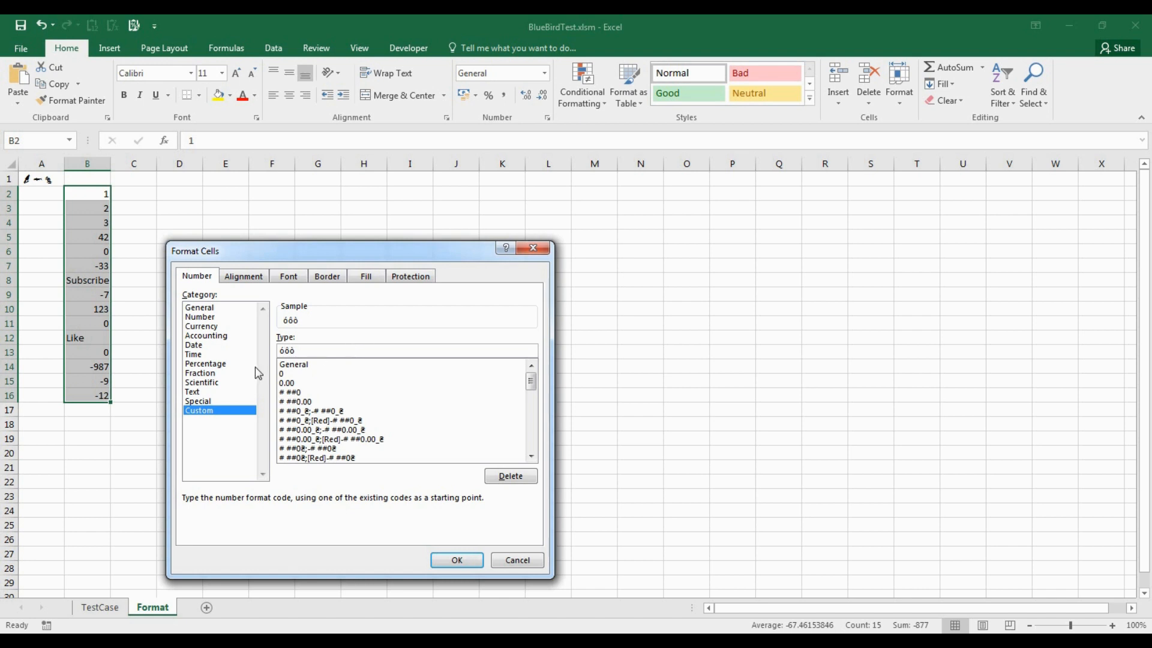
pyautogui.write(';ó;ó')
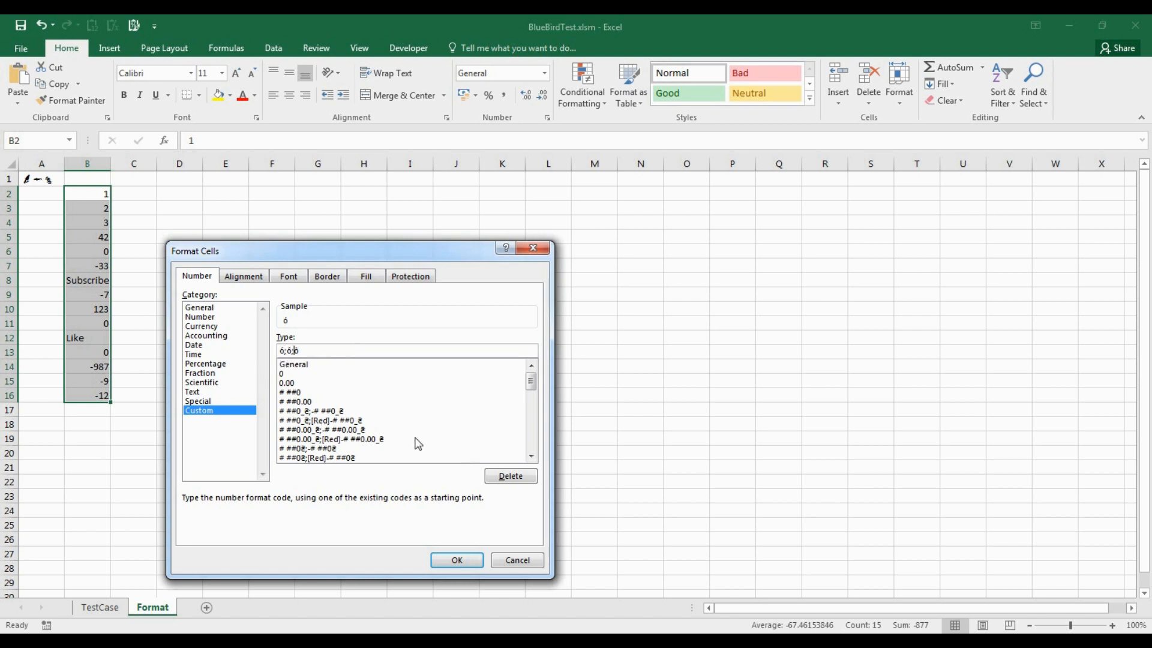
pyautogui.click(456, 560)
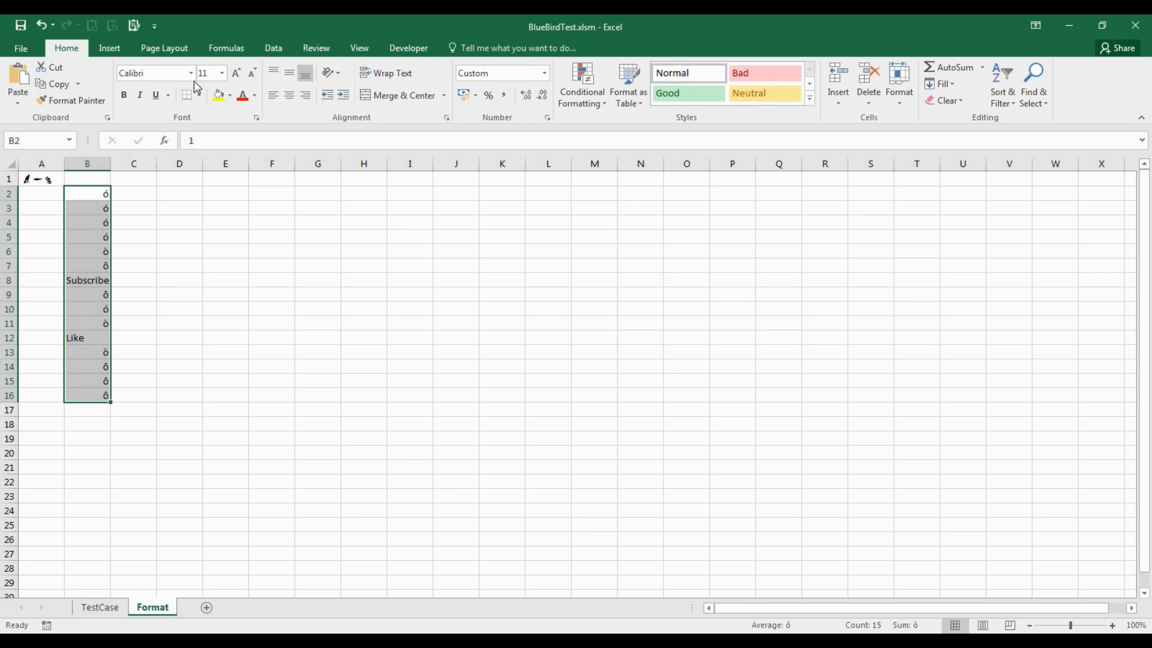
# Step: Set B2:B16 to Webdings, trying size 30 then settling on 20, and check cell B8
pyautogui.click(191, 73)
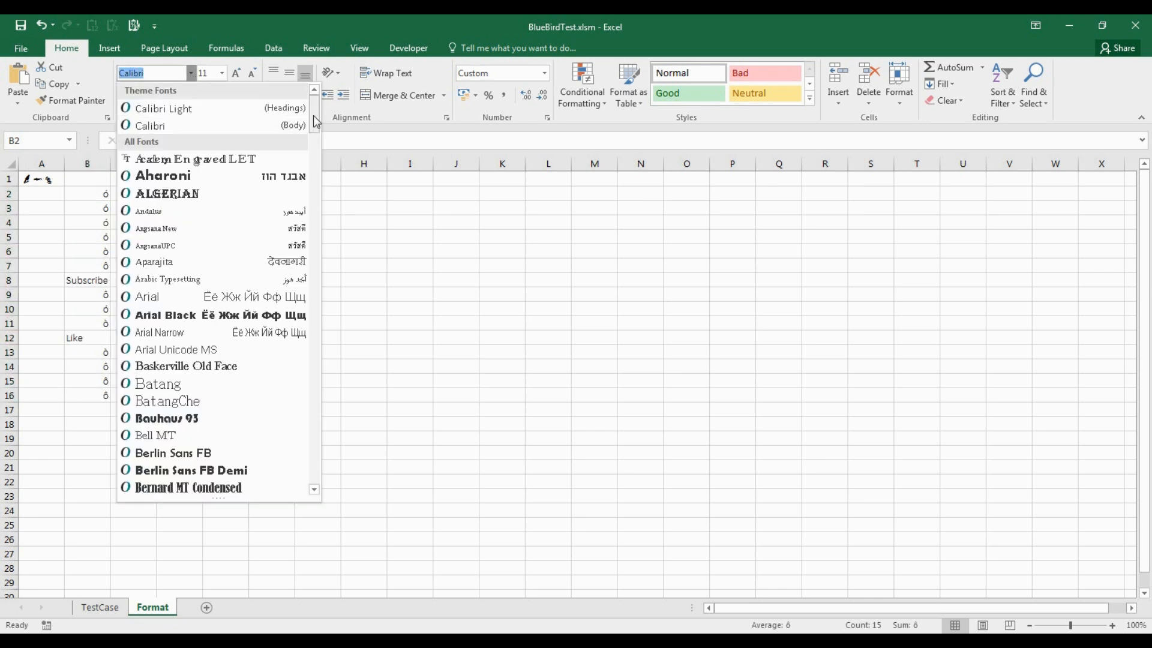
pyautogui.scroll(-3)
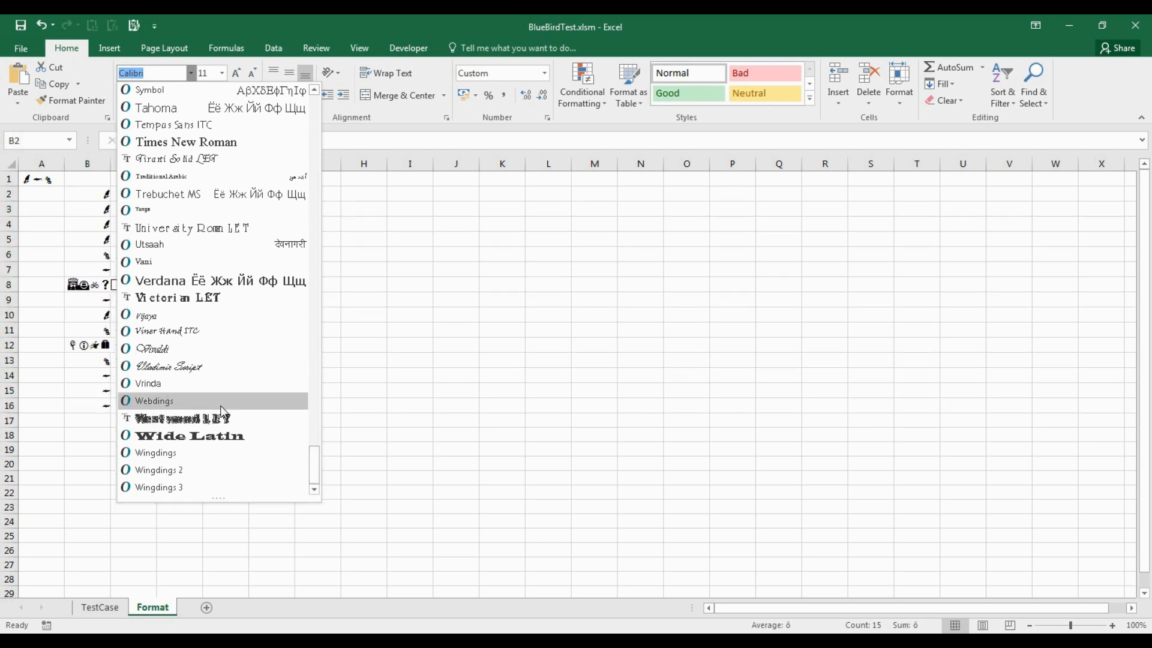
pyautogui.click(154, 401)
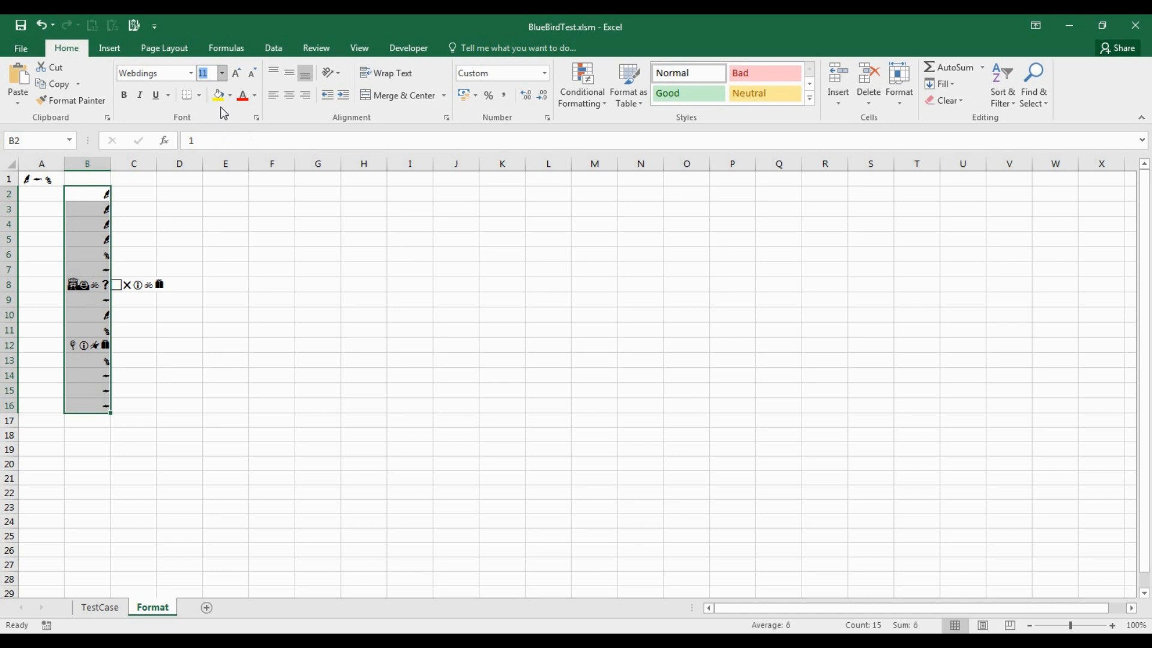
pyautogui.write('30')
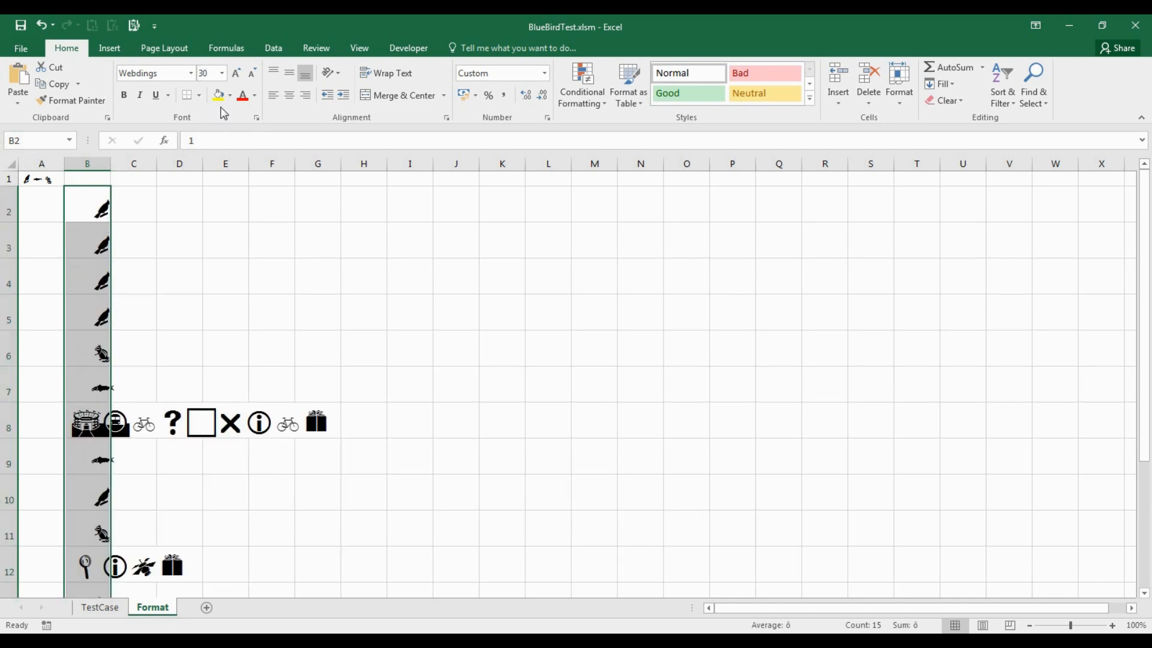
pyautogui.click(206, 74)
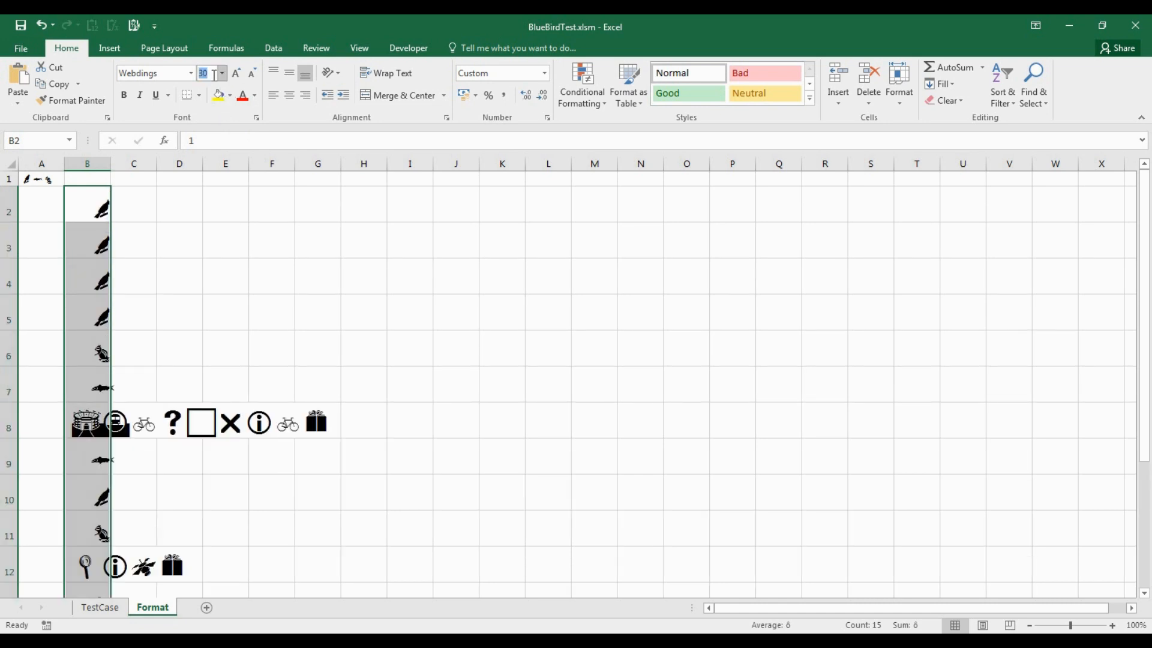
pyautogui.write('20')
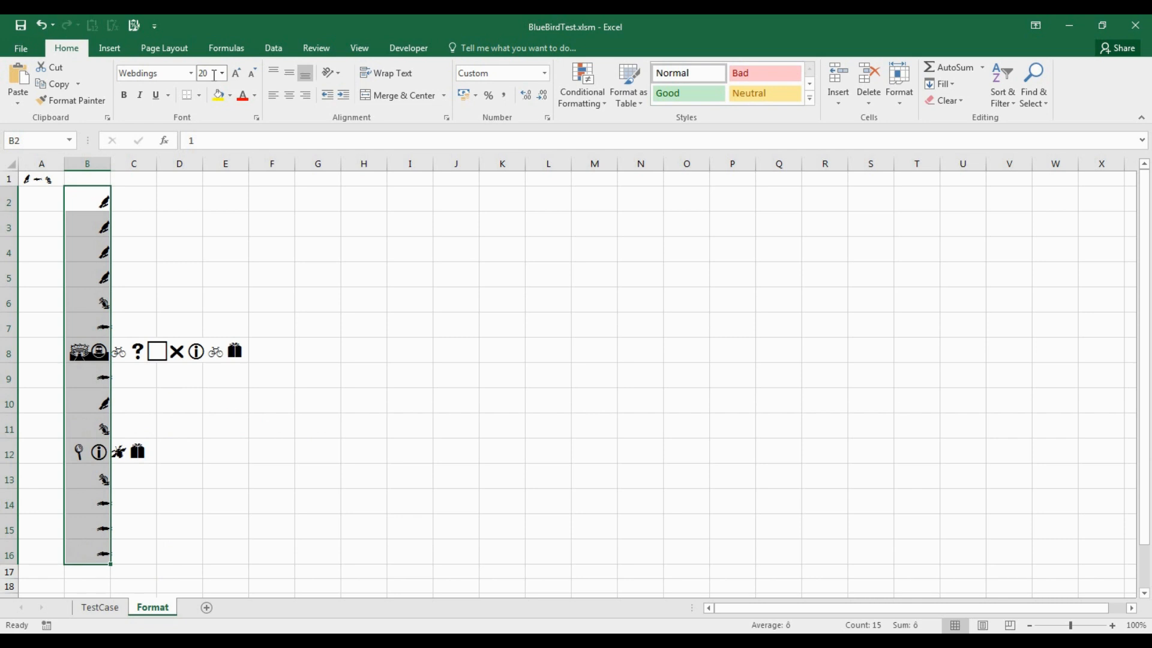
pyautogui.moveTo(130, 207)
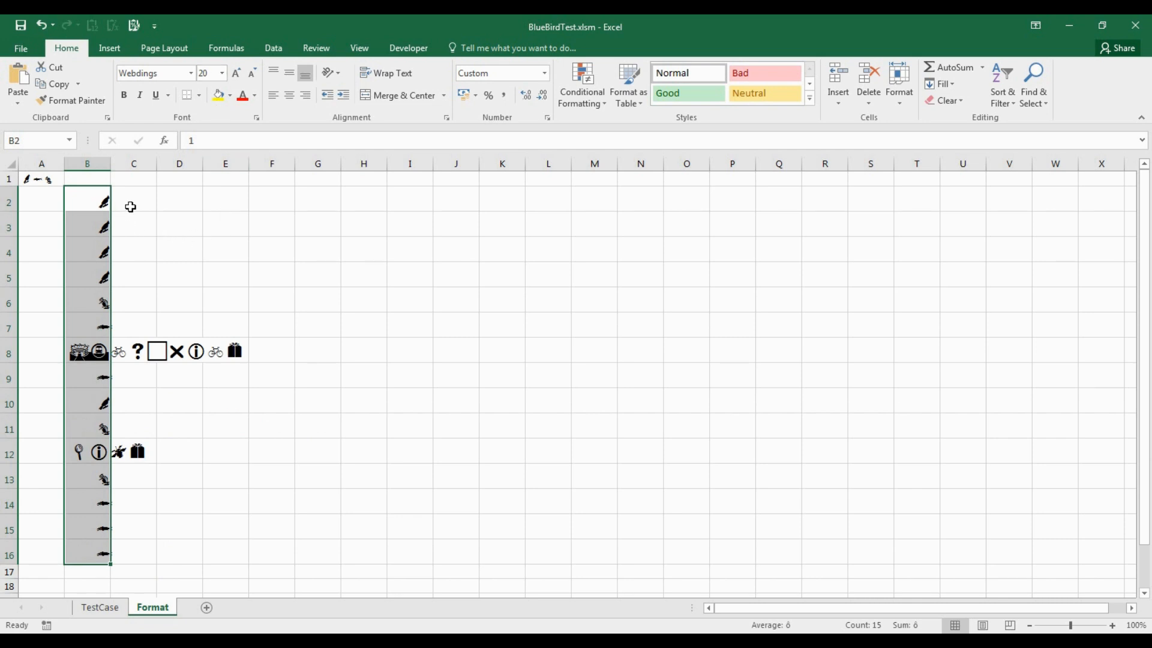
pyautogui.moveTo(112, 329)
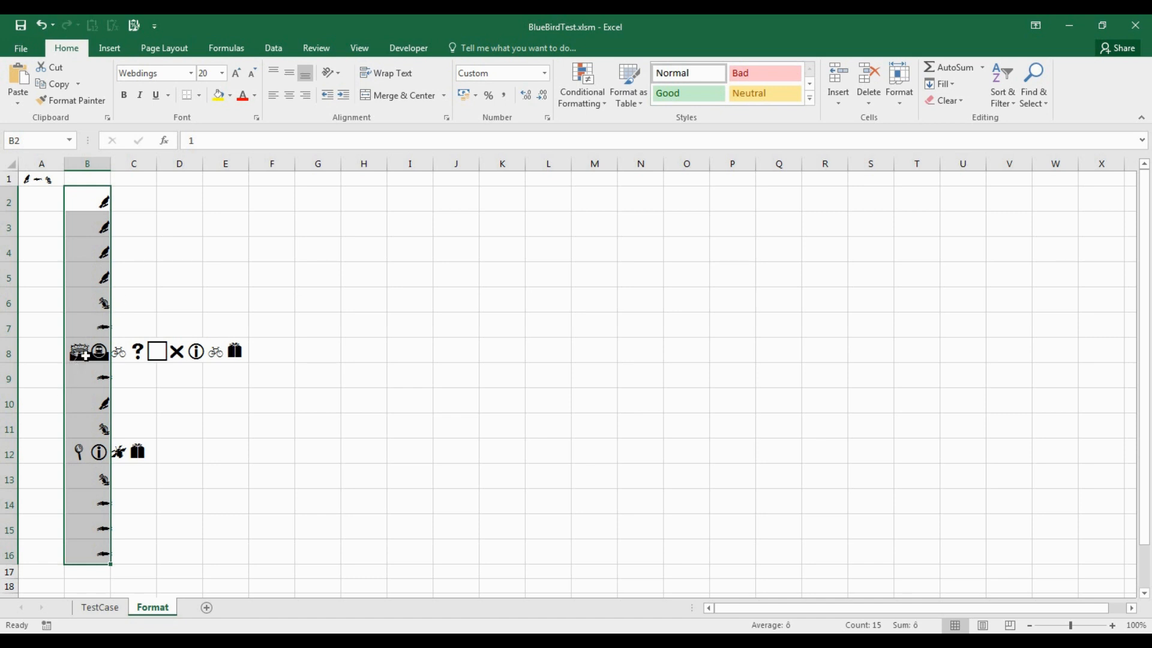
pyautogui.click(86, 352)
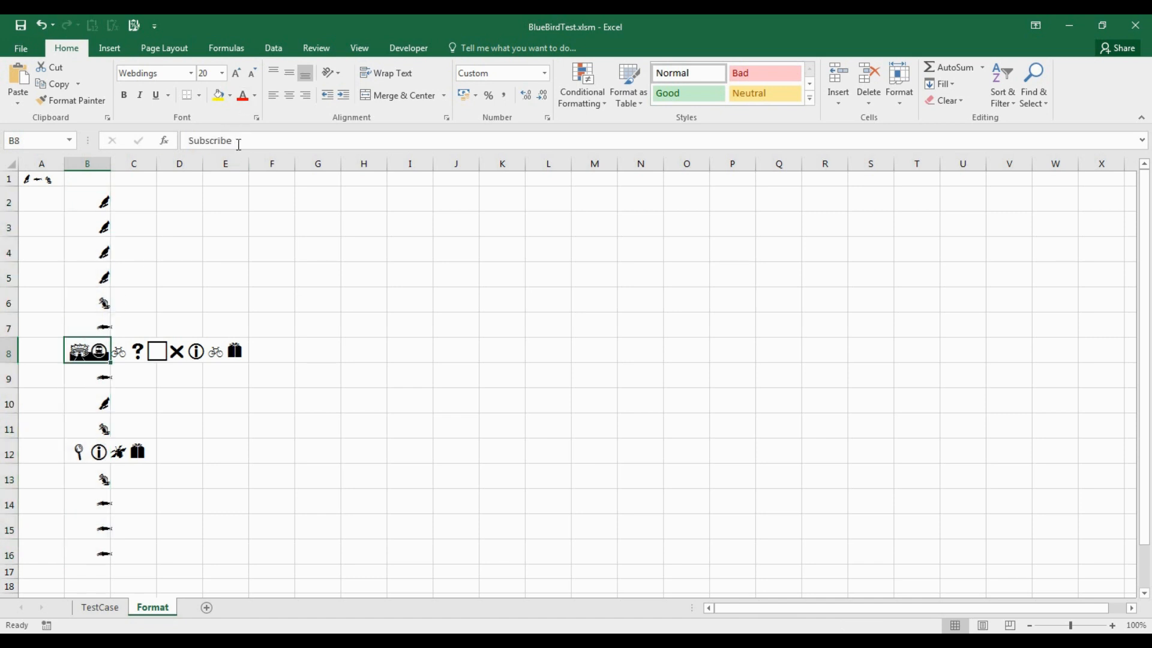
# Step: Prefix B2:B16's format sections with [Blue], [Green] and [Red] for birds, fish and squirrels
pyautogui.moveTo(87, 202); pyautogui.dragTo(106, 544)
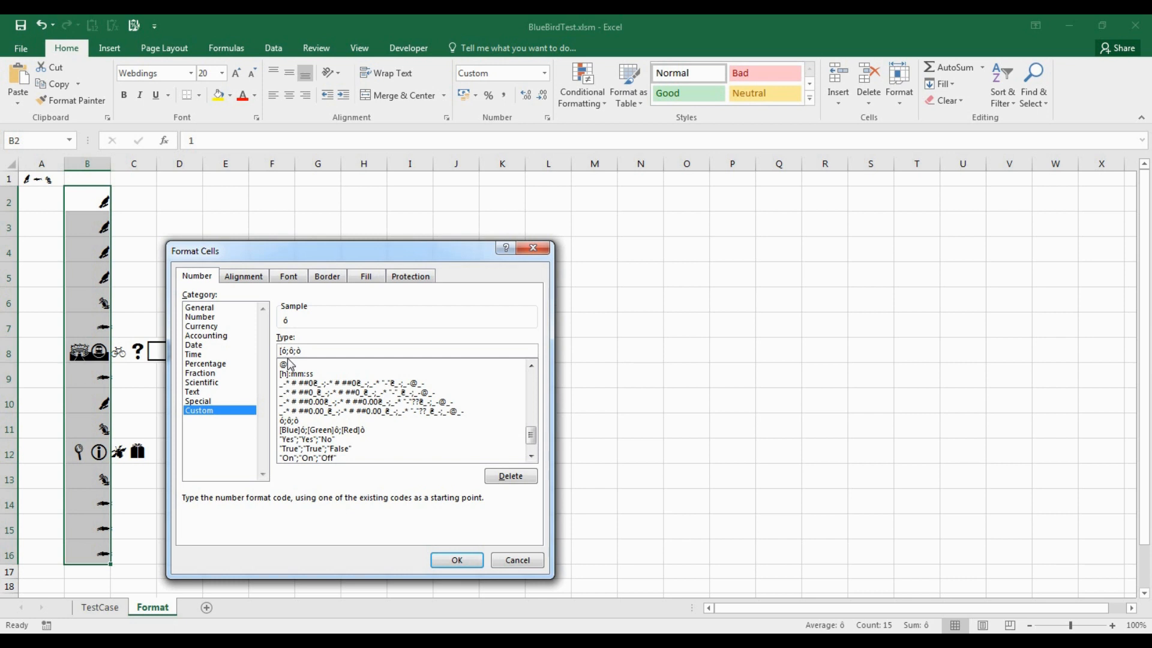
pyautogui.write('blue]')
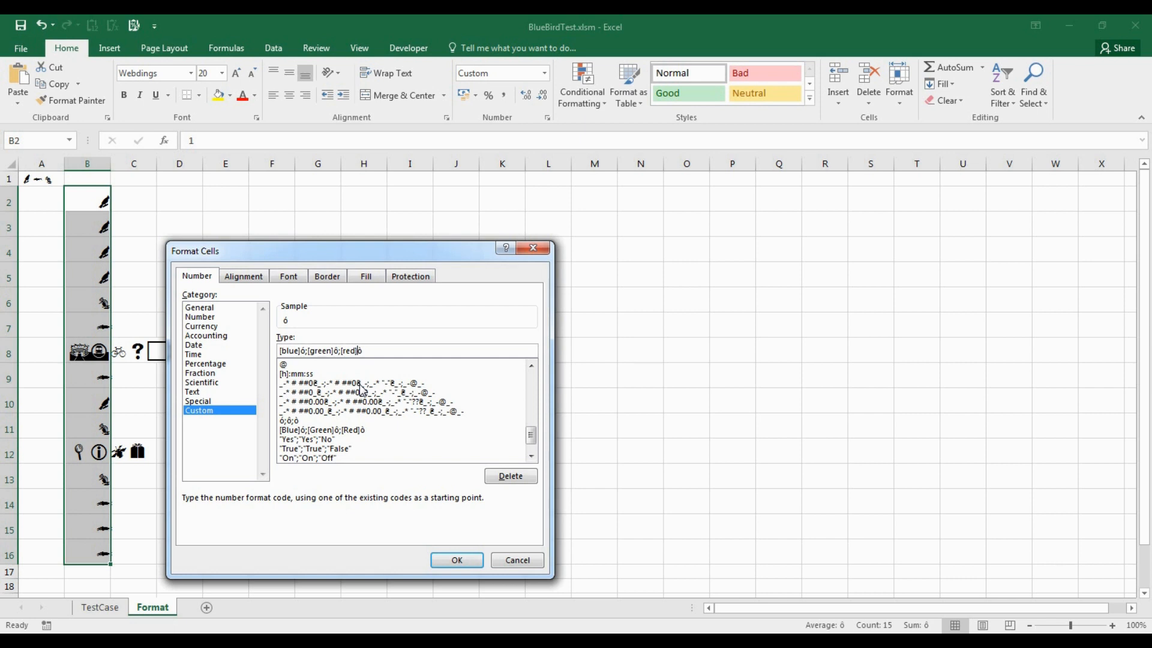
pyautogui.click(455, 560)
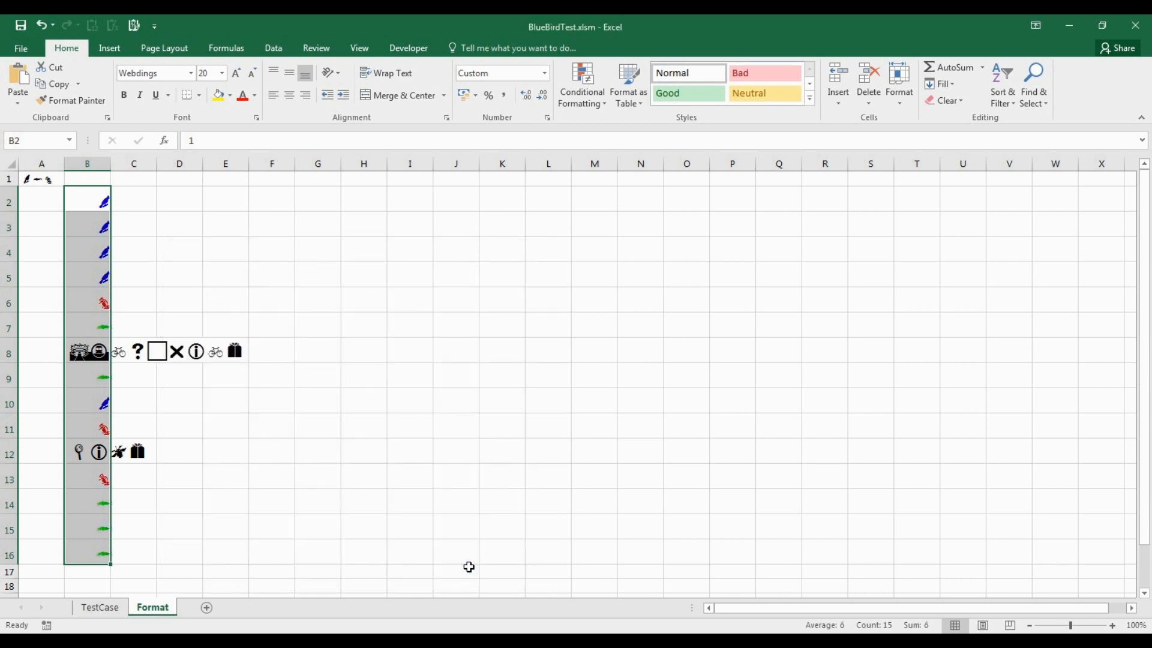
pyautogui.moveTo(133, 238)
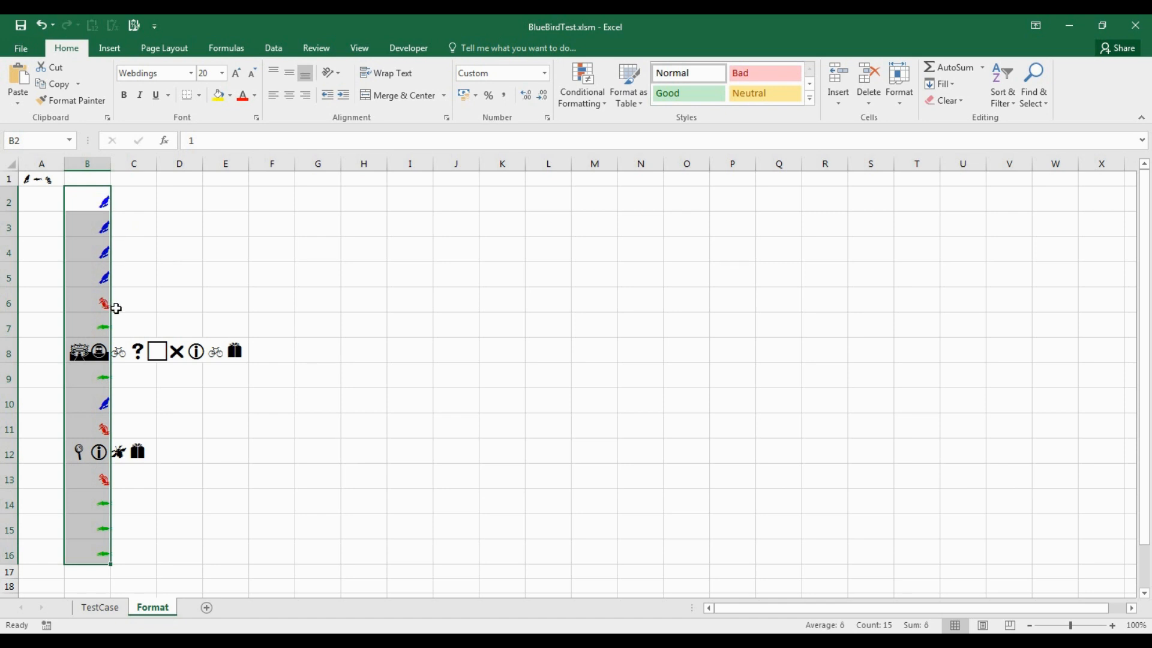
pyautogui.moveTo(126, 308)
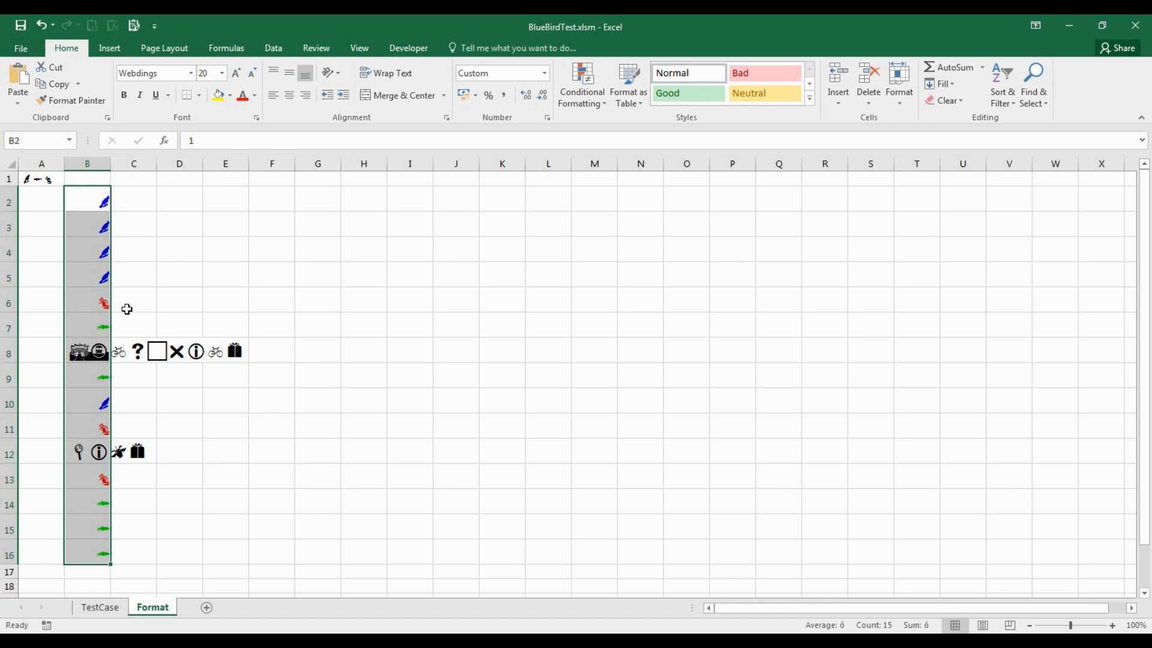